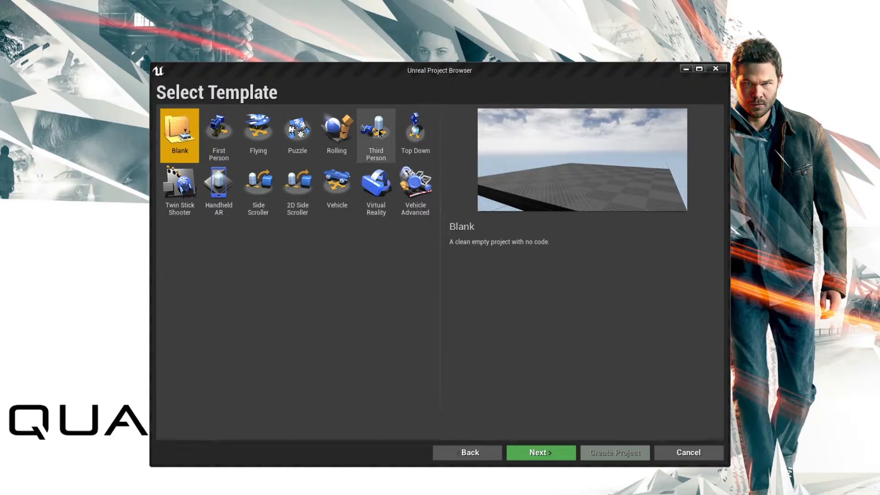
Create a Third Person project named GASTutorial in G:\UE_Projects from the template.
{"action": "left_click", "coordinate": [375, 129]}
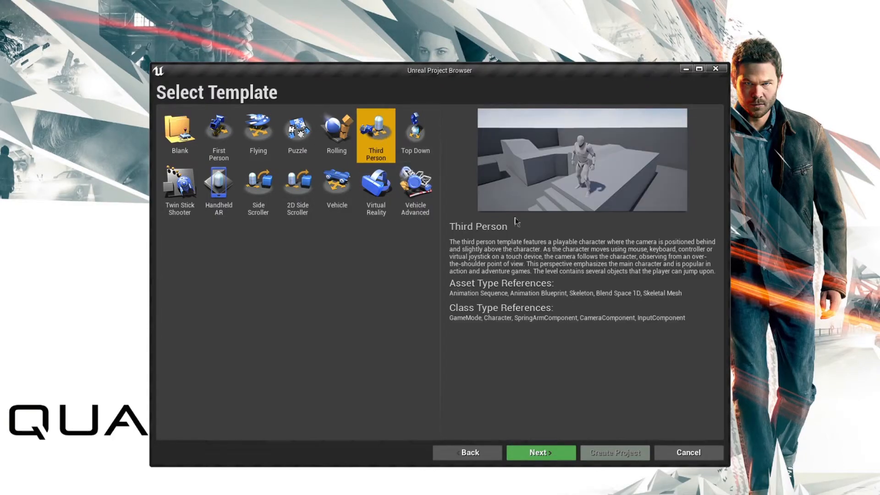
{"action": "left_click", "coordinate": [539, 452]}
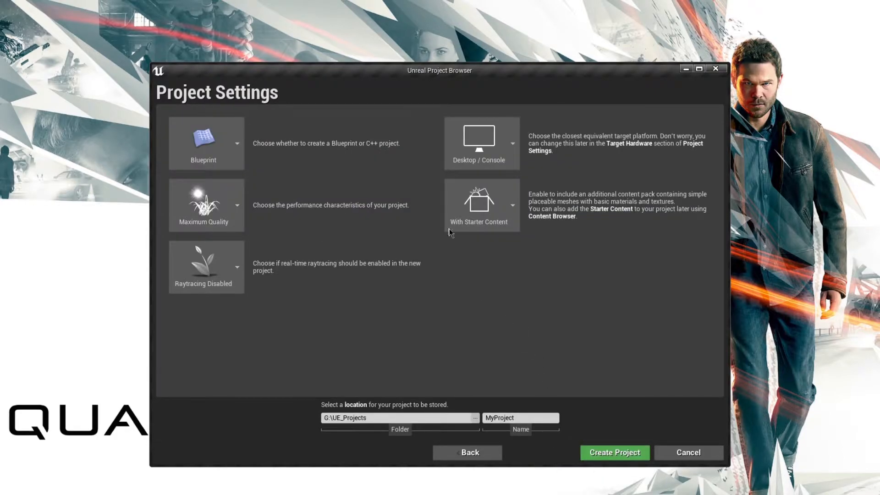
{"action": "left_click", "coordinate": [236, 142]}
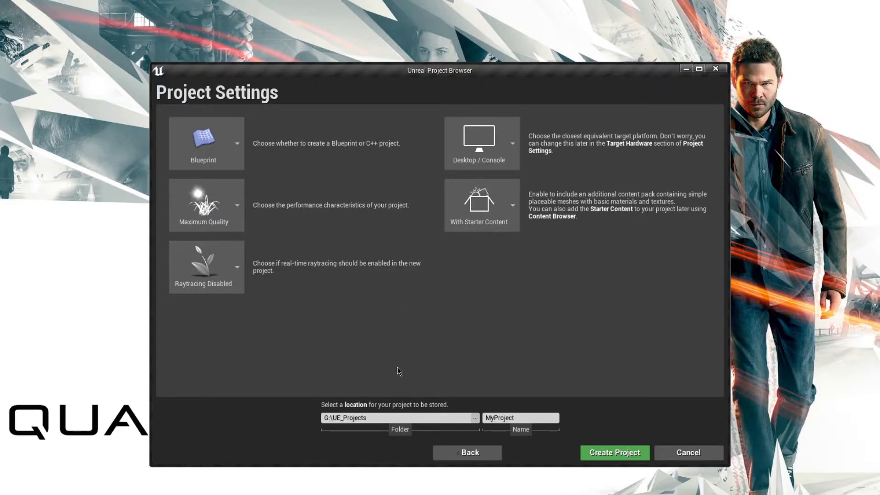
{"action": "mouse_move", "coordinate": [457, 406]}
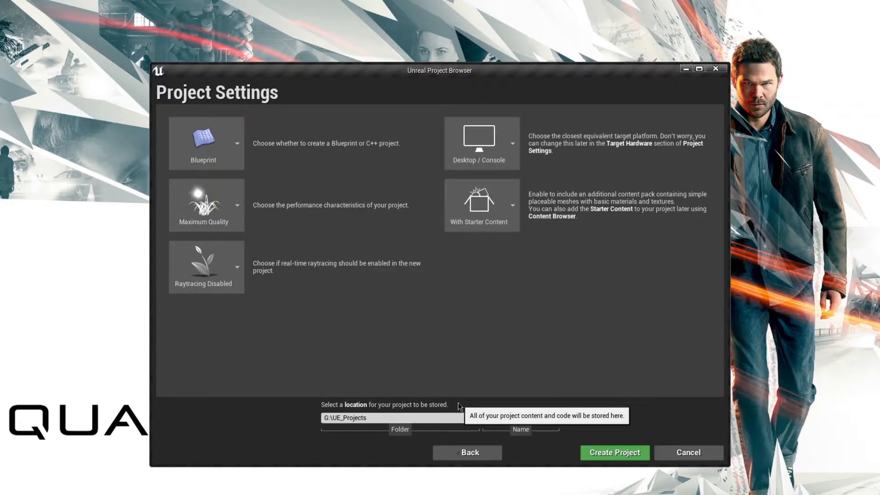
{"action": "type", "text": "GASTutorial"}
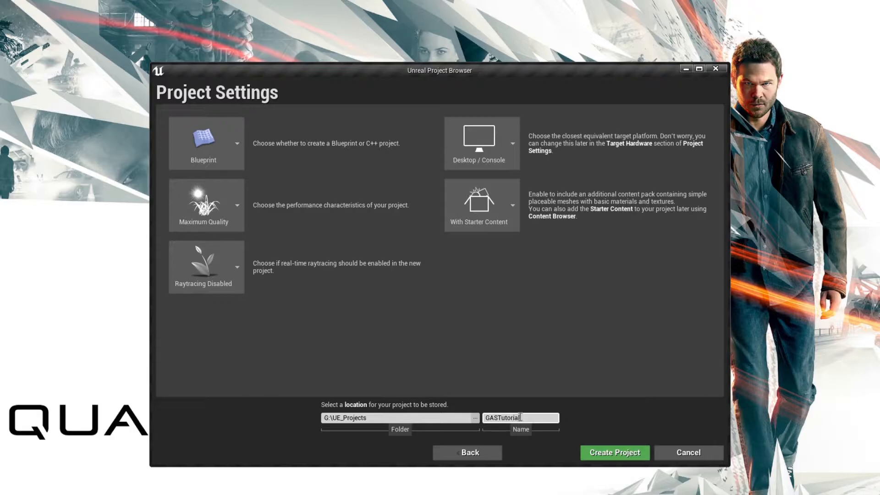
{"action": "left_click", "coordinate": [614, 452]}
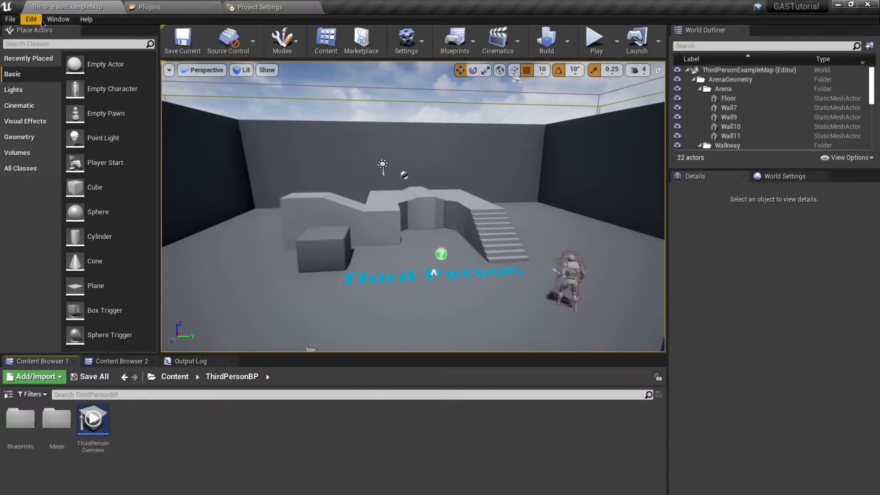
Search the plugin list for 'gameplay' and enable the Gameplay Abilities plugin.
{"action": "left_click", "coordinate": [151, 7]}
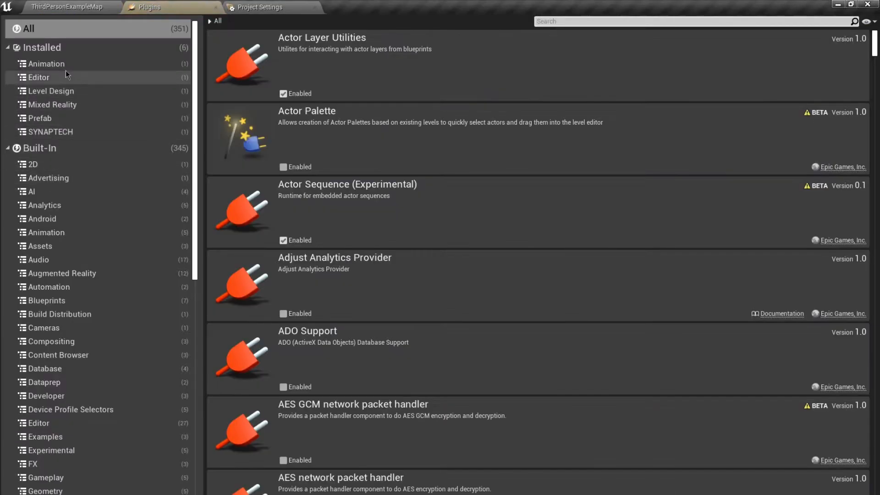
{"action": "type", "text": "gl"}
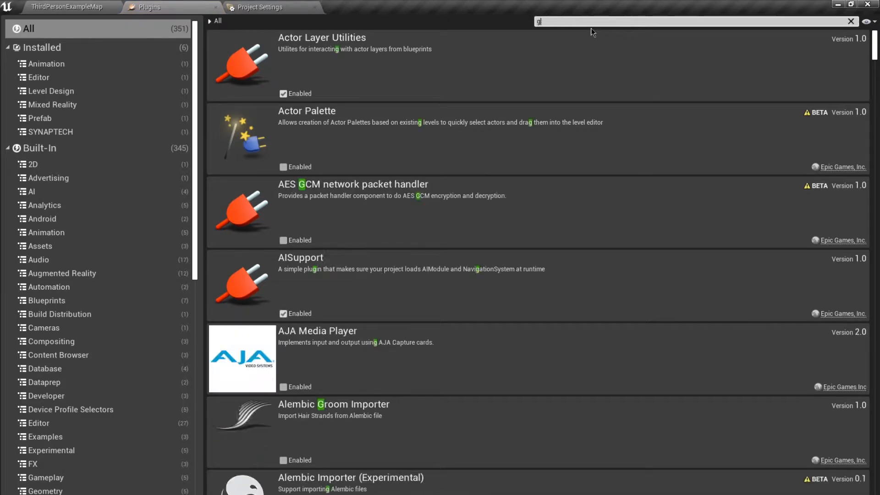
{"action": "type", "text": "gameplay"}
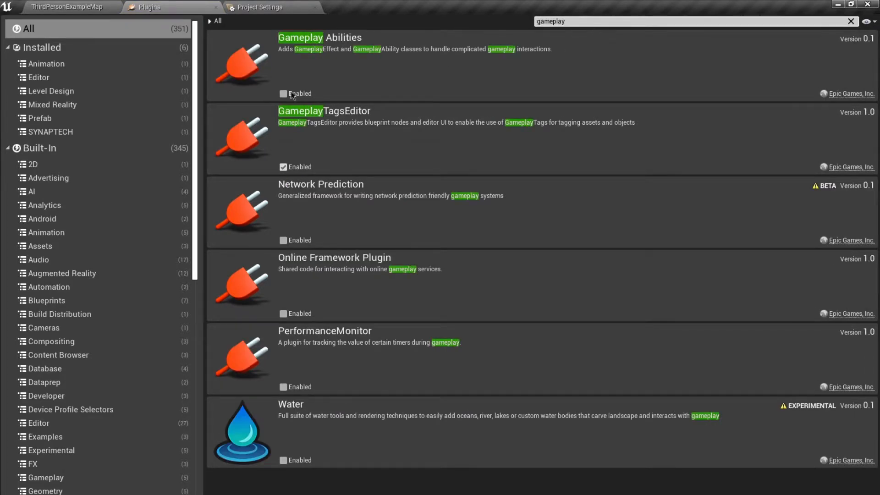
{"action": "left_click", "coordinate": [283, 94]}
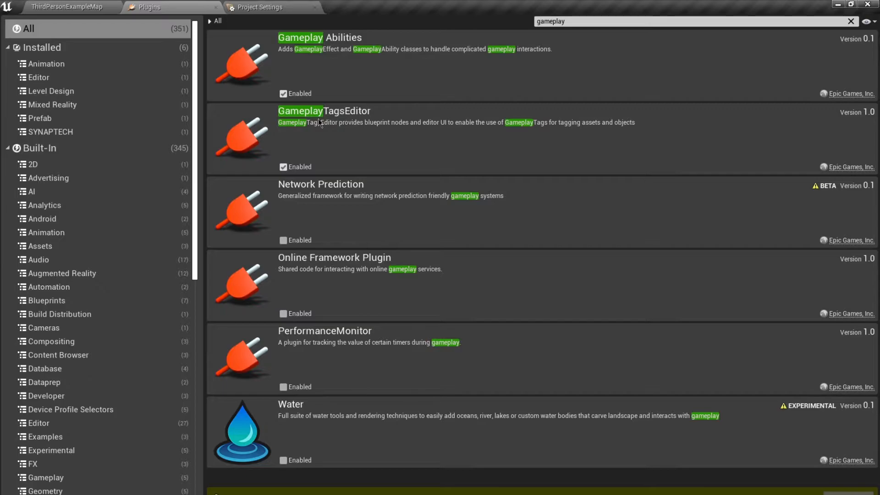
{"action": "mouse_move", "coordinate": [312, 144]}
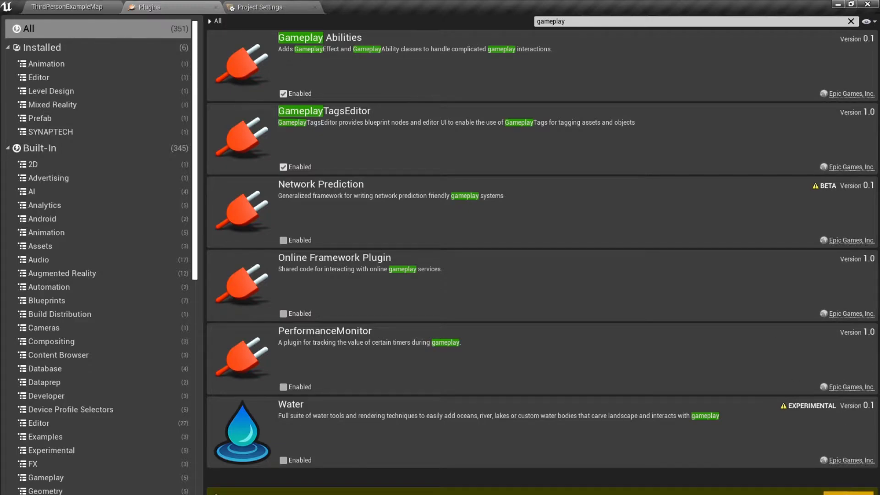
{"action": "mouse_move", "coordinate": [762, 439]}
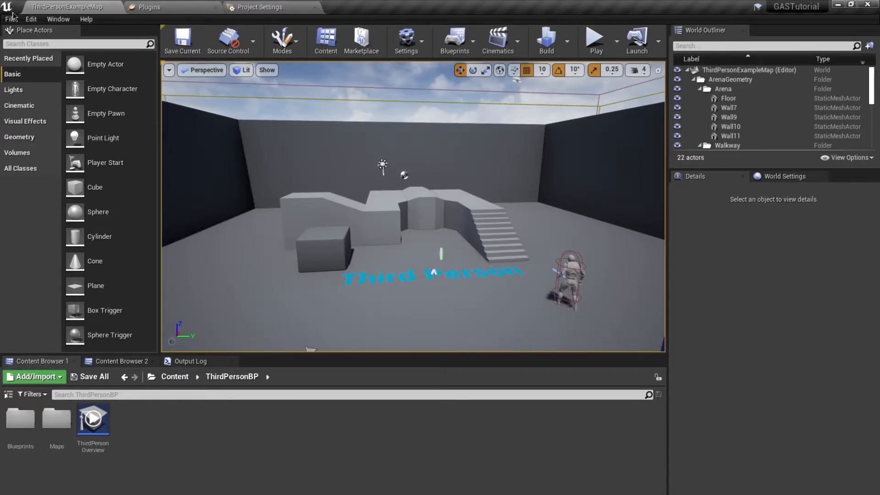
Start a new C++ class with Character chosen as parent from the full class list.
{"action": "left_click", "coordinate": [9, 19]}
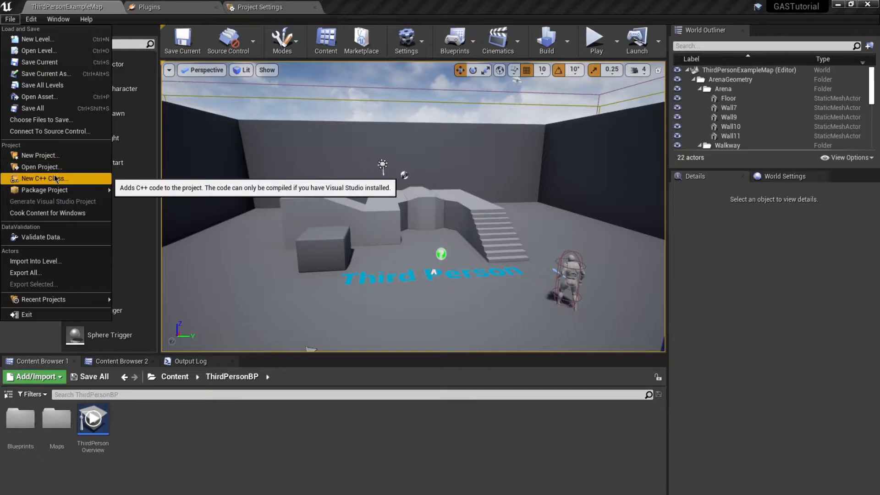
{"action": "left_click", "coordinate": [42, 178]}
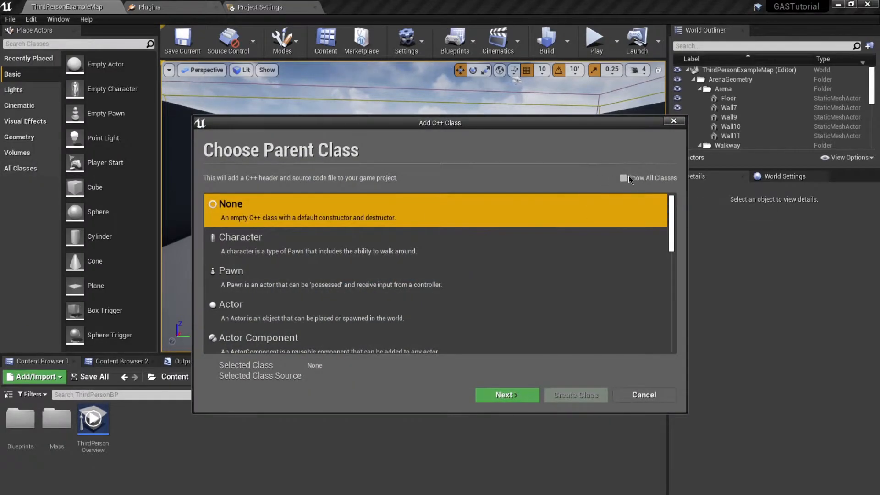
{"action": "left_click", "coordinate": [622, 178]}
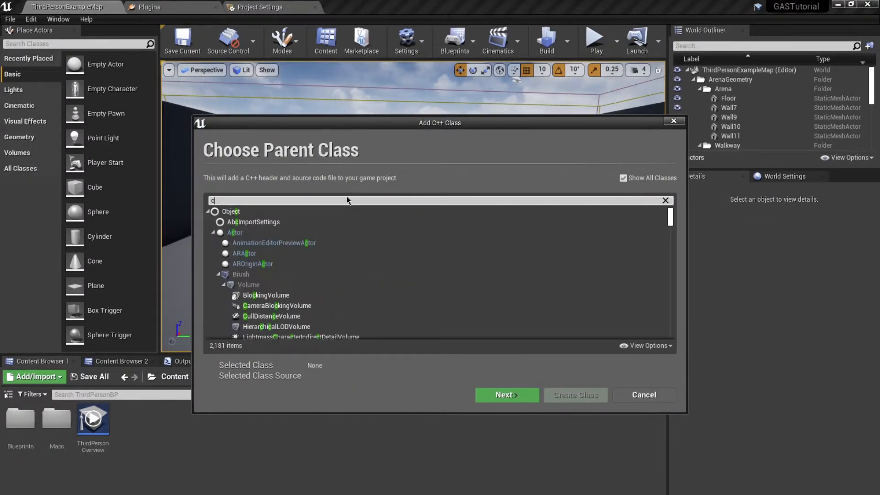
{"action": "type", "text": "harac"}
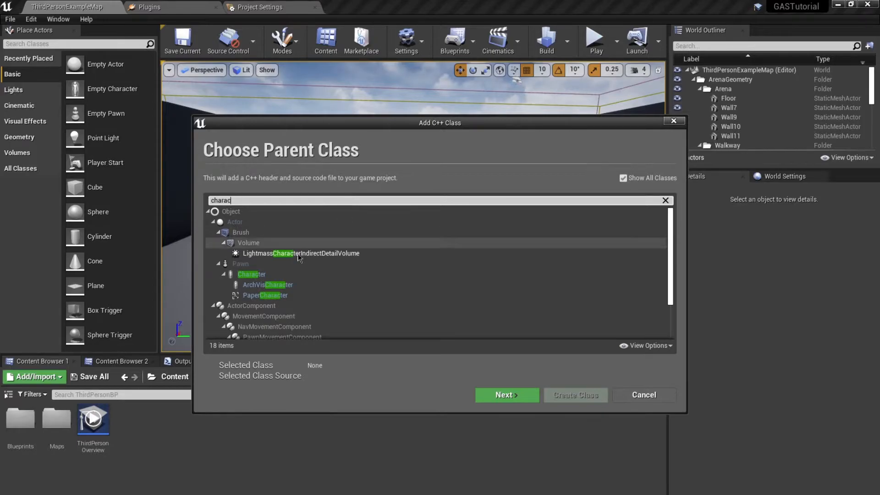
{"action": "left_click", "coordinate": [251, 275]}
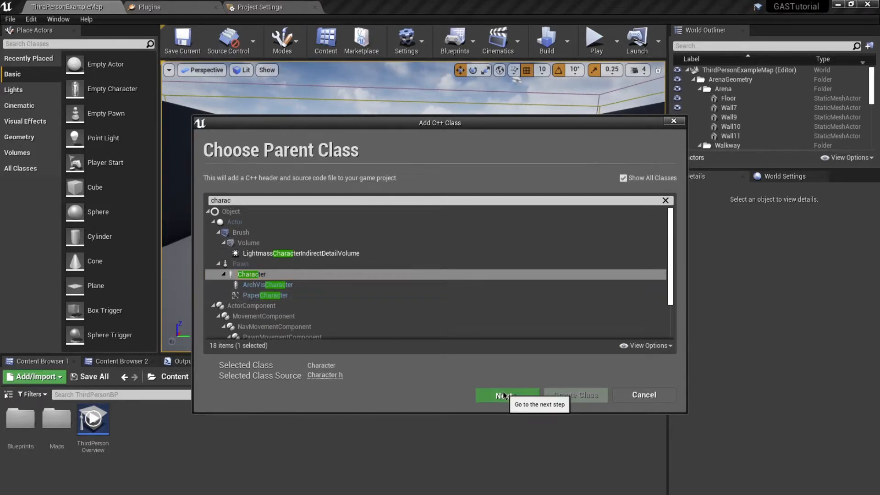
Name the class BaseCharacter and create and compile it.
{"action": "left_click", "coordinate": [503, 395]}
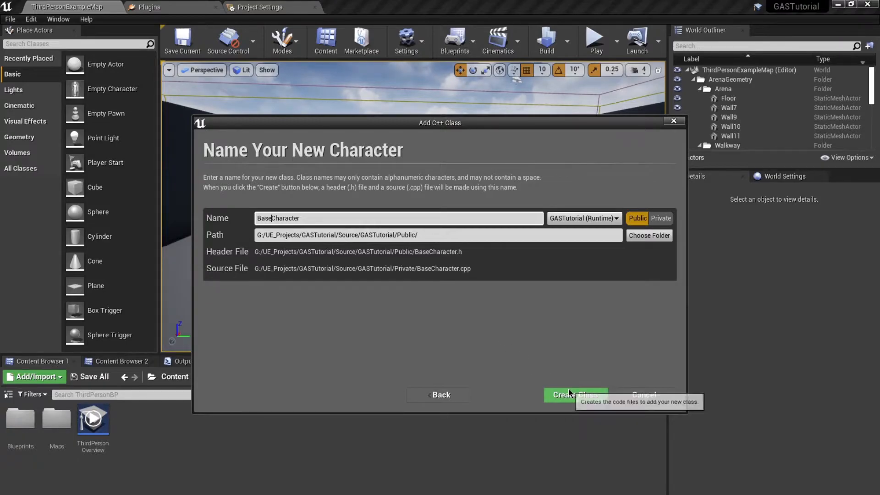
{"action": "left_click", "coordinate": [575, 395]}
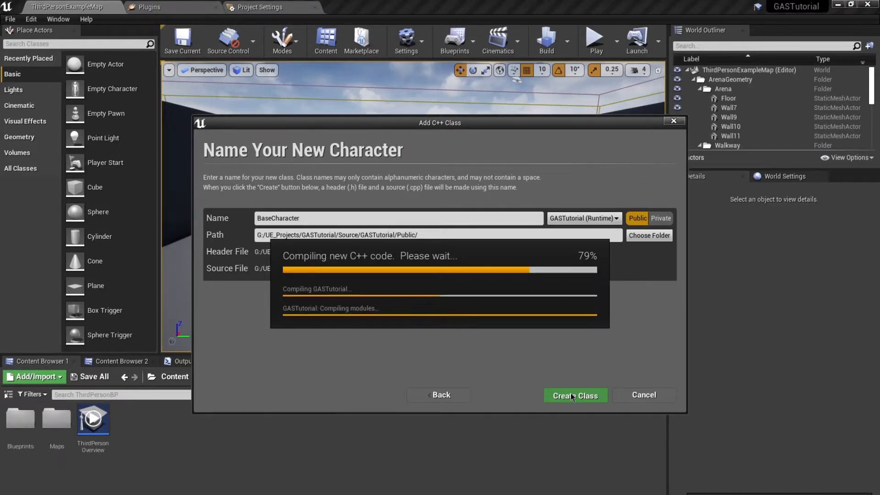
{"action": "left_click", "coordinate": [574, 395]}
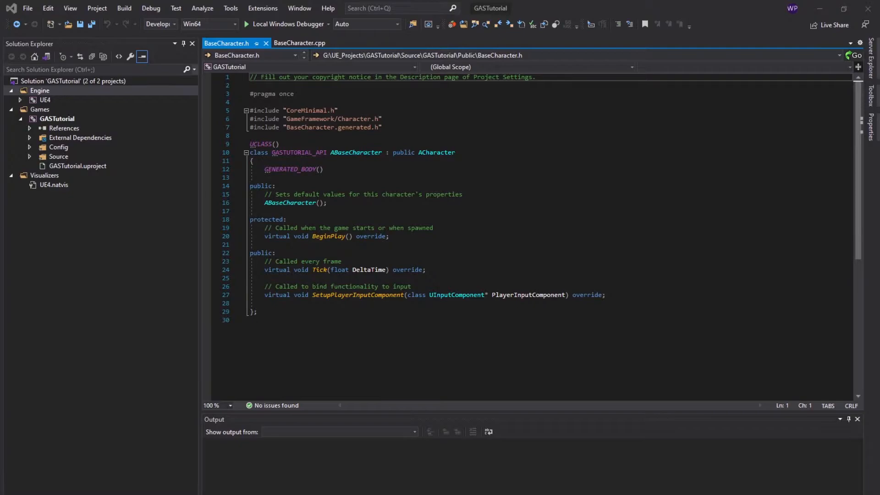
{"action": "mouse_move", "coordinate": [524, 15]}
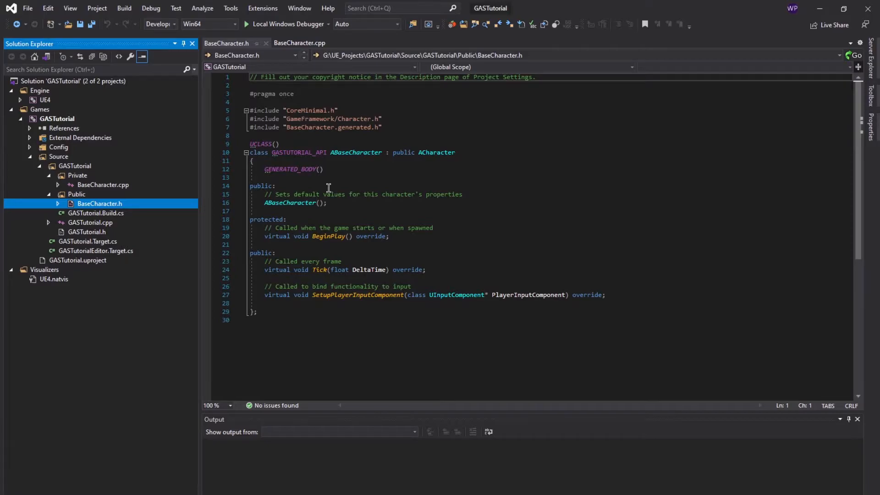
{"action": "mouse_move", "coordinate": [386, 129]}
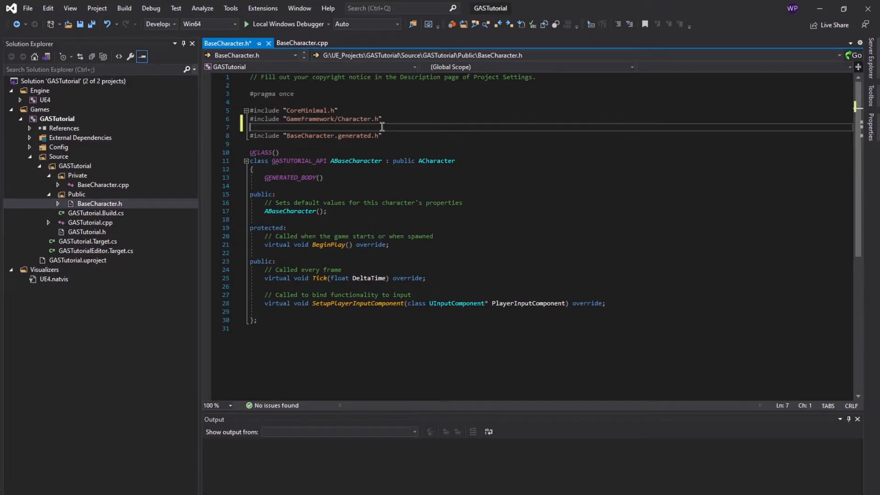
Add #include "AbilitySystemComponent.h" to BaseCharacter.h.
{"action": "type", "text": "#in"}
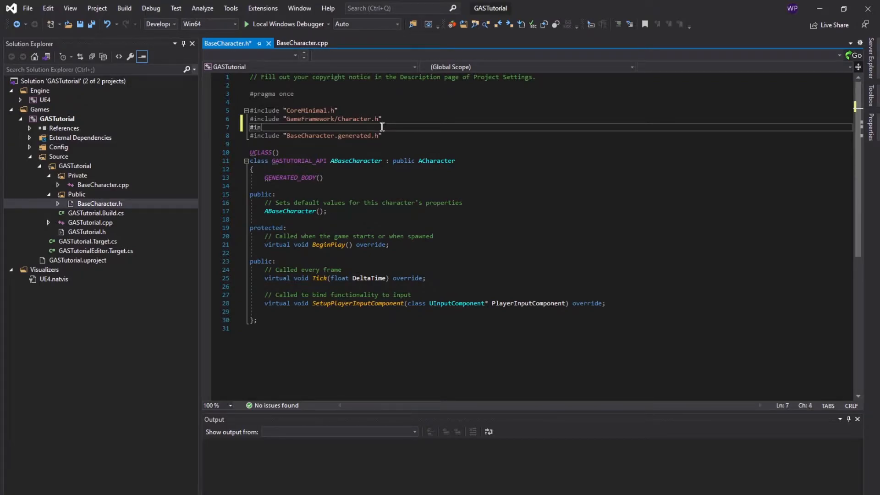
{"action": "type", "text": "clude \""}
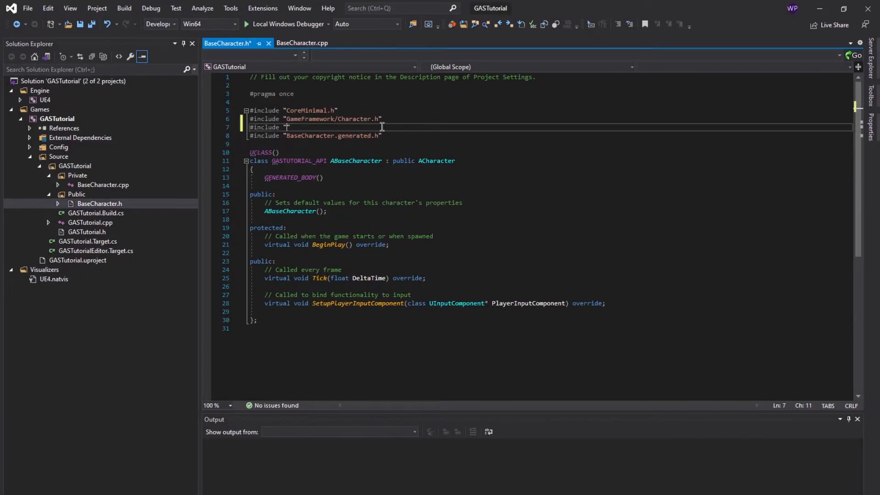
{"action": "type", "text": "Ability"}
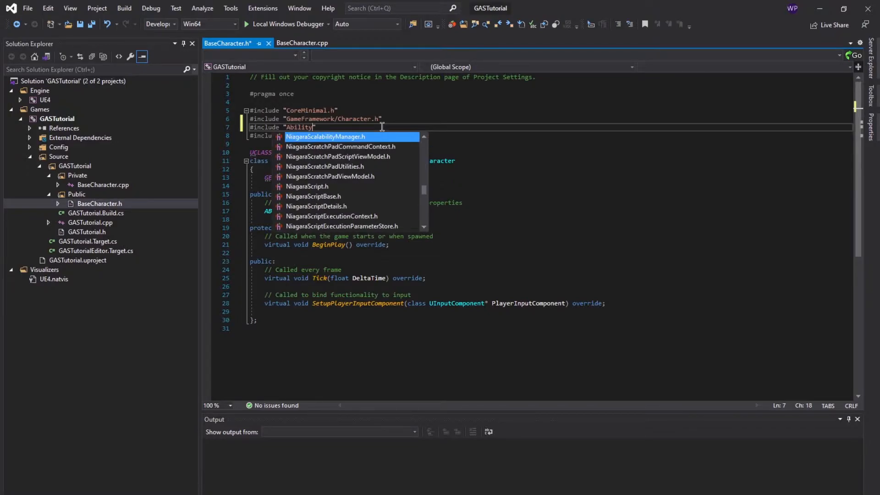
{"action": "type", "text": "SystemC"}
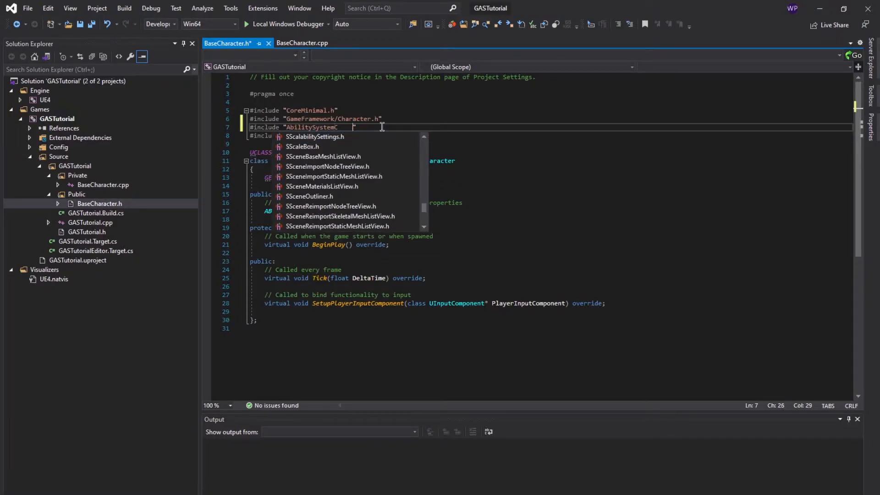
{"action": "type", "text": "ompo"}
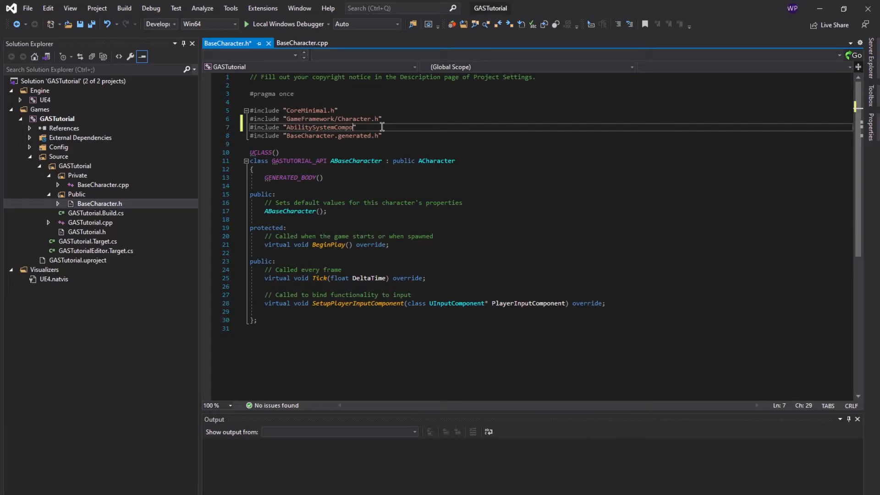
{"action": "type", "text": "nent.h"}
{"action": "type", "text": "#"}
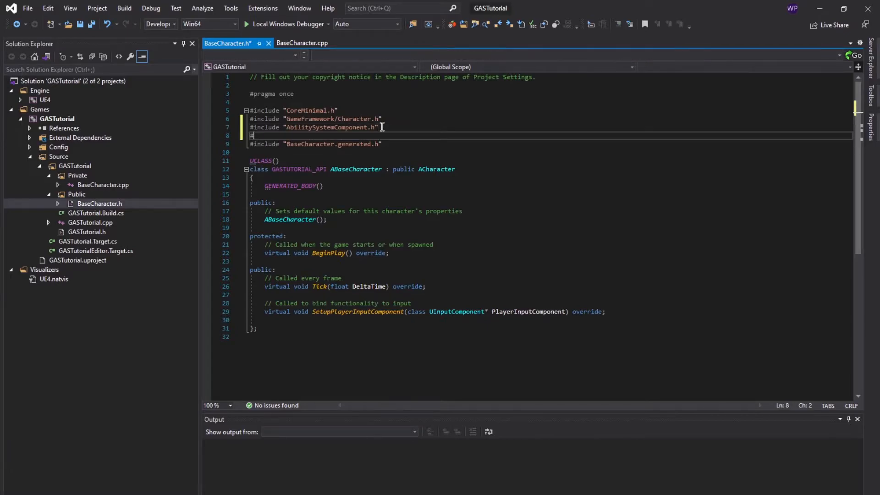
Add includes for AbilitySystemInterface.h and Abilities/GameplayAbility.h, then save and build.
{"action": "type", "text": "Abi"}
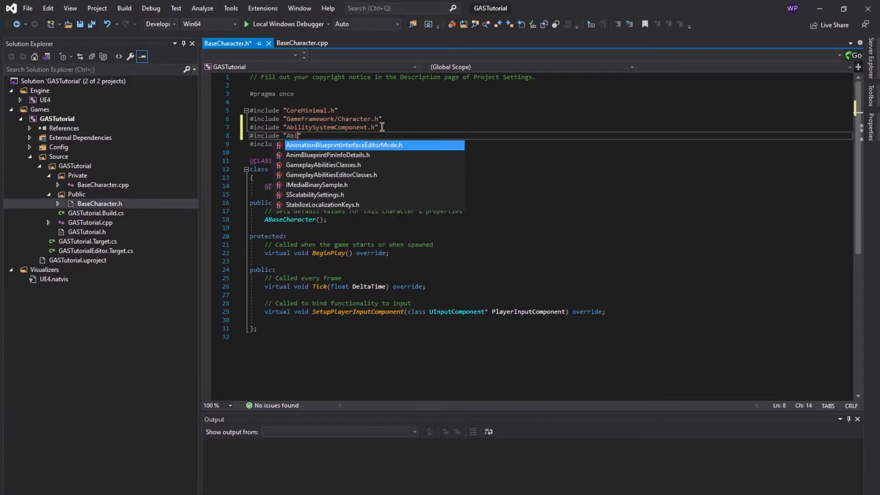
{"action": "type", "text": "litySystemInterface.h"}
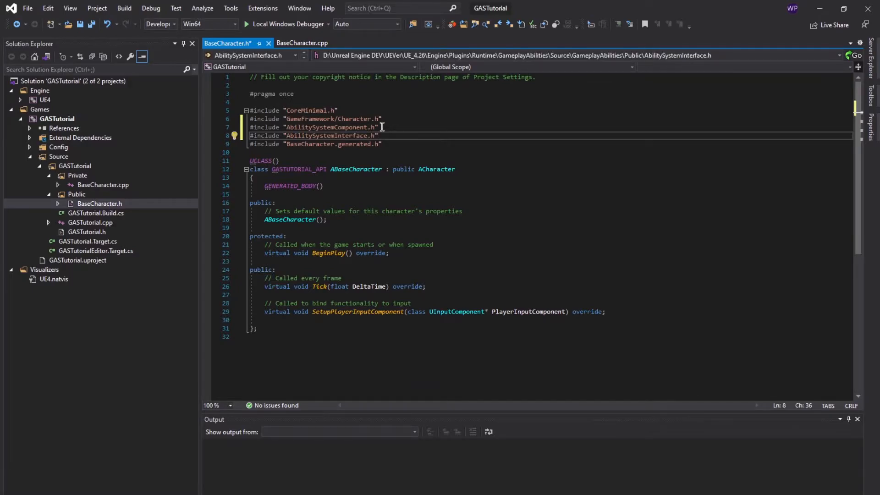
{"action": "type", "text": "#include \"Abilities/GameplayAbility.h\""}
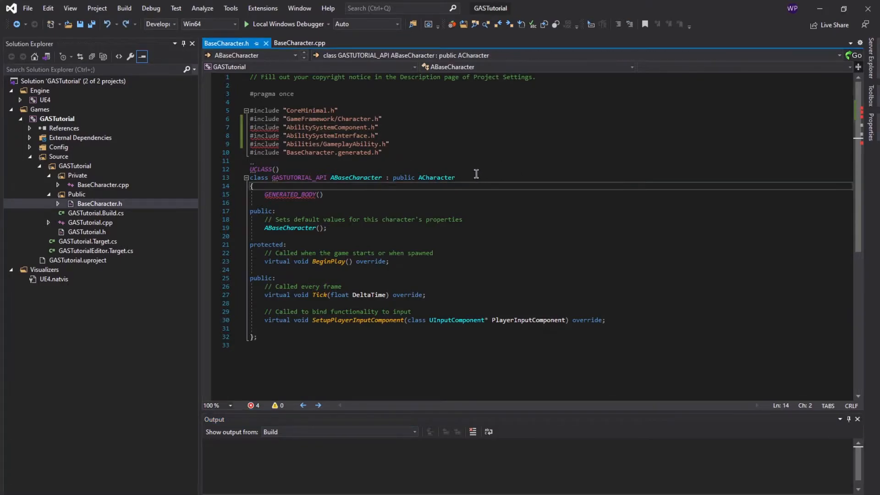
Append ', public IAbilitySystemInterface' after public ACharacter in the class declaration.
{"action": "double_click", "coordinate": [437, 177]}
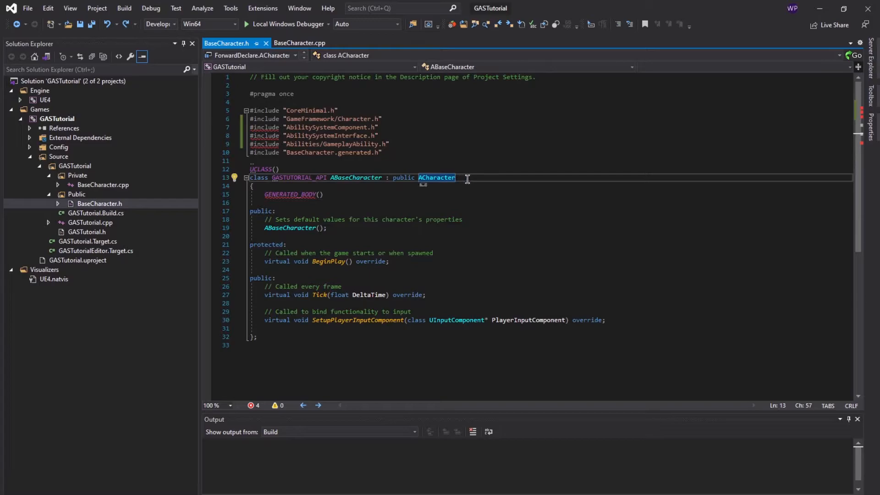
{"action": "type", "text": ", public"}
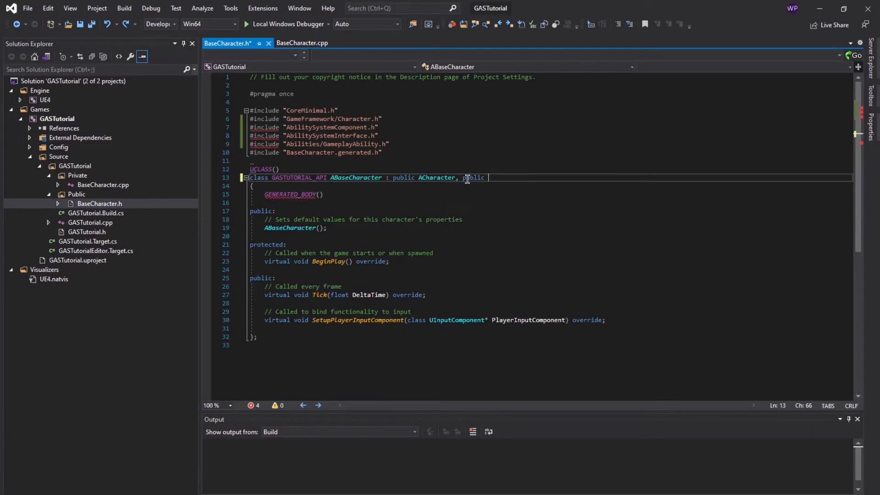
{"action": "type", "text": "IA"}
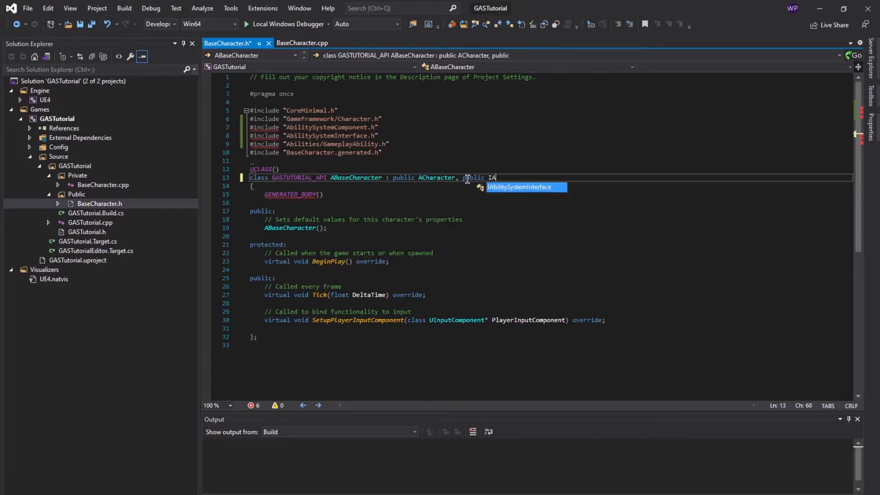
{"action": "type", "text": "bility"}
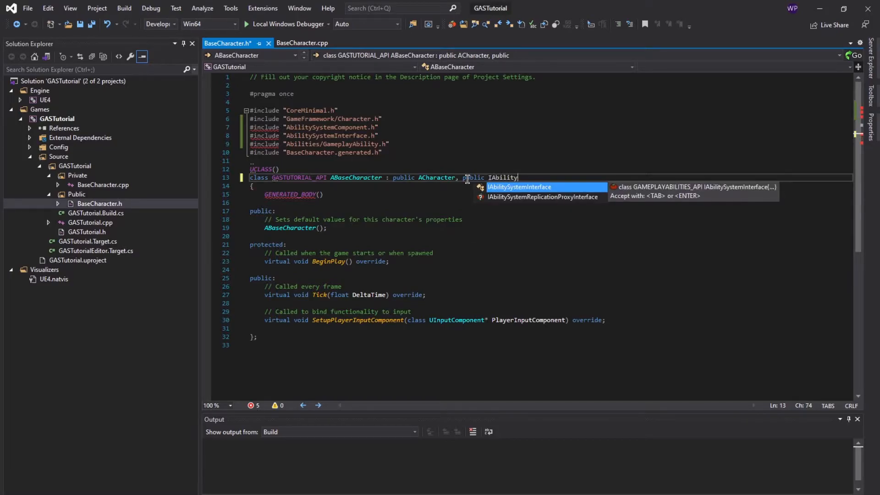
{"action": "key", "text": "Tab"}
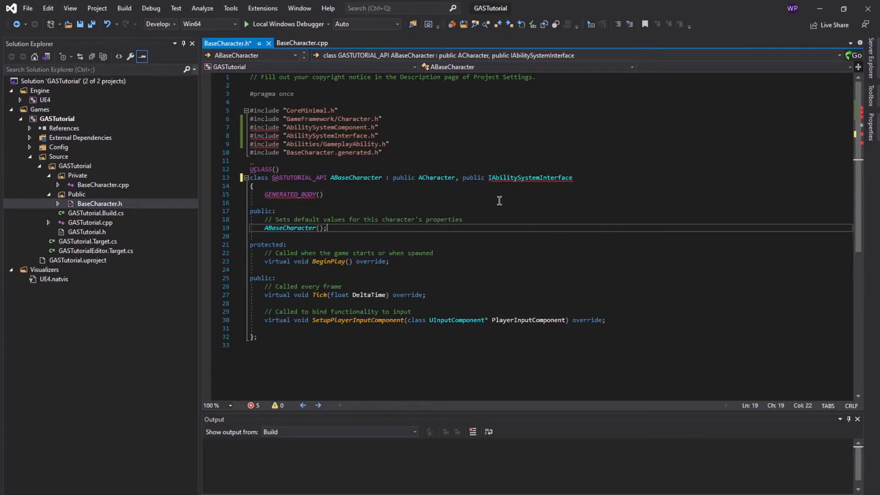
{"action": "scroll", "scroll_direction": "down", "scroll_amount": 3}
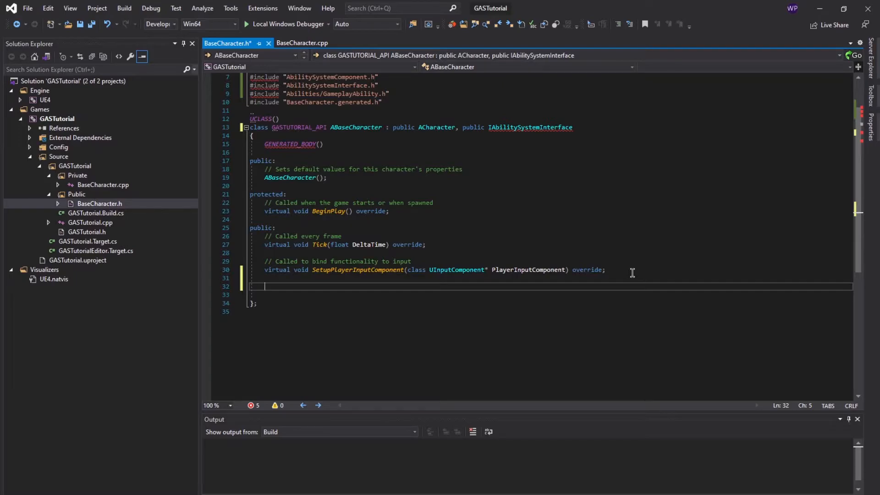
Write UPROPERTY(VisibleAnywhere, BlueprintReadWrite, Category = "BaseCharacter").
{"action": "type", "text": "U"}
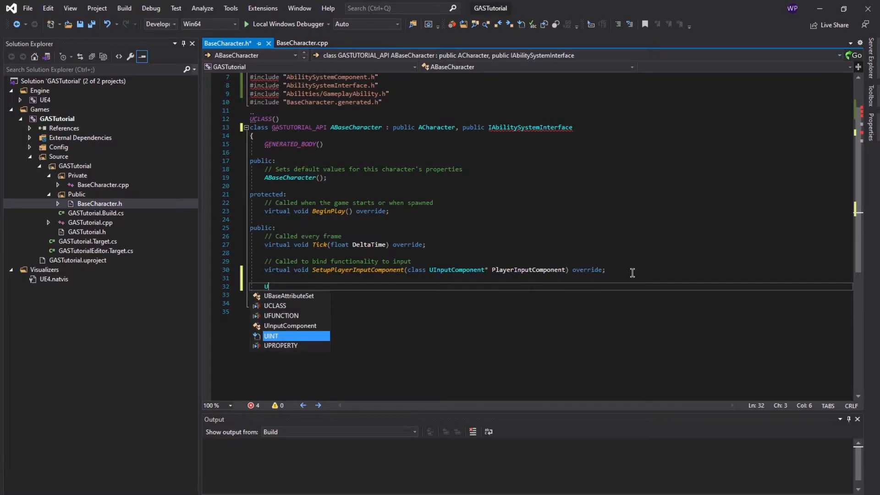
{"action": "type", "text": "PROPERTY"}
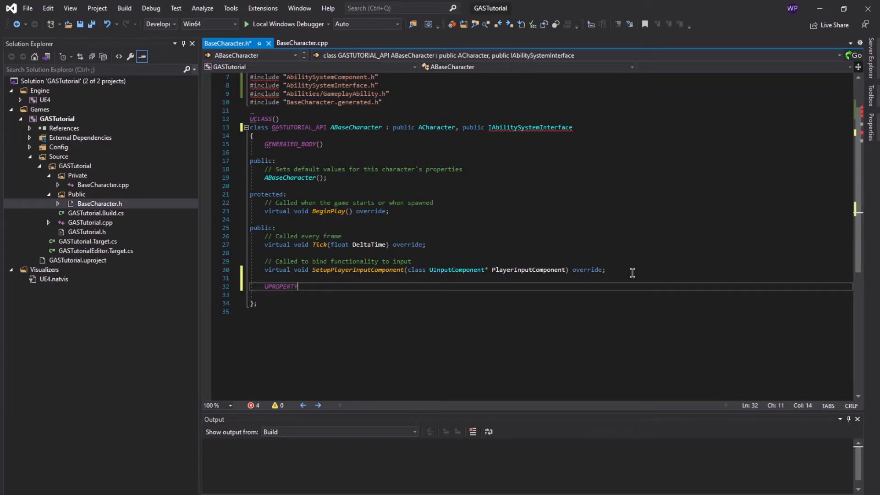
{"action": "type", "text": "("}
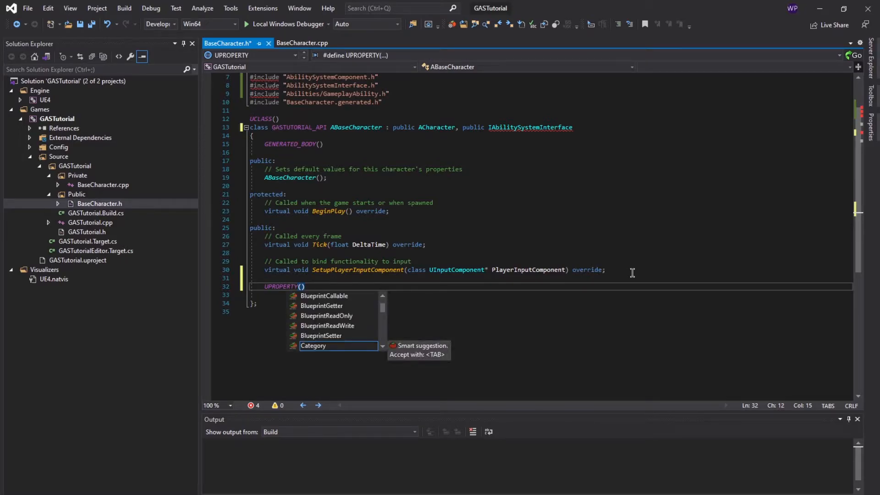
{"action": "type", "text": "Vi"}
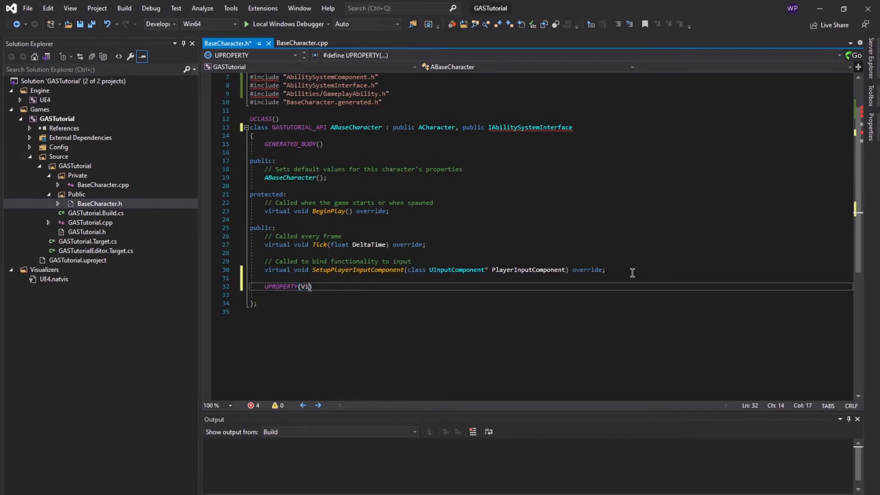
{"action": "type", "text": "sibleAnywhere, Bluepr"}
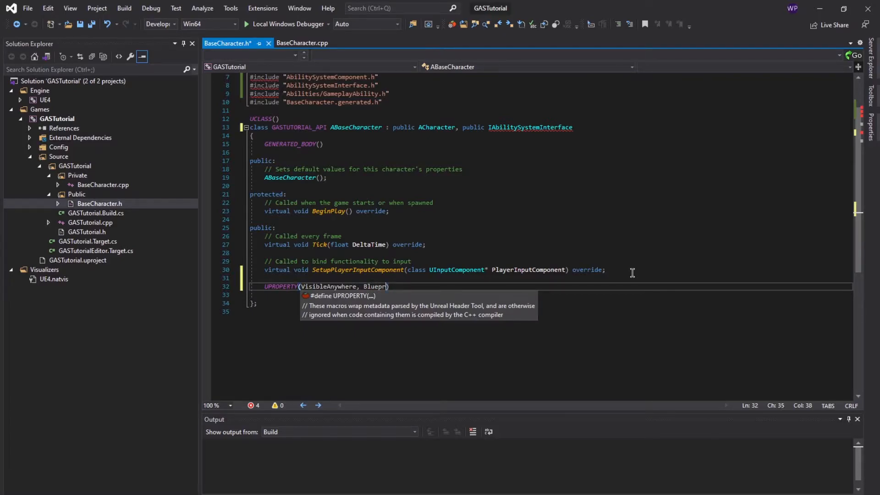
{"action": "type", "text": "int)"}
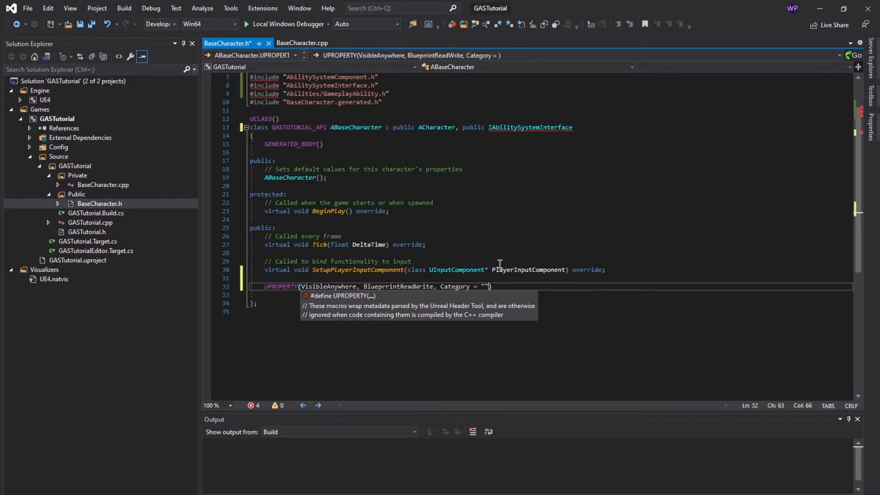
{"action": "type", "text": "BaseCharacter"}
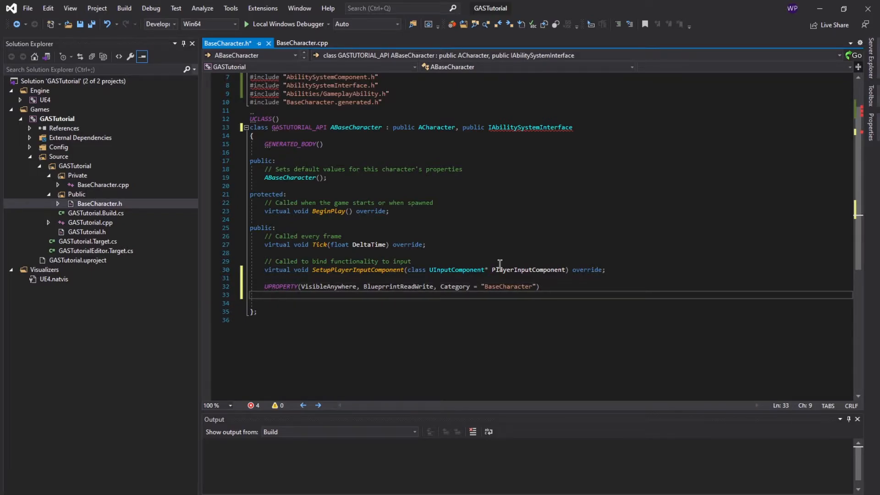
Declare UAbilitySystemComponent* AbilitySystemComp; under that UPROPERTY.
{"action": "type", "text": "UAbilit"}
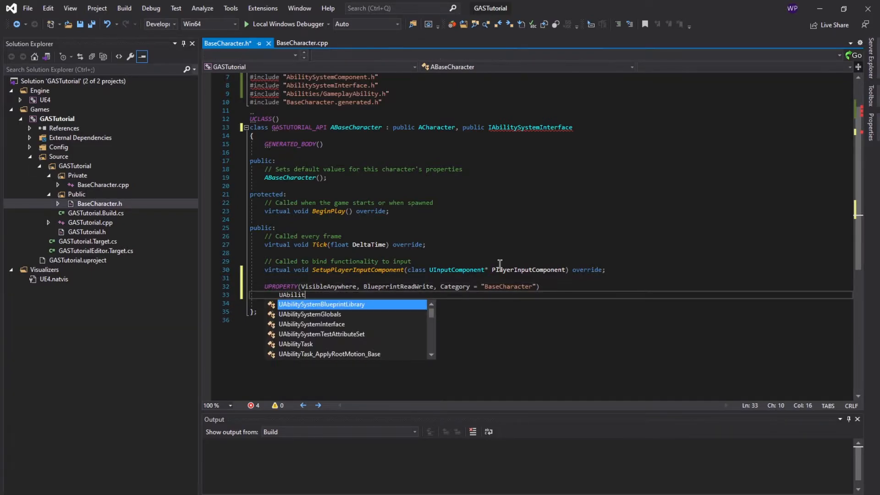
{"action": "type", "text": "ySystemComponent"}
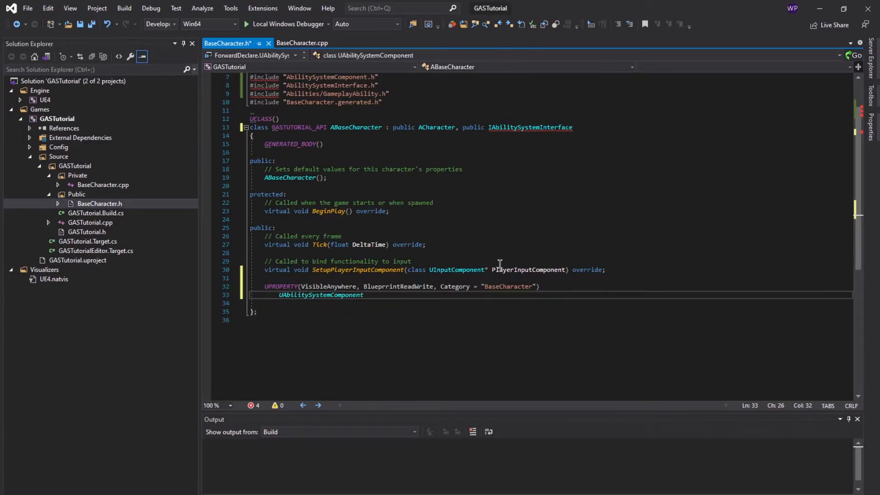
{"action": "type", "text": "*"}
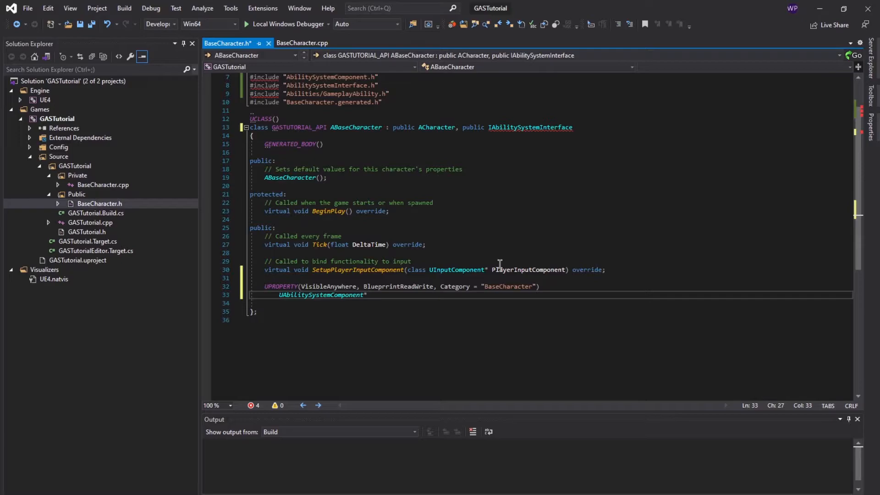
{"action": "left_click", "coordinate": [368, 294]}
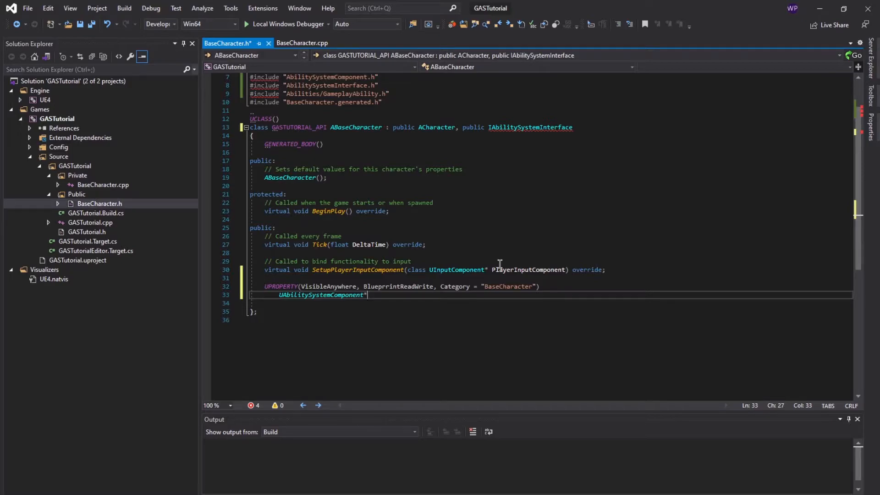
{"action": "type", "text": "A"}
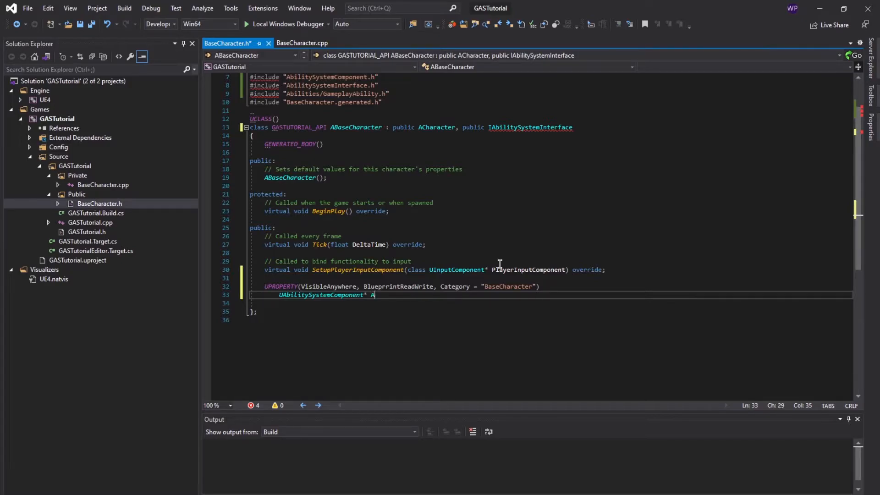
{"action": "type", "text": "bilitySystemC"}
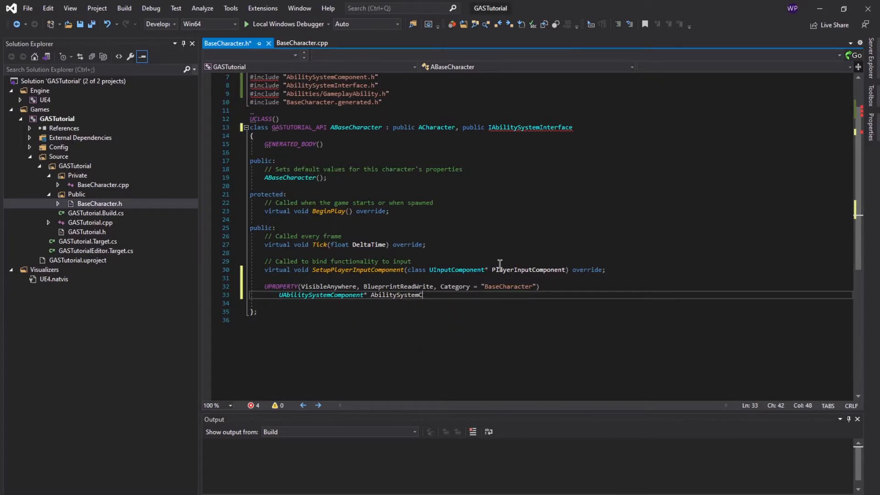
{"action": "type", "text": "omp;"}
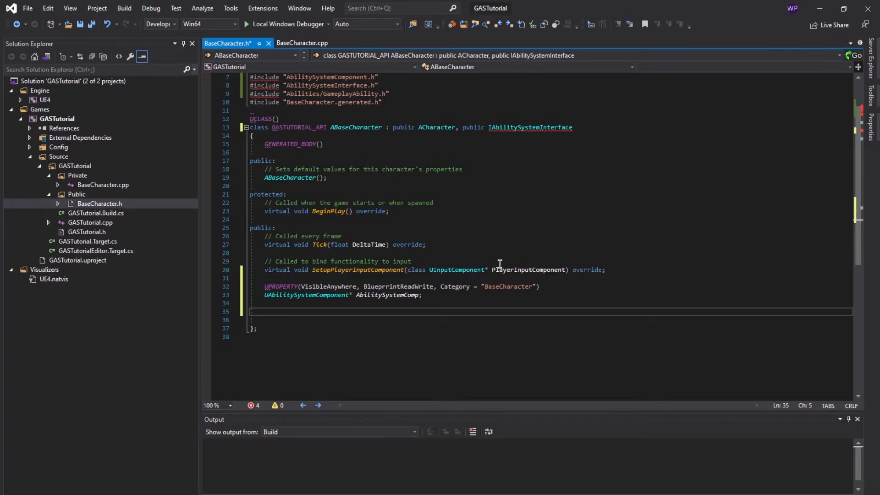
Write UFUNCTION(BlueprintCallable, Category = "BaseCharacter").
{"action": "type", "text": "UFUNCTION("}
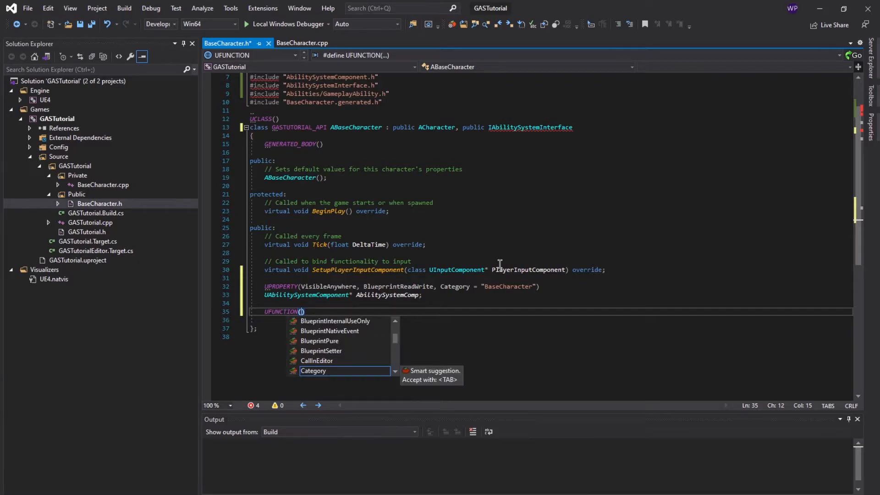
{"action": "type", "text": "Blue"}
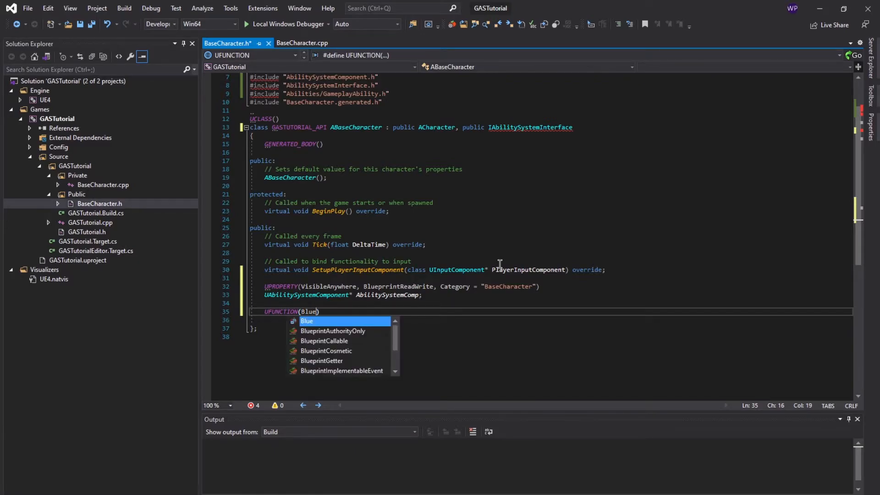
{"action": "left_click", "coordinate": [324, 341]}
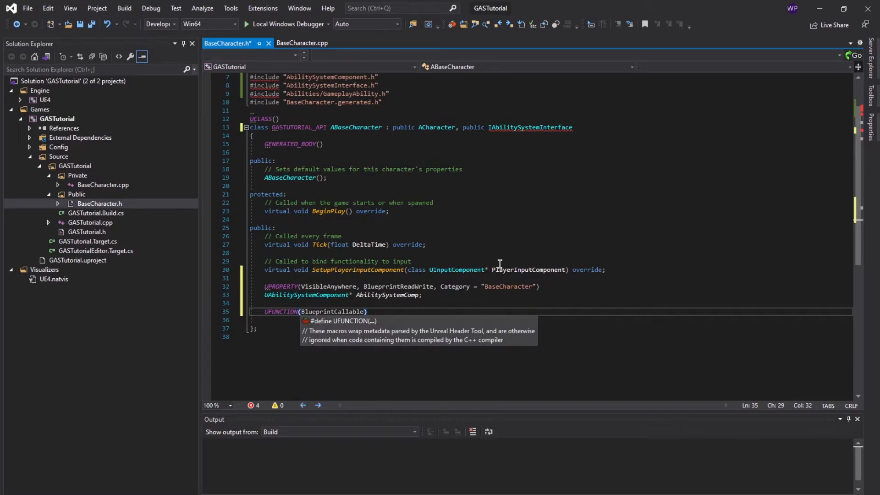
{"action": "type", "text": ", Category ="}
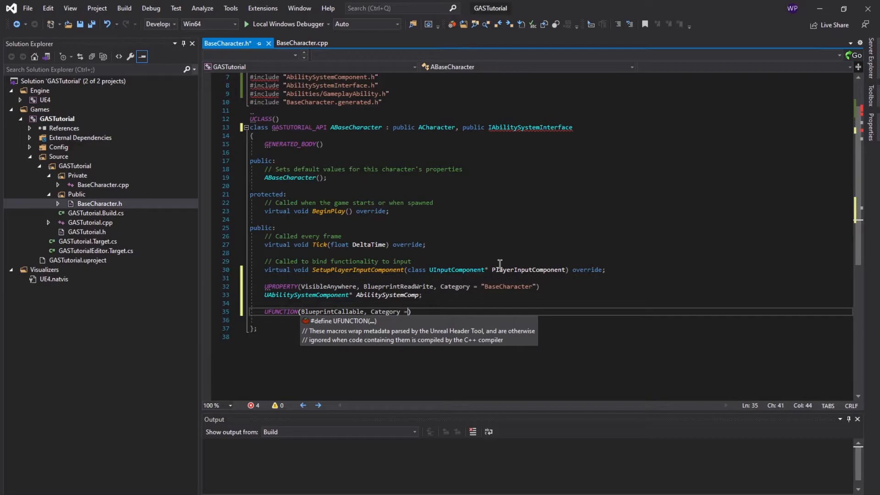
{"action": "type", "text": "\"\""}
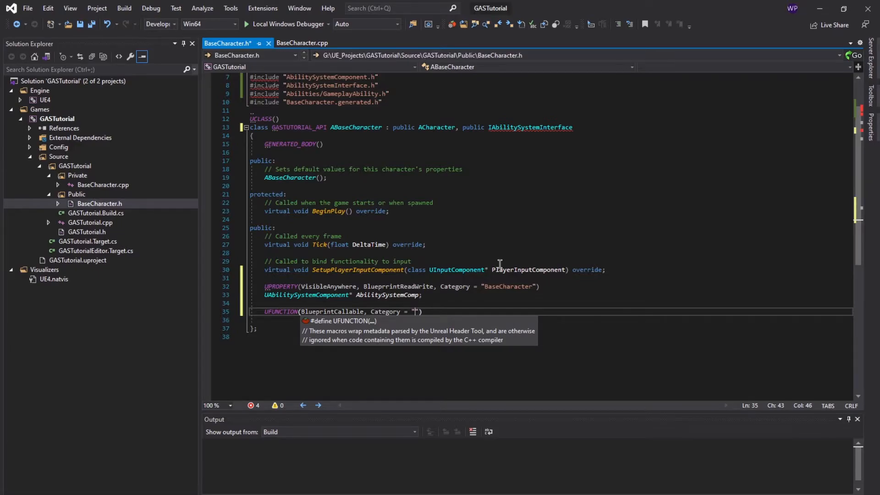
{"action": "type", "text": "BaseCharacter"}
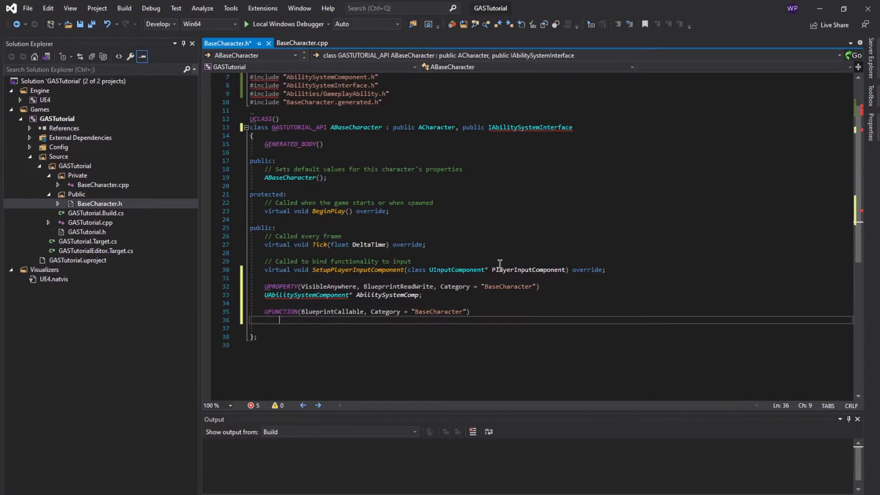
Begin void InitializeAbility( with a TSubclassOf<UGameplayAbility> parameter.
{"action": "type", "text": "void"}
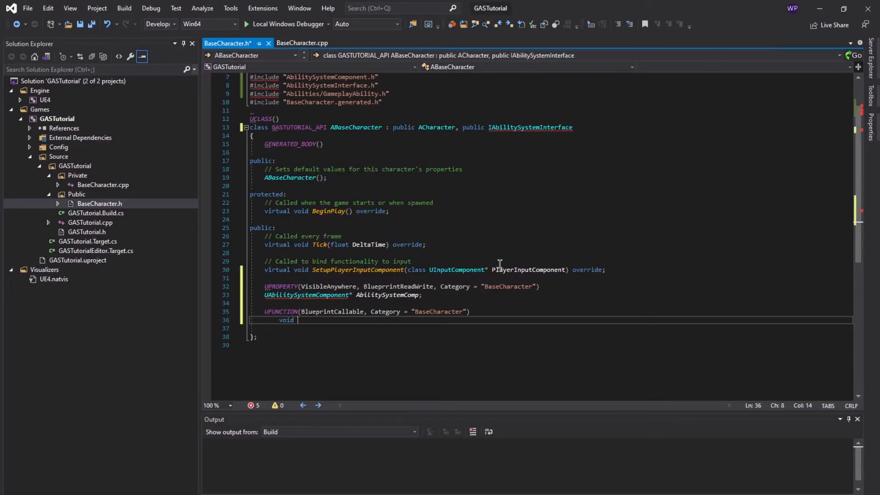
{"action": "type", "text": "Ini"}
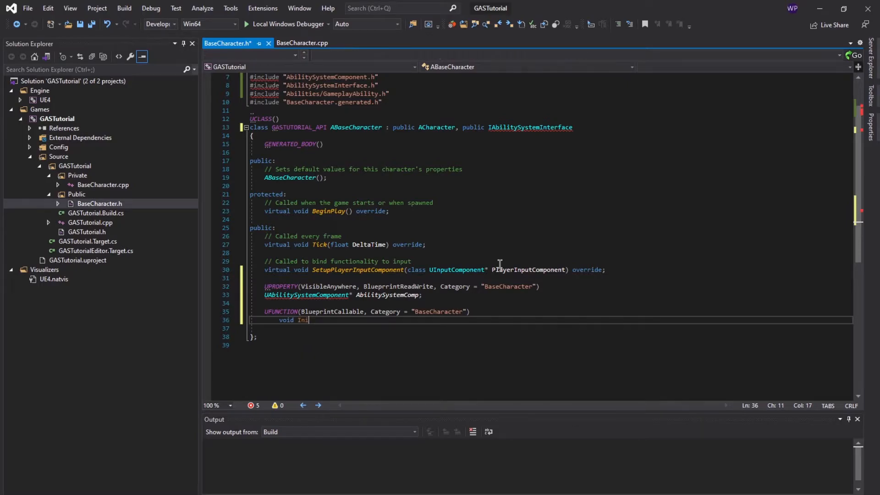
{"action": "type", "text": "tializeA"}
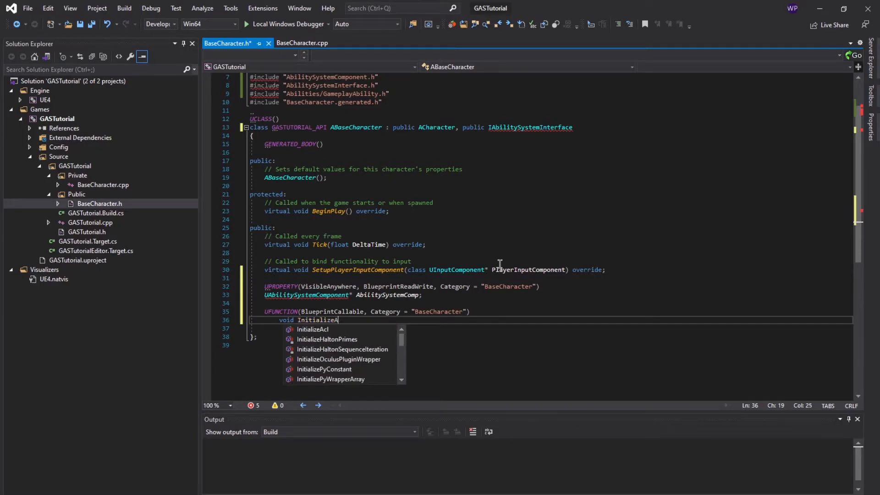
{"action": "type", "text": "bility()"}
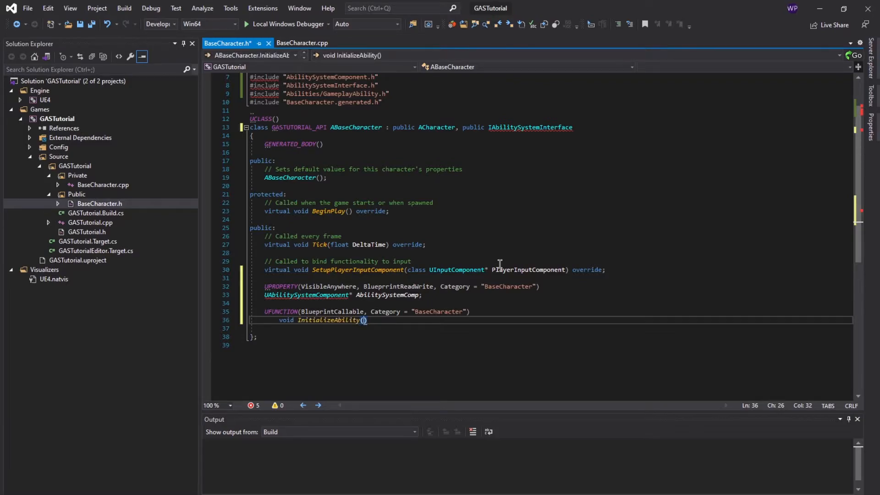
{"action": "type", "text": "TSubclassOf<>"}
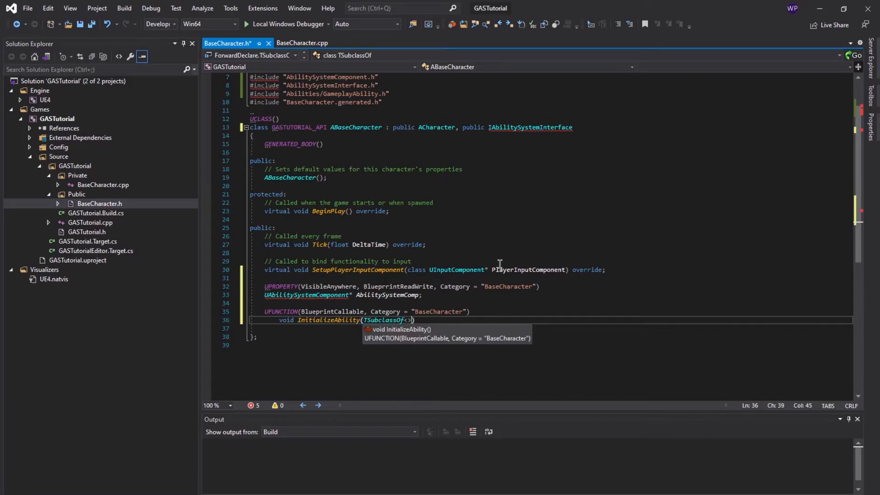
{"action": "type", "text": "U"}
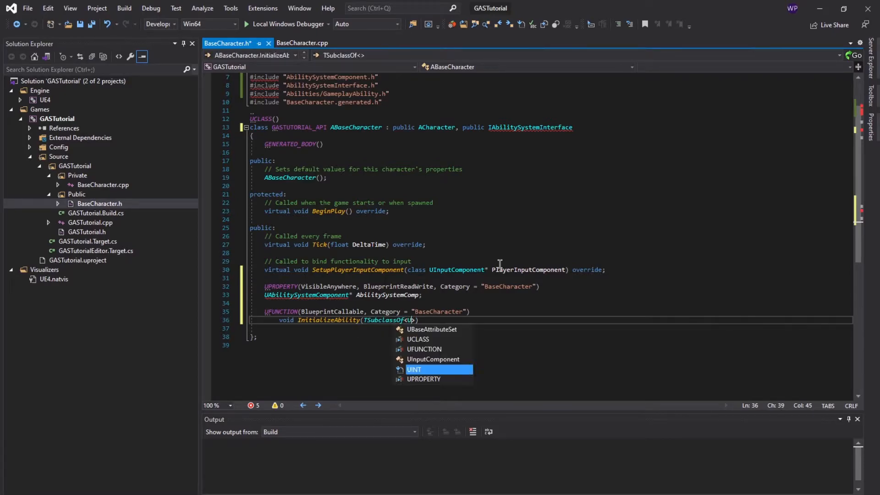
{"action": "type", "text": "GameplayAbility>"}
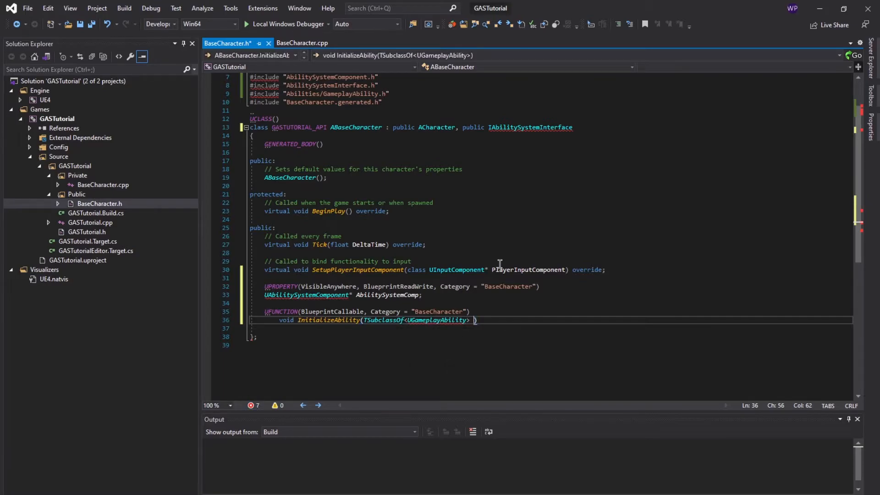
Complete the signature as AbilityToGet, int32 AbilityLevel);.
{"action": "type", "text": "Ability"}
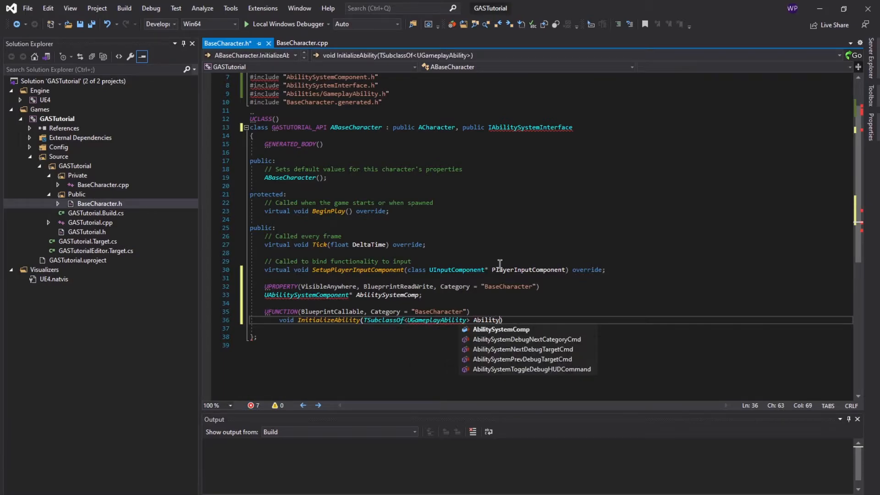
{"action": "type", "text": "ToGet"}
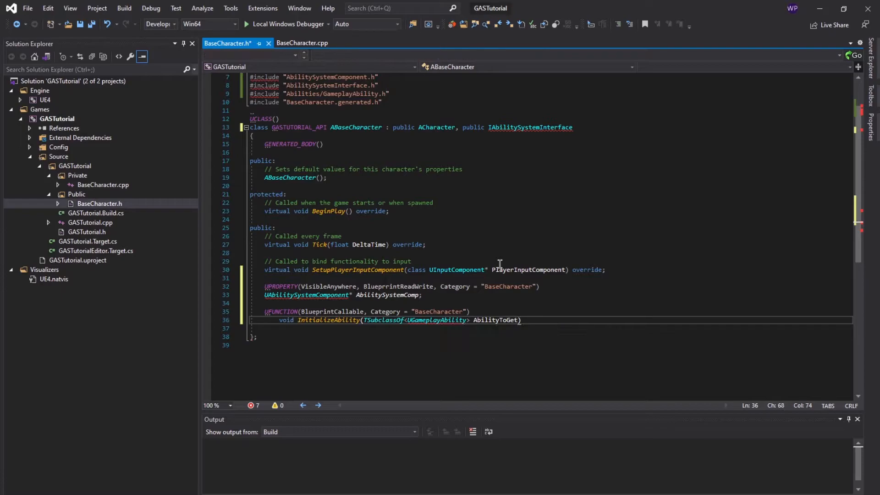
{"action": "type", "text": ","}
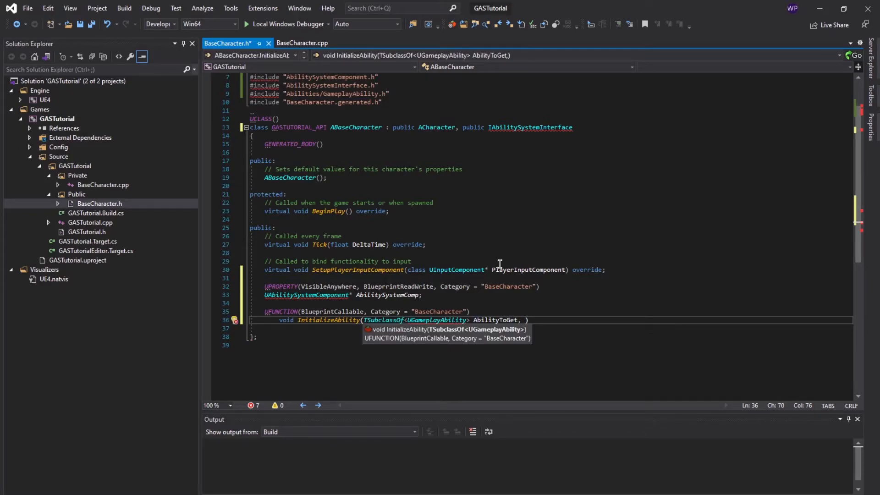
{"action": "type", "text": "int"}
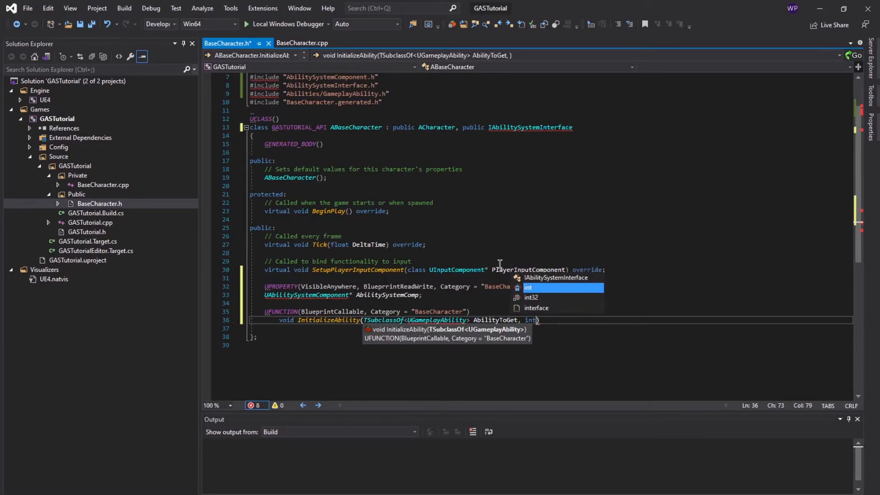
{"action": "type", "text": "32 AbilityLevel"}
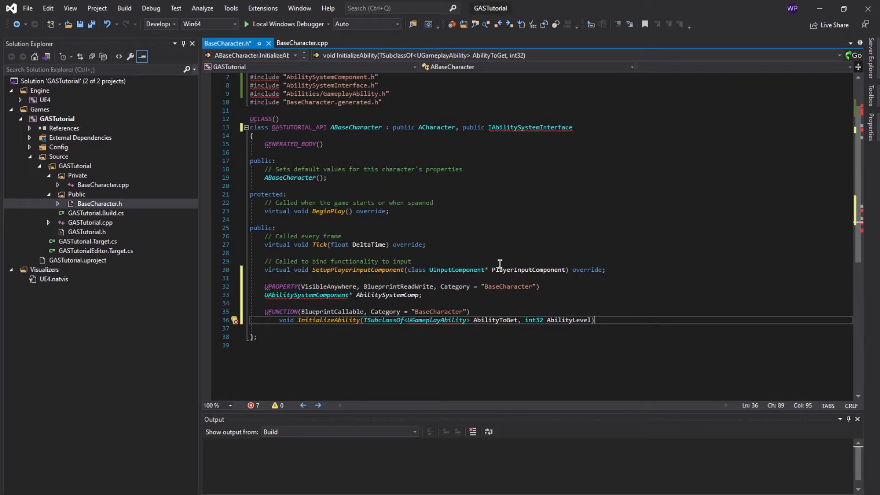
{"action": "type", "text": ";"}
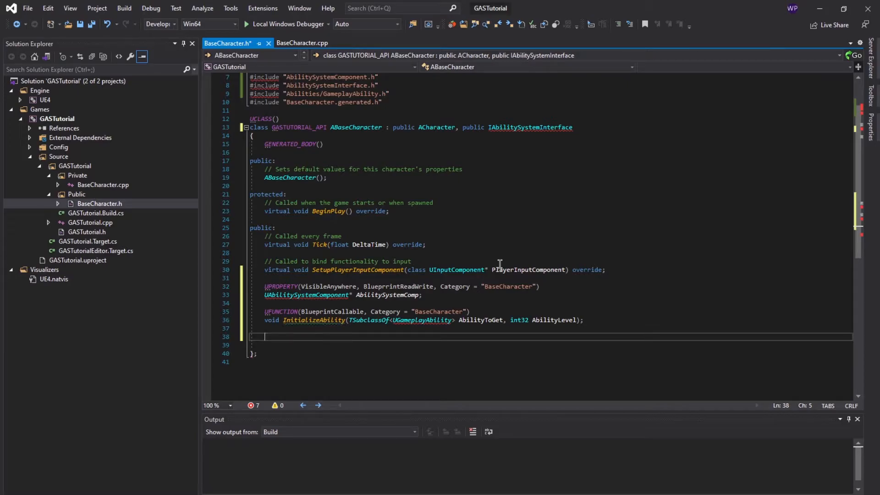
Begin a virtual UAbilitySystemComponent* return-type declaration.
{"action": "type", "text": "virtual"}
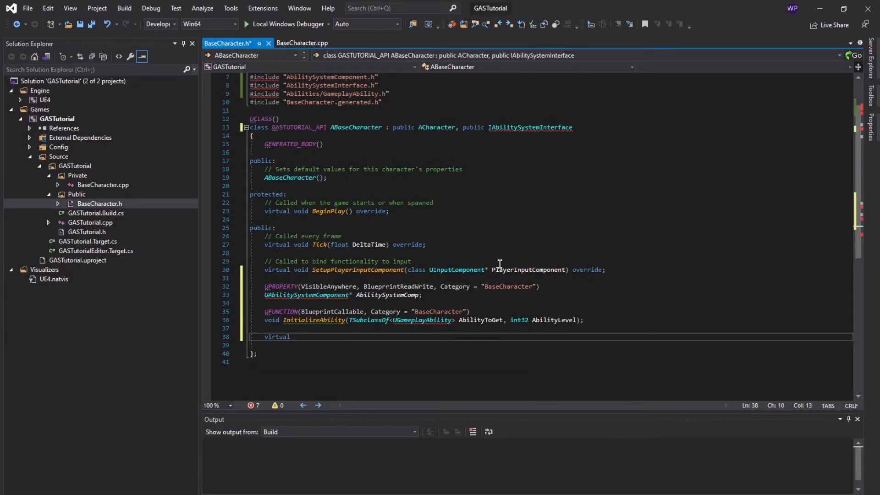
{"action": "type", "text": "UAb"}
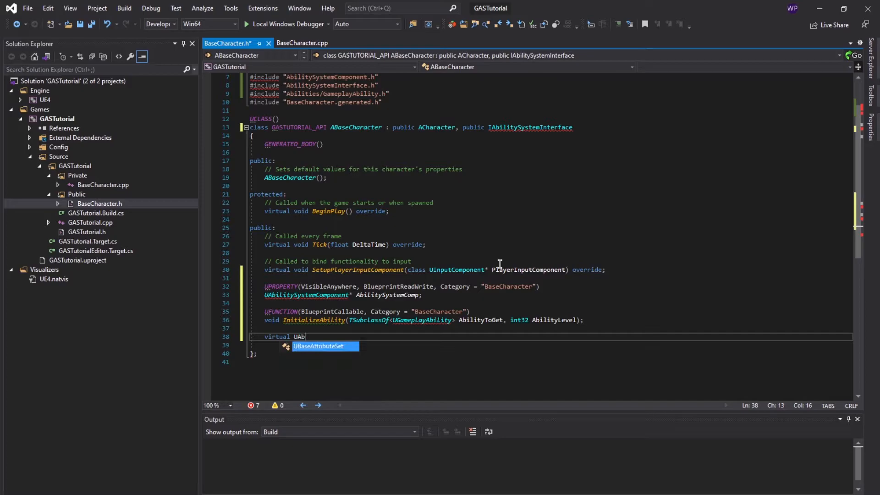
{"action": "type", "text": "lity"}
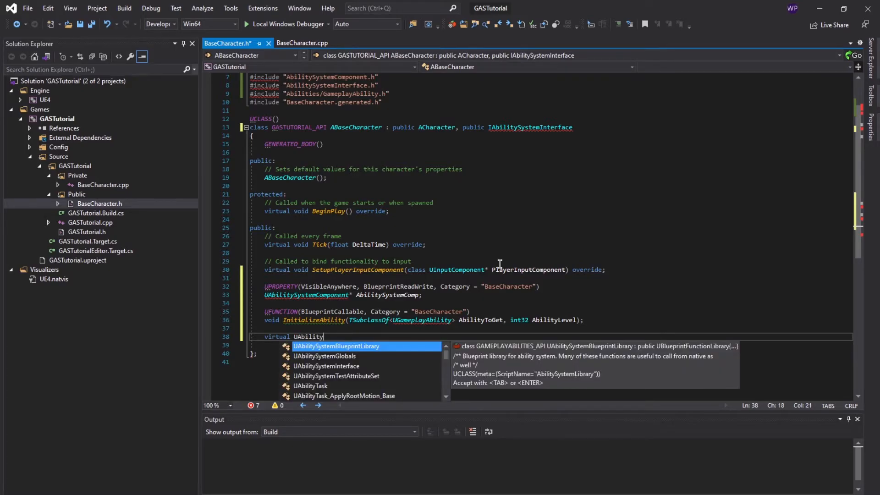
{"action": "type", "text": "s"}
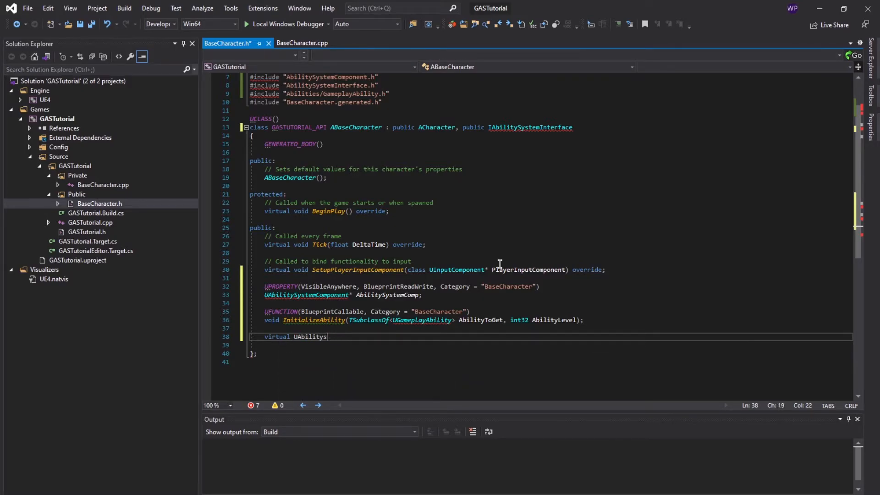
{"action": "type", "text": "ystemComponent* Ge"}
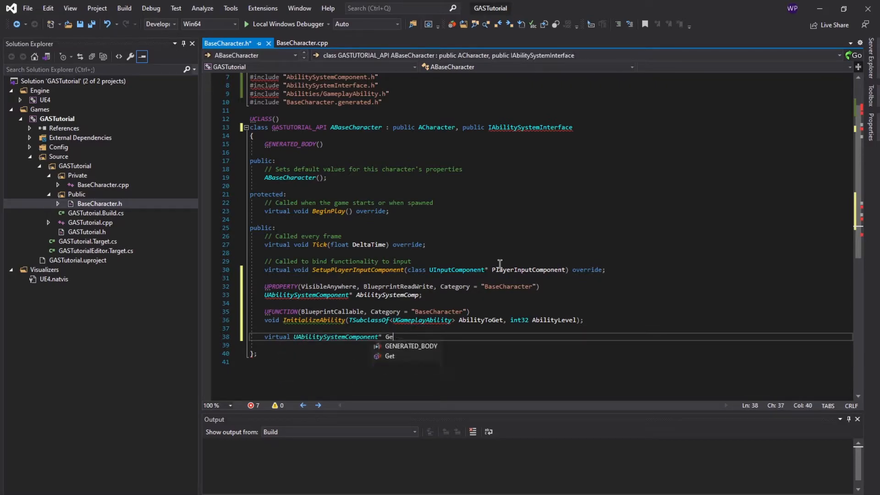
Finish GetAbilitySystemComponent() const; and save the header.
{"action": "type", "text": "tAbilitySsyte"}
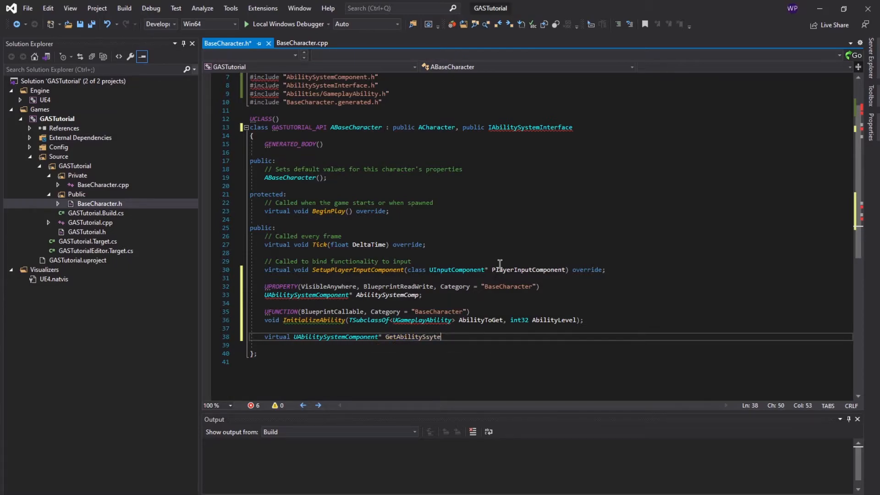
{"action": "type", "text": "m"}
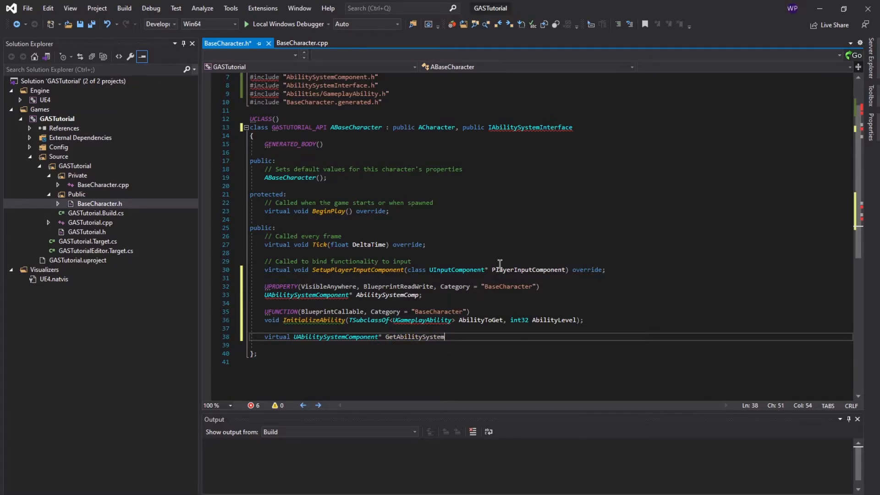
{"action": "type", "text": "Component() const"}
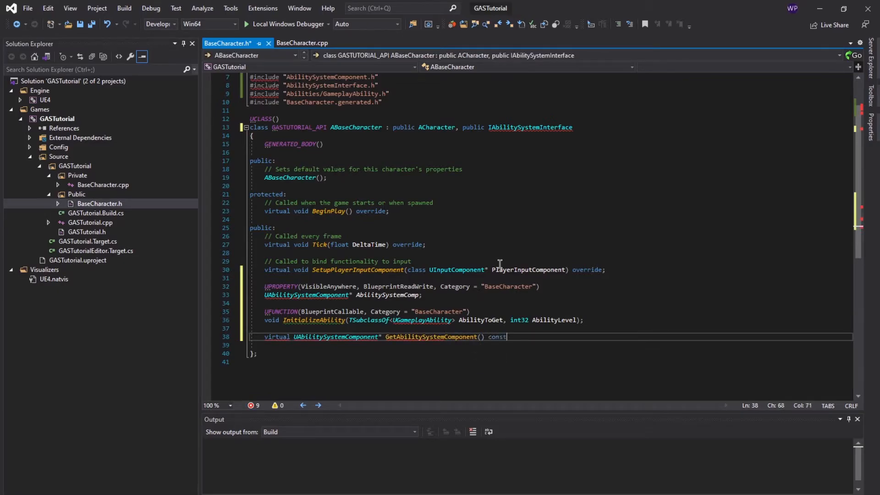
{"action": "type", "text": ";"}
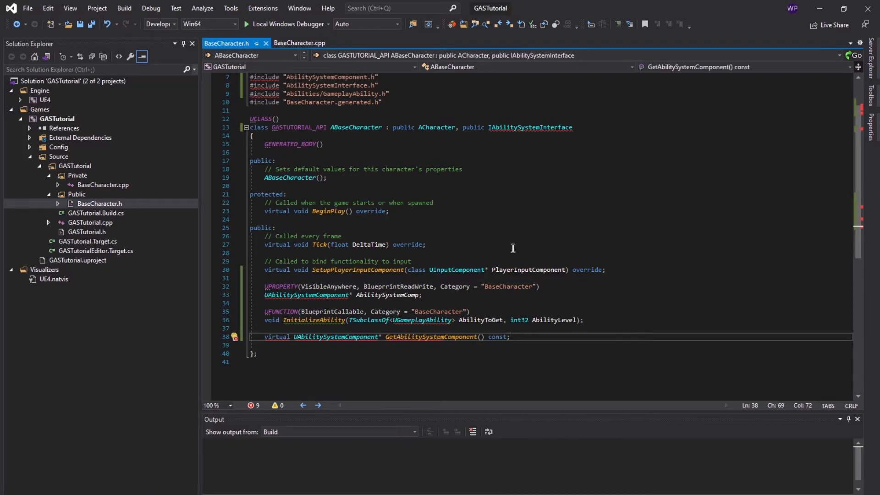
{"action": "left_click", "coordinate": [437, 336]}
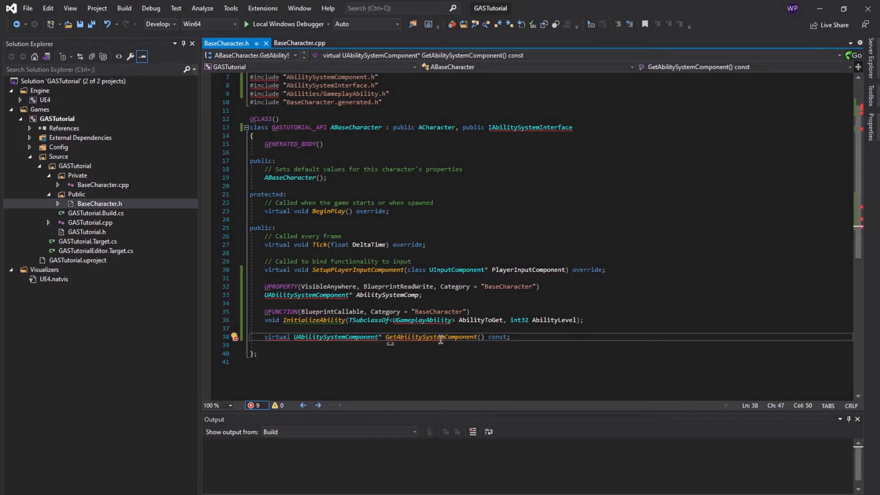
{"action": "left_click", "coordinate": [301, 43]}
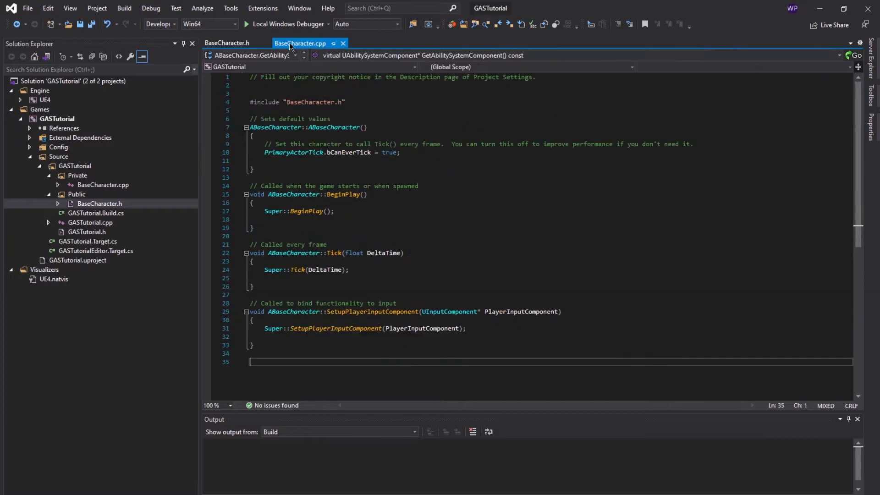
Generate an empty ABaseCharacter::InitializeAbility implementation in BaseCharacter.cpp via VA Create Implementation.
{"action": "left_click", "coordinate": [226, 44]}
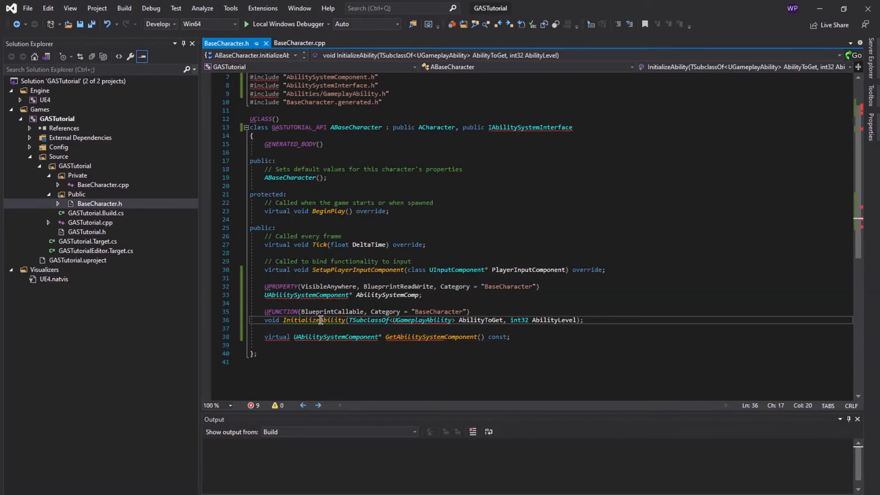
{"action": "right_click", "coordinate": [318, 320]}
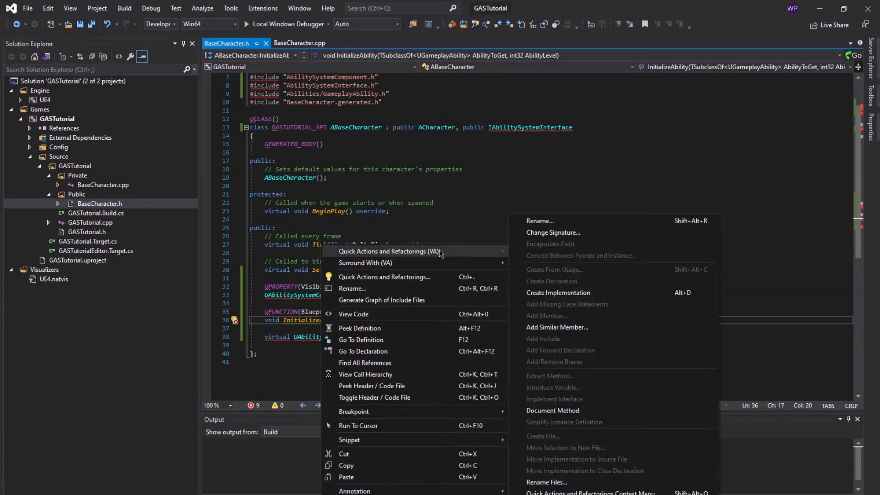
{"action": "left_click", "coordinate": [558, 293]}
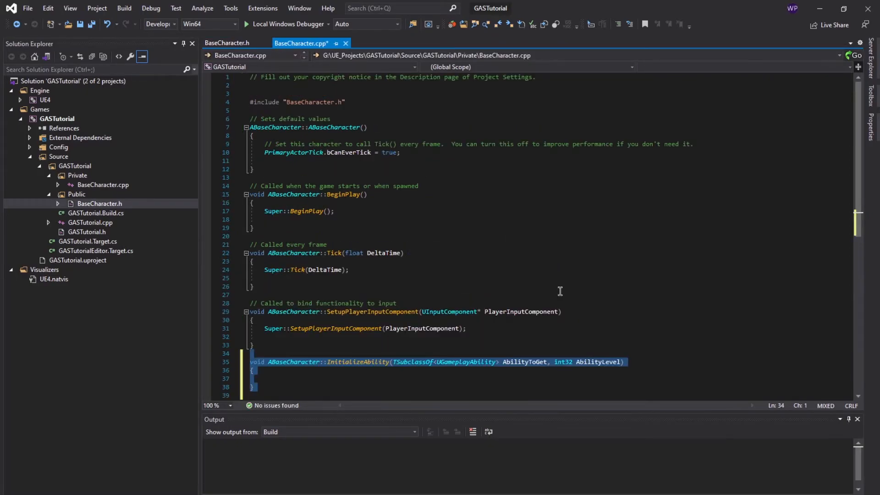
{"action": "left_click", "coordinate": [226, 43]}
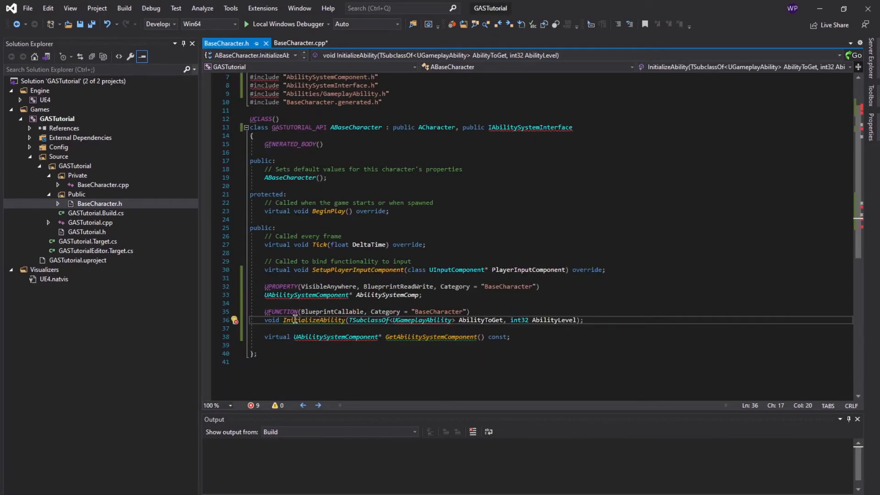
{"action": "right_click", "coordinate": [295, 319]}
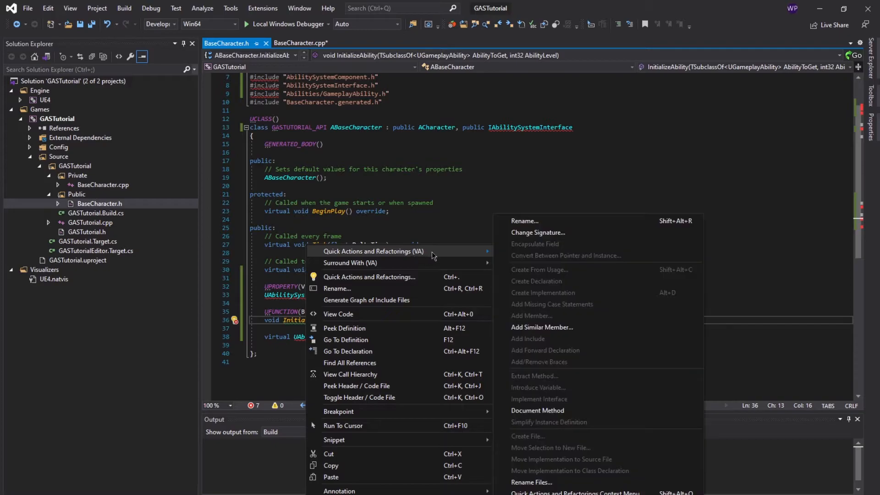
{"action": "mouse_move", "coordinate": [630, 320]}
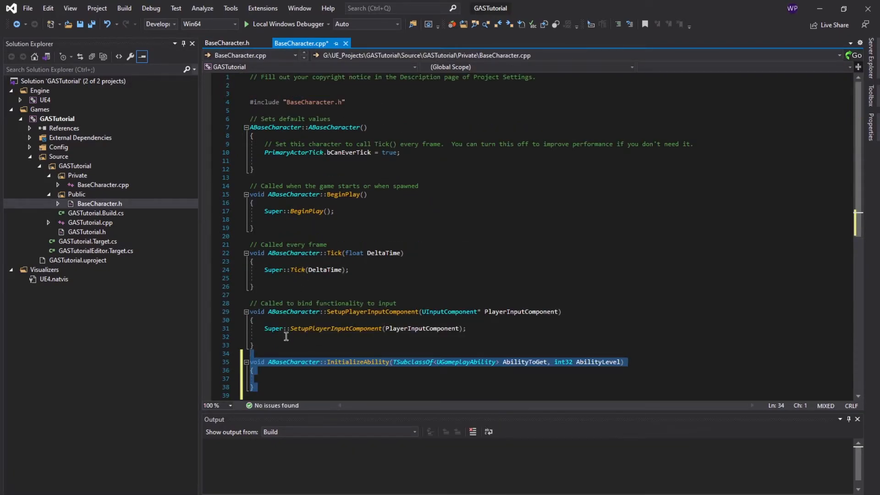
{"action": "left_click", "coordinate": [275, 302]}
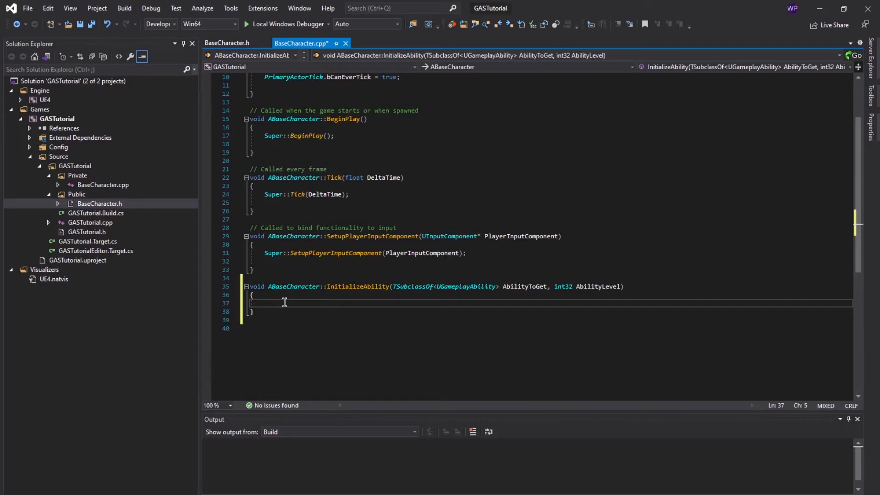
Write if (AbilitySystemComp) { if (HasAuthority() && AbilityToGet) { } } in InitializeAbility.
{"action": "type", "text": "if"}
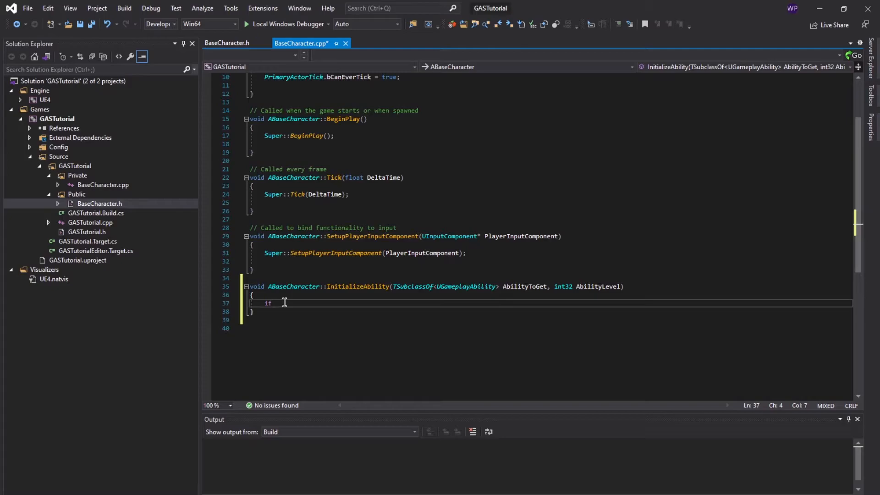
{"action": "type", "text": "()"}
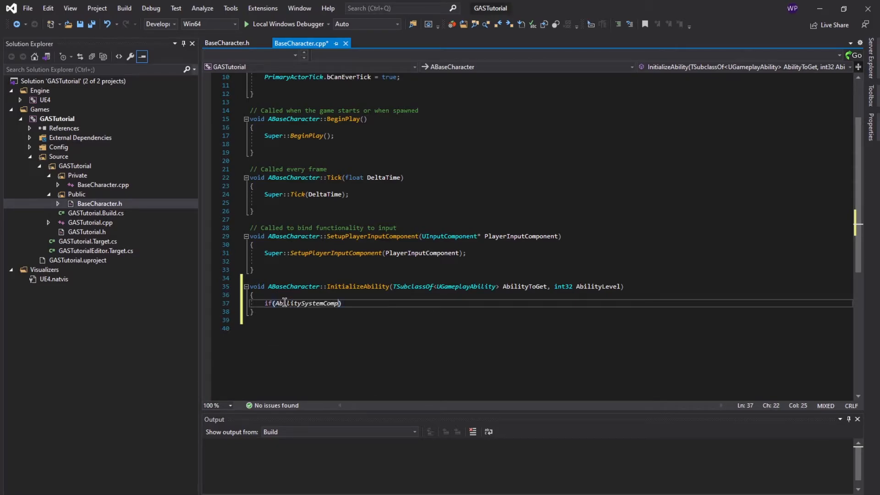
{"action": "type", "text": "{"}
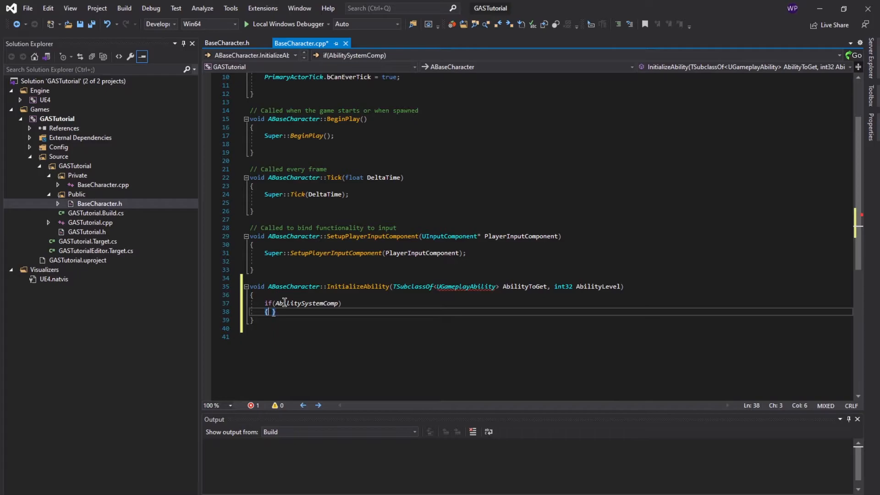
{"action": "type", "text": "if"}
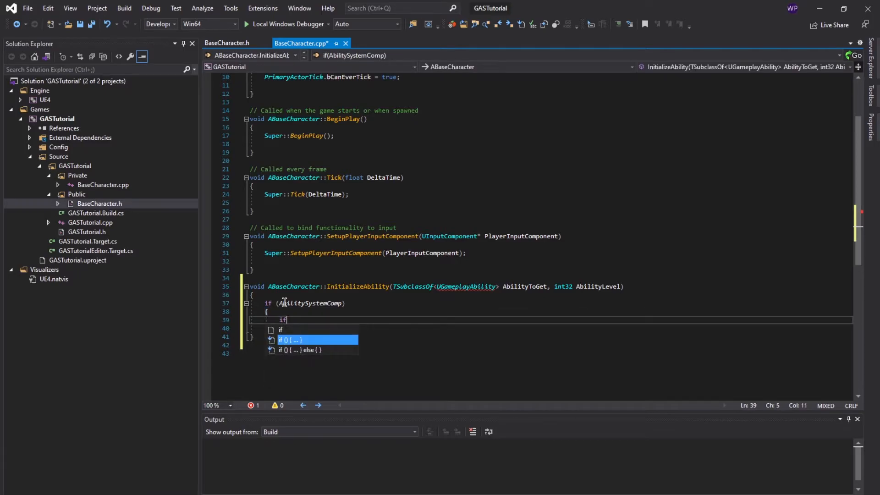
{"action": "type", "text": "(HasAuthority("}
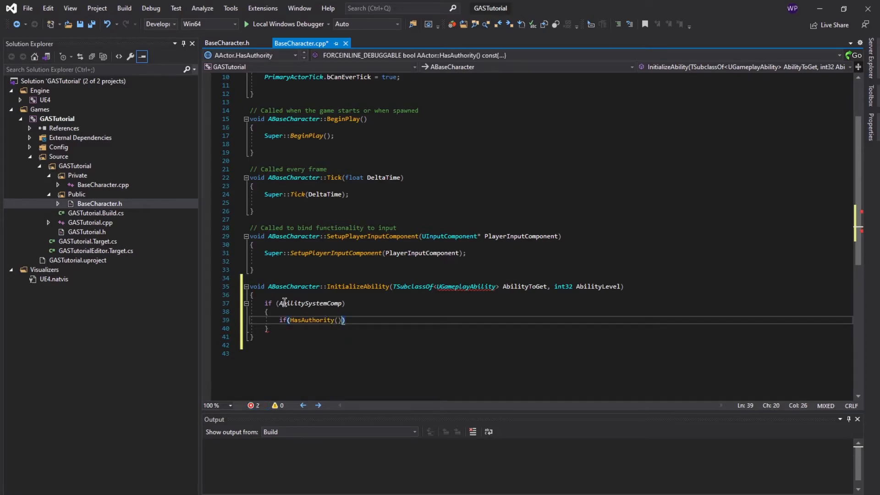
{"action": "type", "text": "&&"}
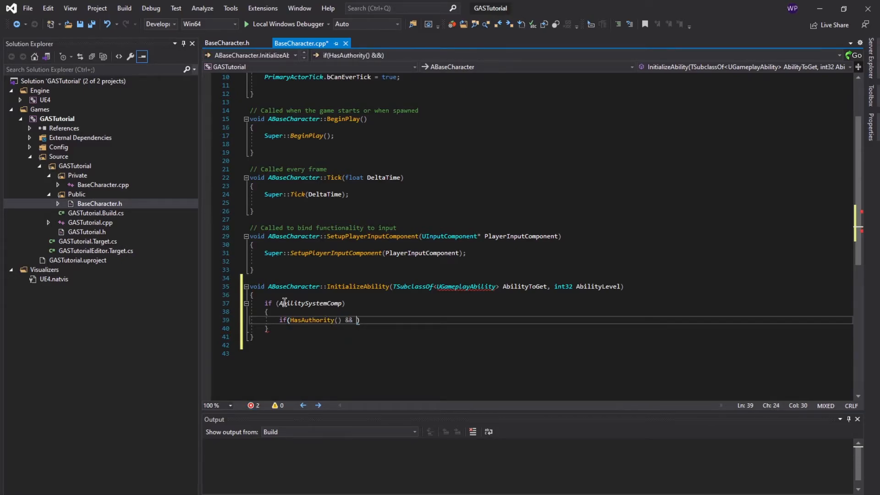
{"action": "type", "text": "AbilityToGet"}
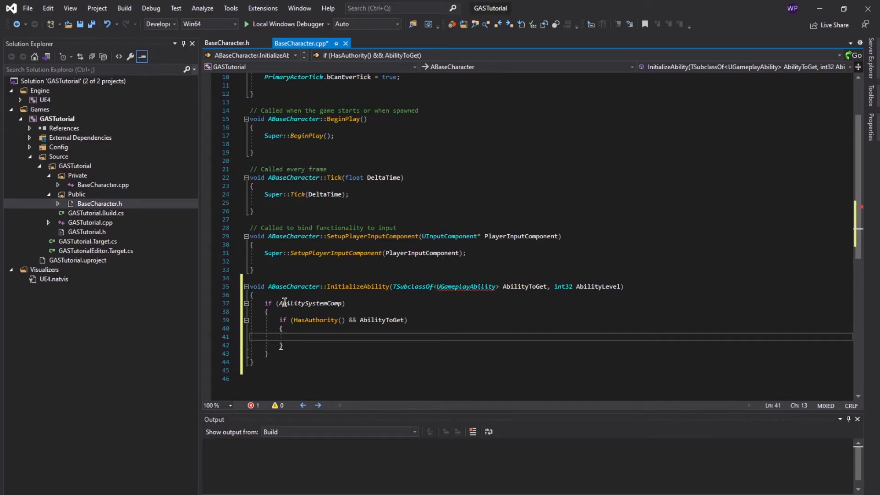
Write AbilitySystemComp->GiveAbility(FGameplayAbilitySpec(AbilityToGet, AbilityLevel, 0)); inside the HasAuthority block.
{"action": "type", "text": "Abili"}
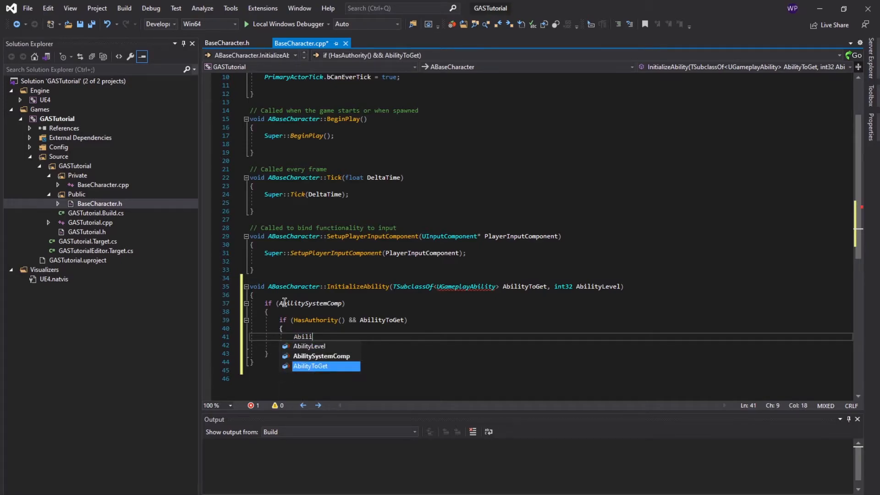
{"action": "type", "text": "AbilitySystemComp->"}
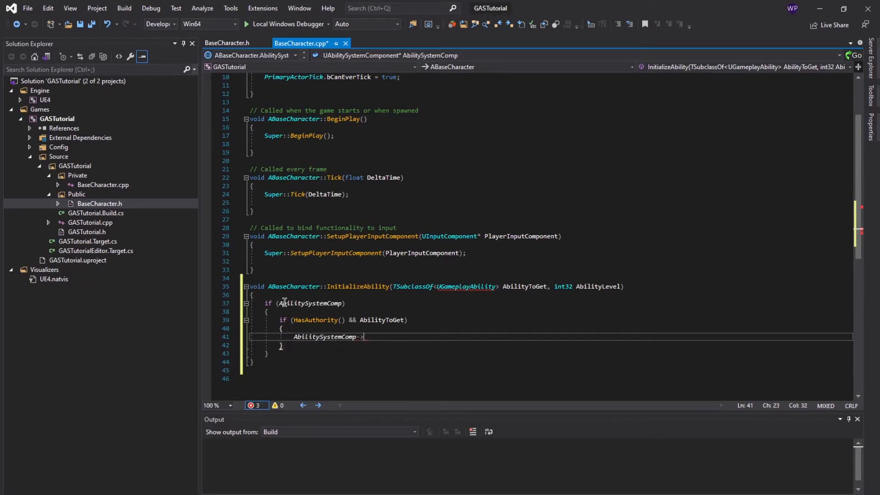
{"action": "type", "text": "G"}
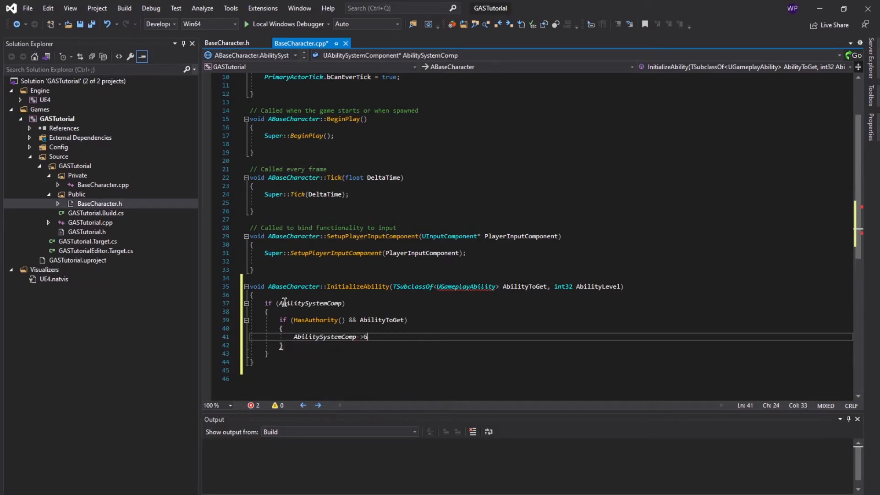
{"action": "type", "text": "iveAbil"}
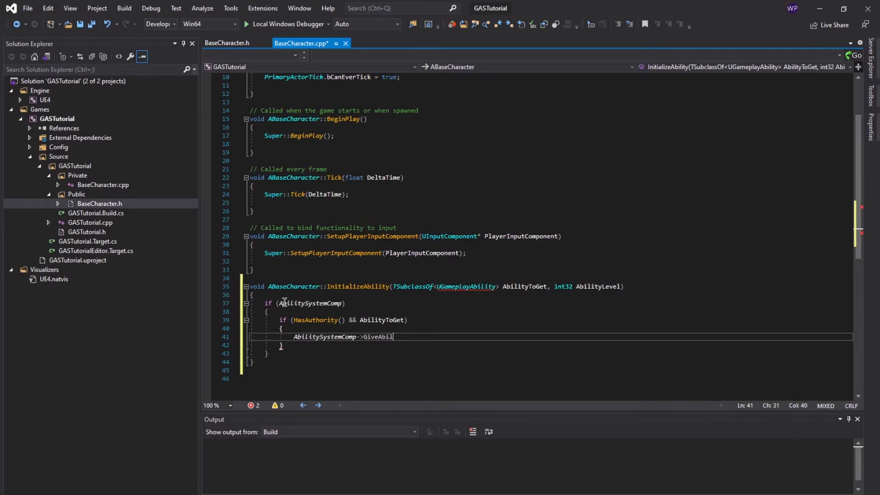
{"action": "type", "text": "ity()"}
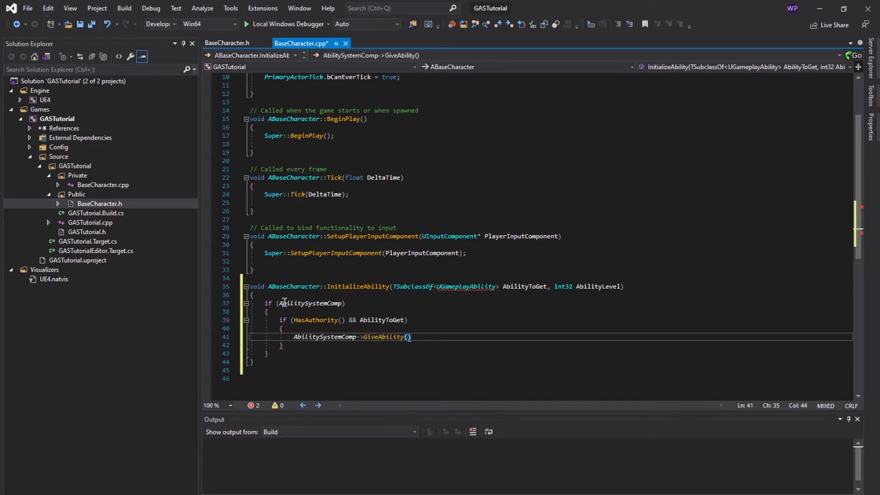
{"action": "type", "text": "FGameplayAbilitySpec"}
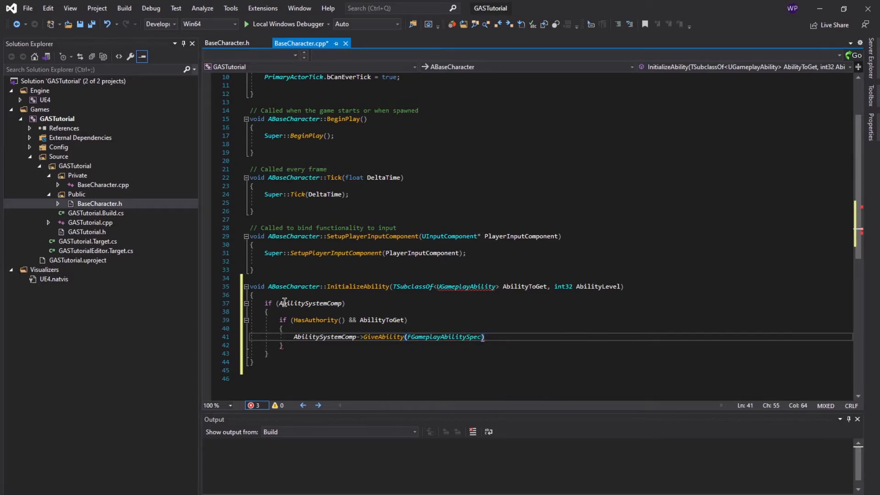
{"action": "type", "text": "A"}
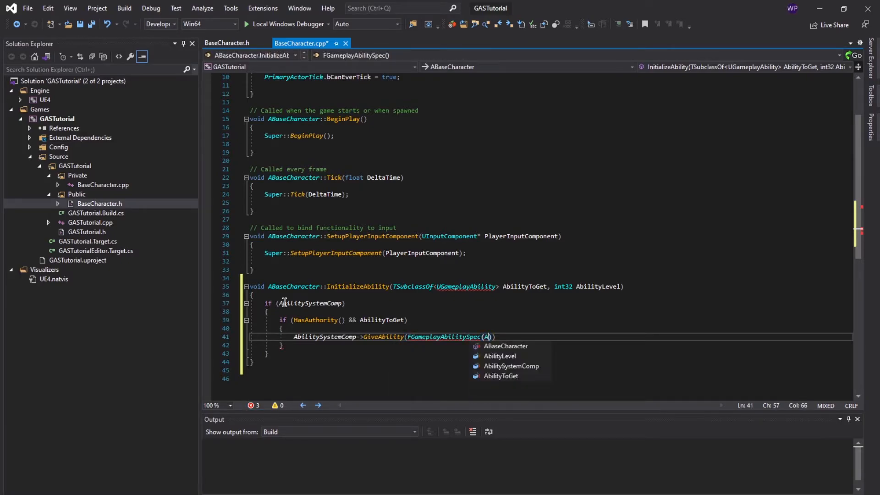
{"action": "type", "text": "bilityToGet,"}
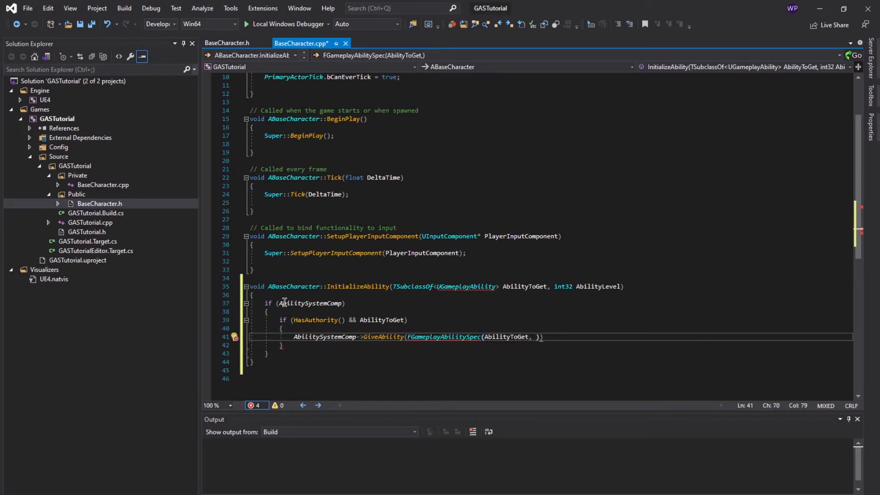
{"action": "type", "text": "Abil"}
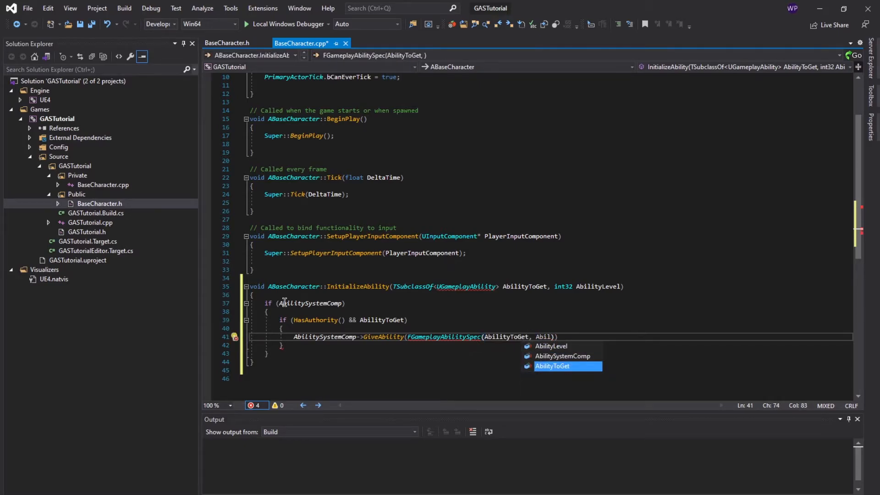
{"action": "type", "text": "AbilityLevel,"}
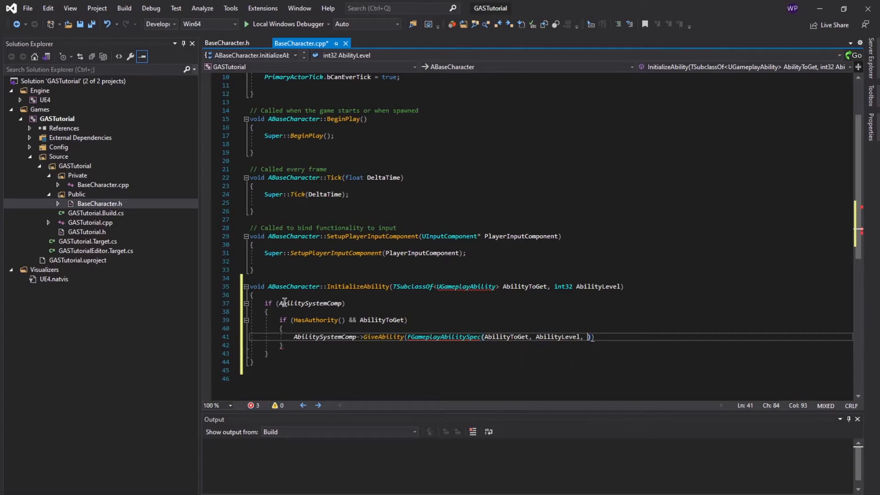
{"action": "type", "text": "0"}
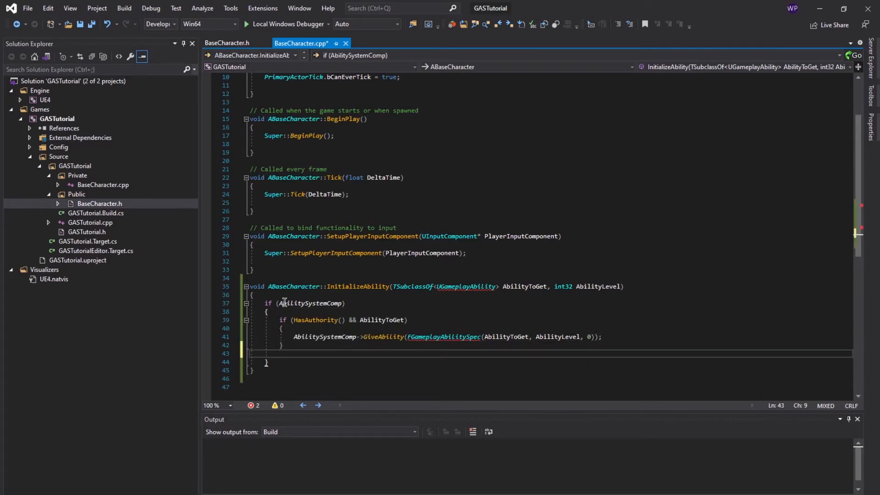
Add AbilitySystemComp->InitAbilityActorInfo(this, this); after the authority block.
{"action": "key", "text": "enter"}
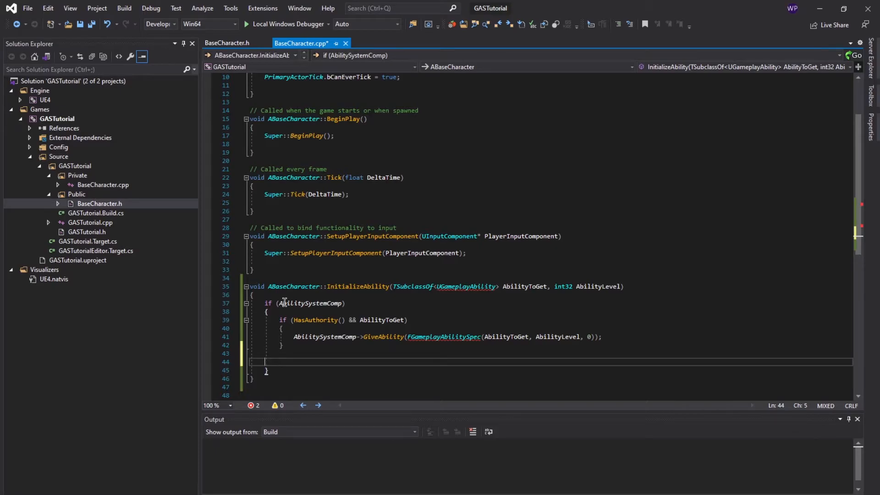
{"action": "key", "text": "Backspace"}
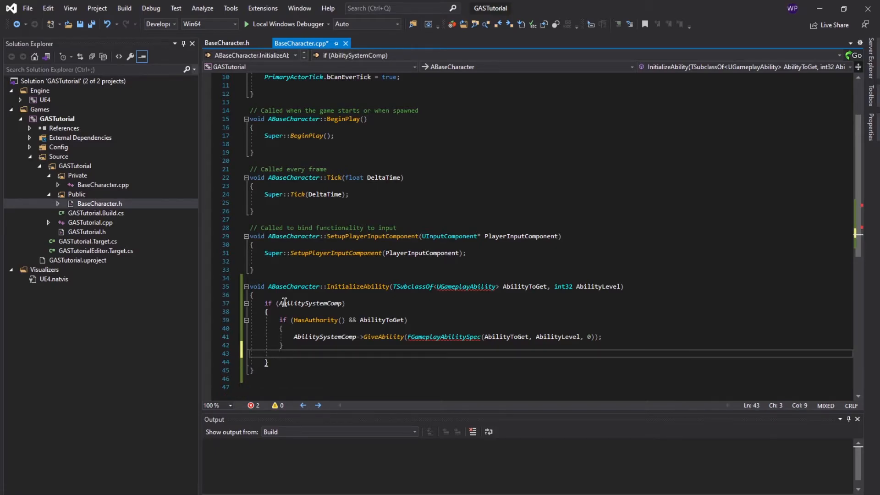
{"action": "type", "text": "Abil"}
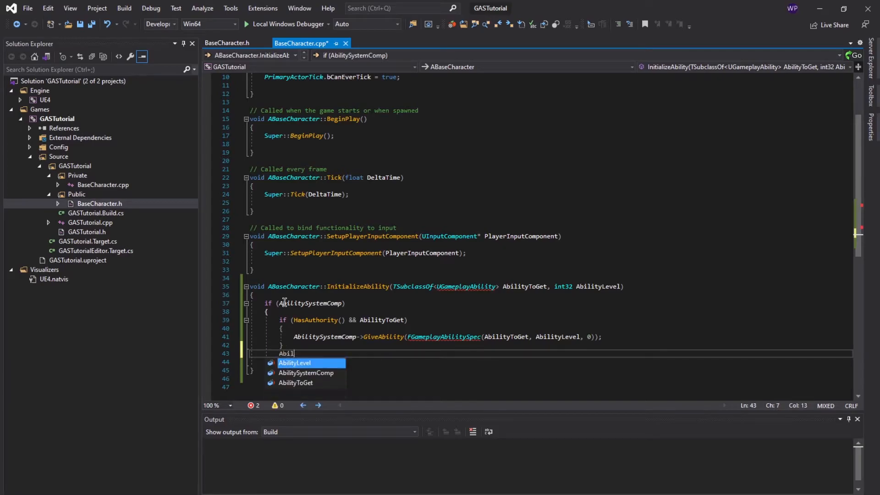
{"action": "type", "text": "t"}
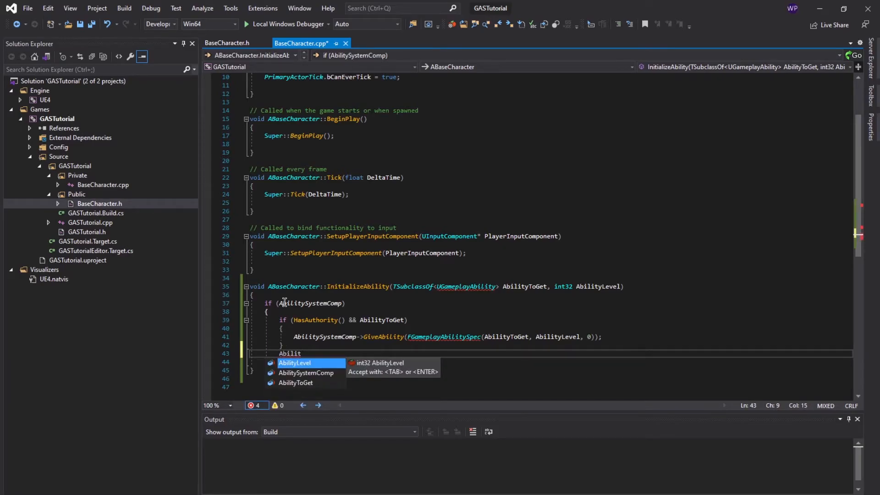
{"action": "type", "text": "AbilitySystemComp->I"}
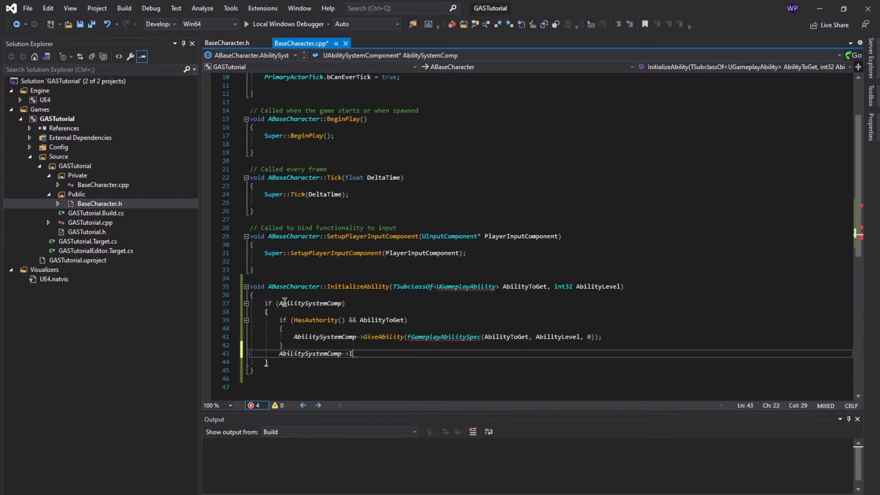
{"action": "type", "text": "nitA"}
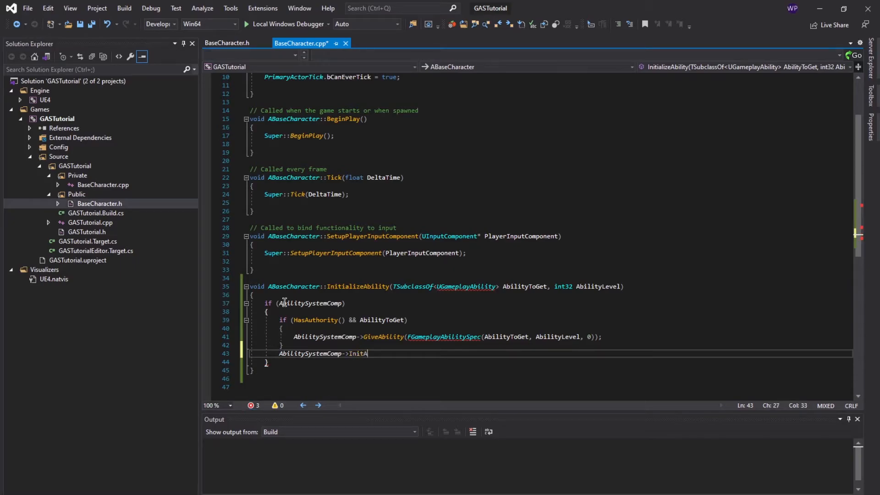
{"action": "type", "text": "bilityAC"}
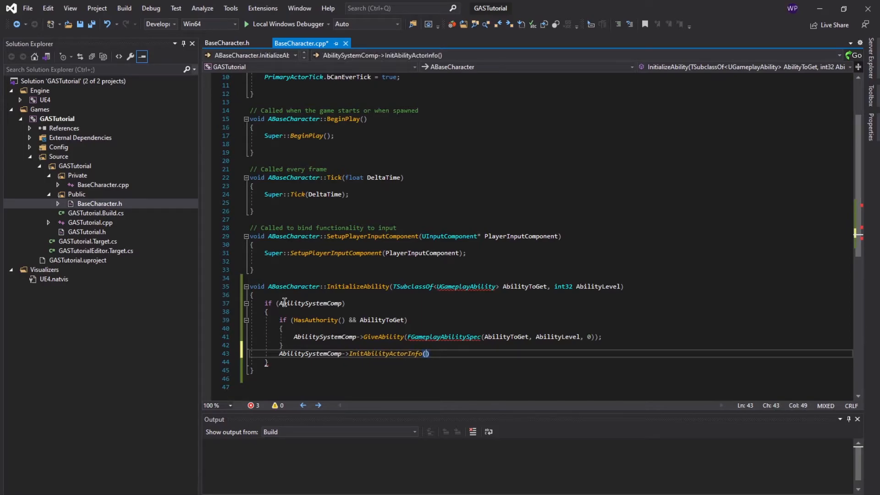
{"action": "type", "text": "this, this"}
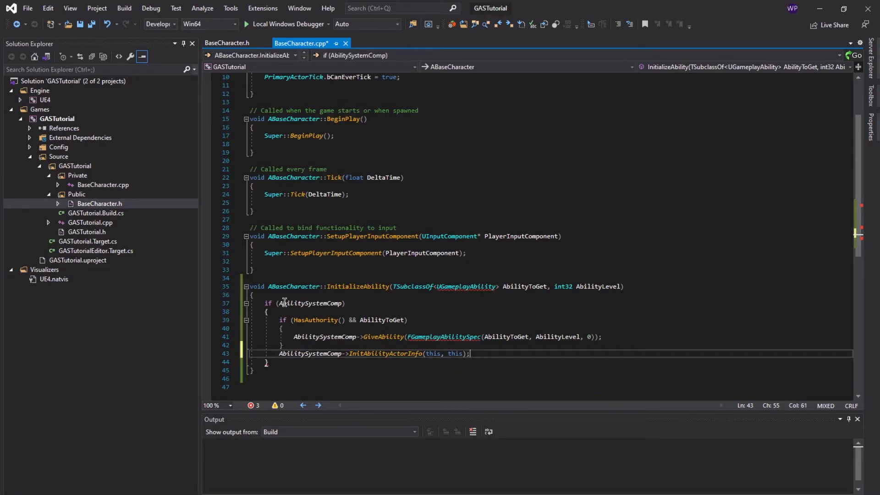
{"action": "mouse_move", "coordinate": [310, 303]}
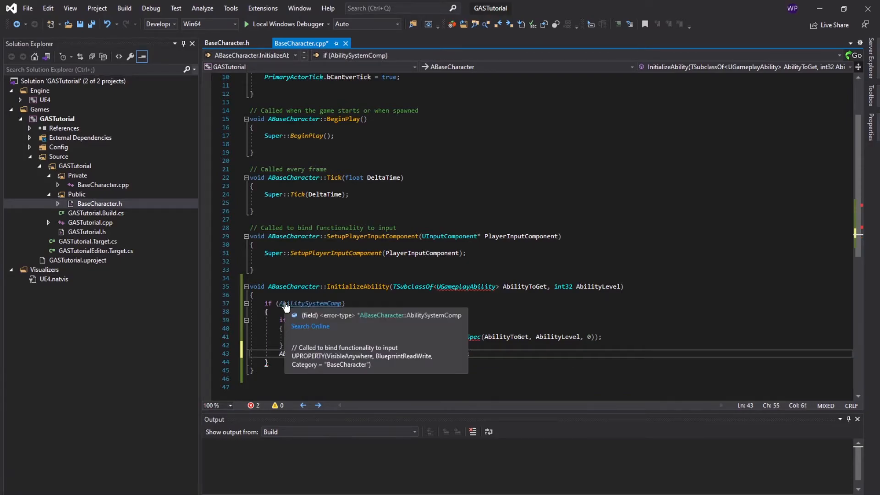
Generate GetAbilitySystemComponent's definition from the header and make it return AbilitySystemComp.
{"action": "left_click", "coordinate": [228, 43]}
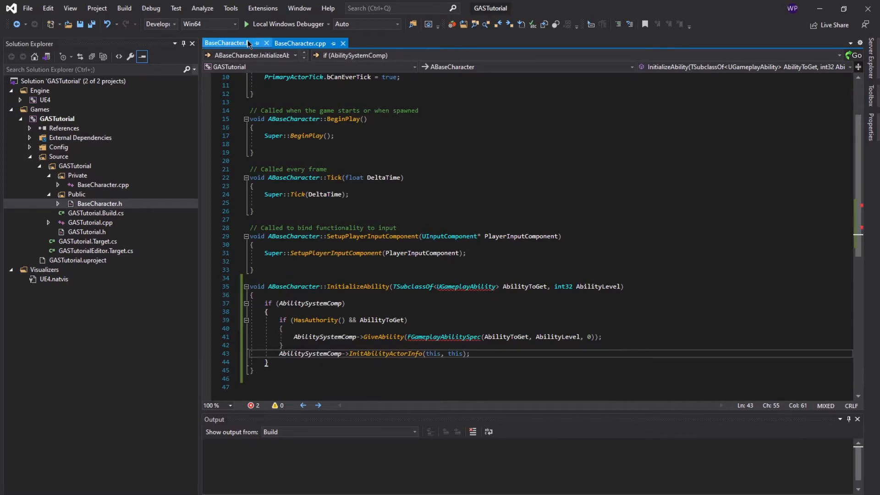
{"action": "left_click", "coordinate": [226, 43]}
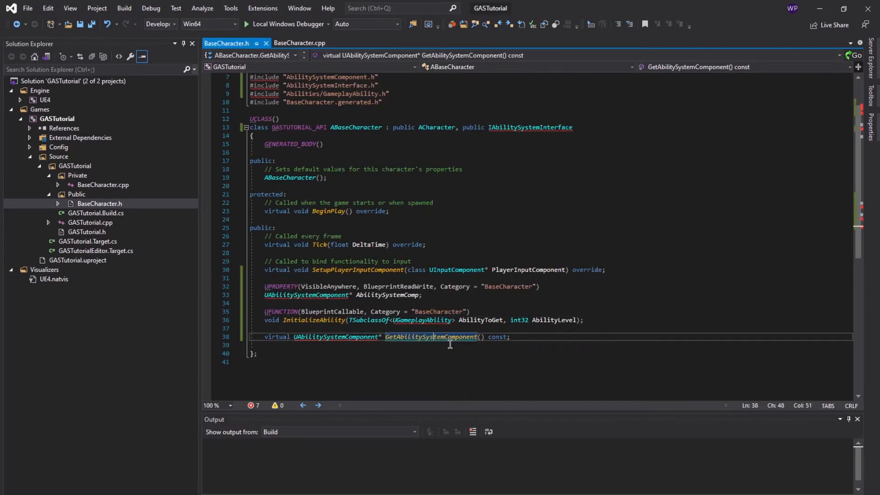
{"action": "left_click", "coordinate": [302, 43]}
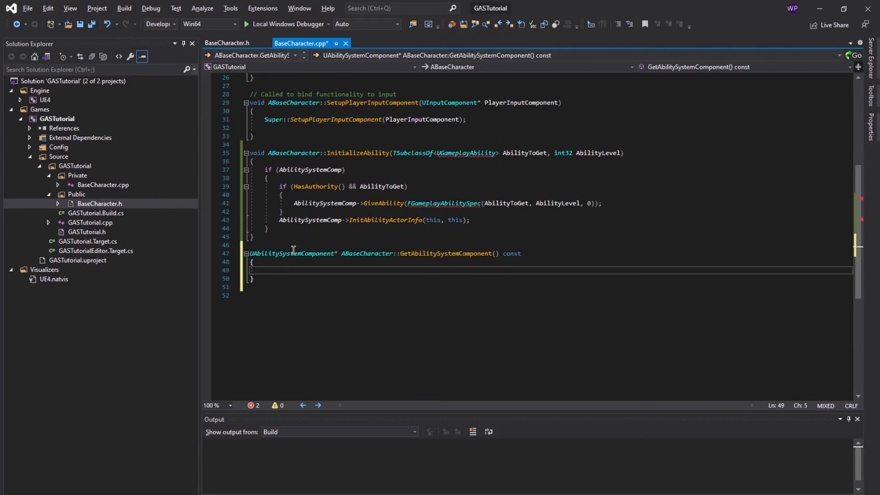
{"action": "type", "text": "return"}
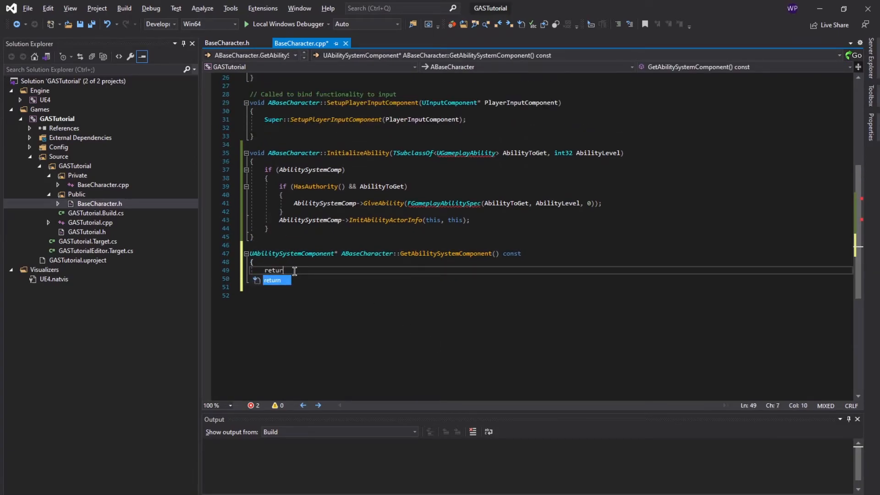
{"action": "type", "text": "Ab"}
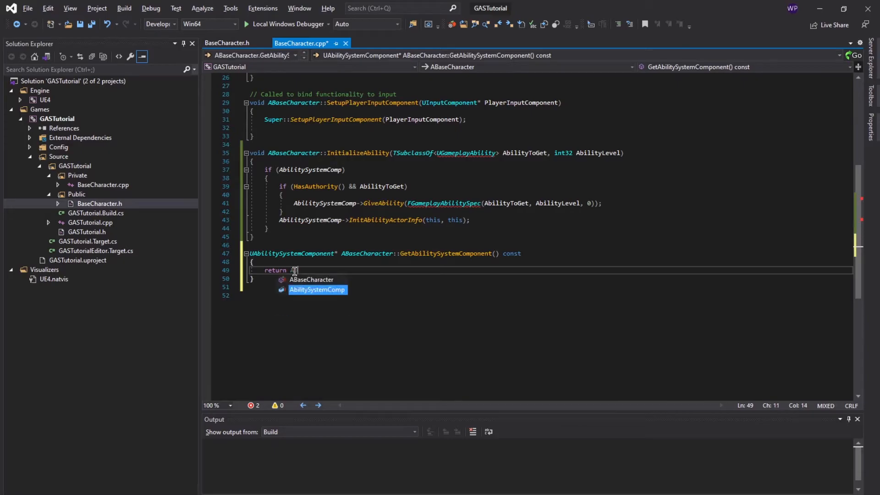
{"action": "key", "text": "Tab"}
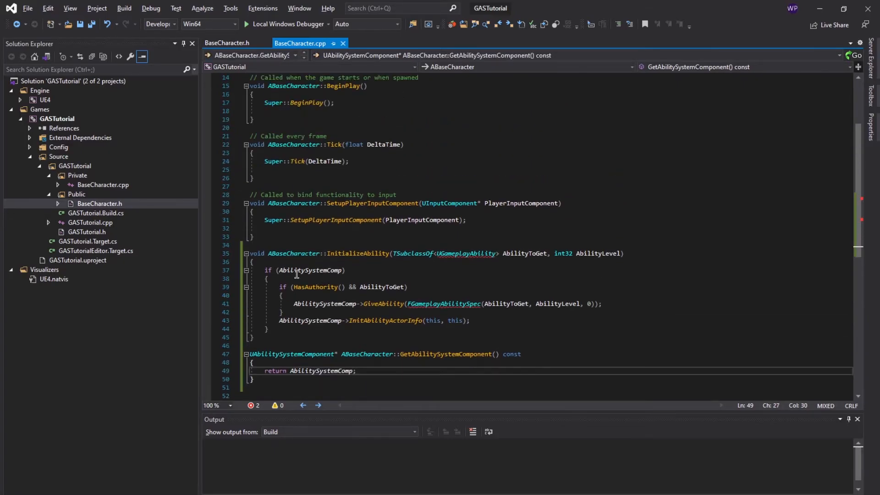
{"action": "scroll", "scroll_direction": "up", "scroll_amount": 3}
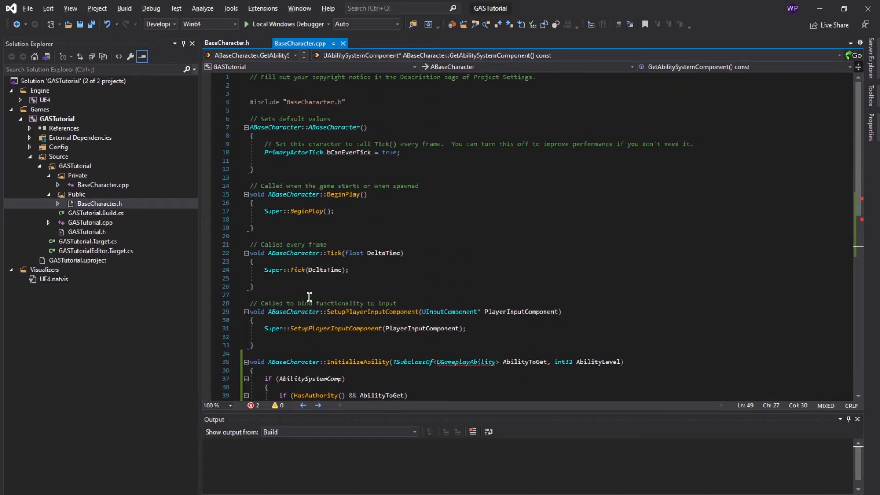
{"action": "scroll", "scroll_direction": "down", "scroll_amount": 3}
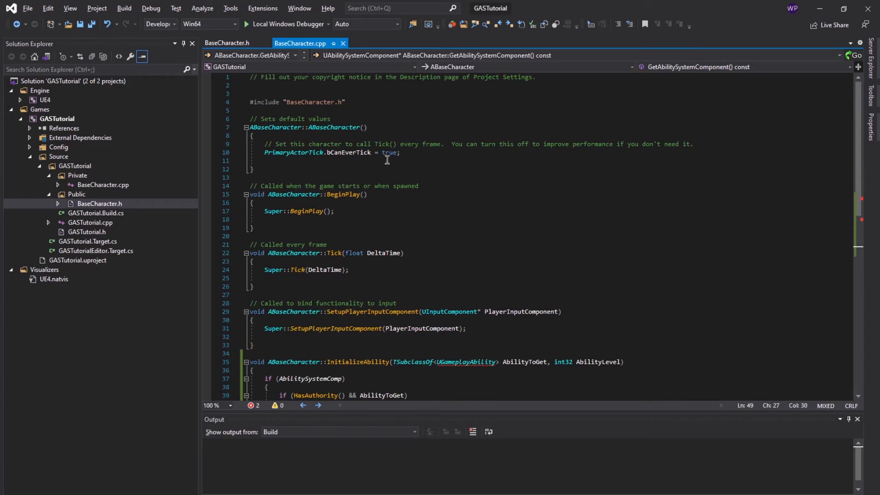
{"action": "mouse_move", "coordinate": [332, 120]}
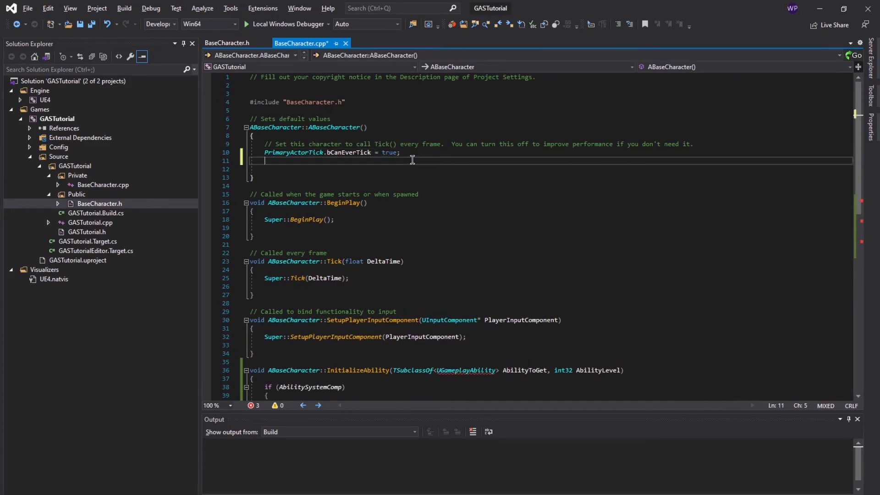
In the constructor, set AbilitySystemComp = CreateDefaultSubobject<UAbilitySystemComponent>("AbilitySystemComp");.
{"action": "key", "text": "enter"}
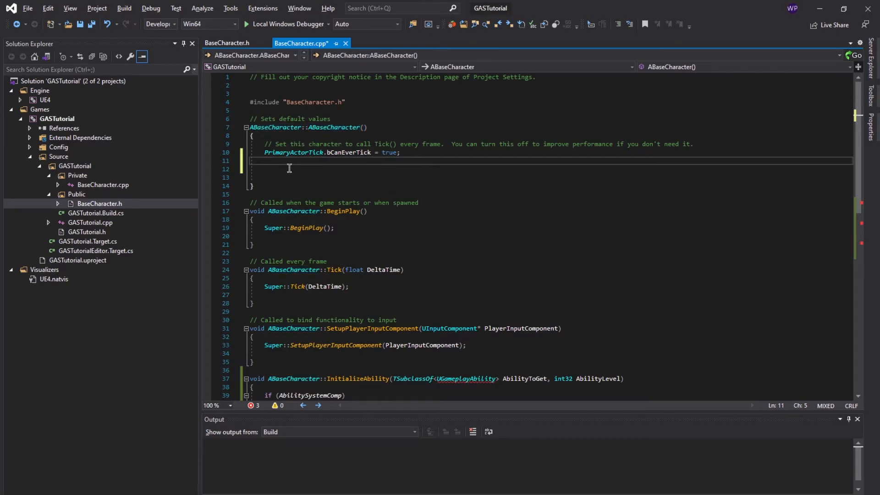
{"action": "type", "text": "AbilitySystemComp"}
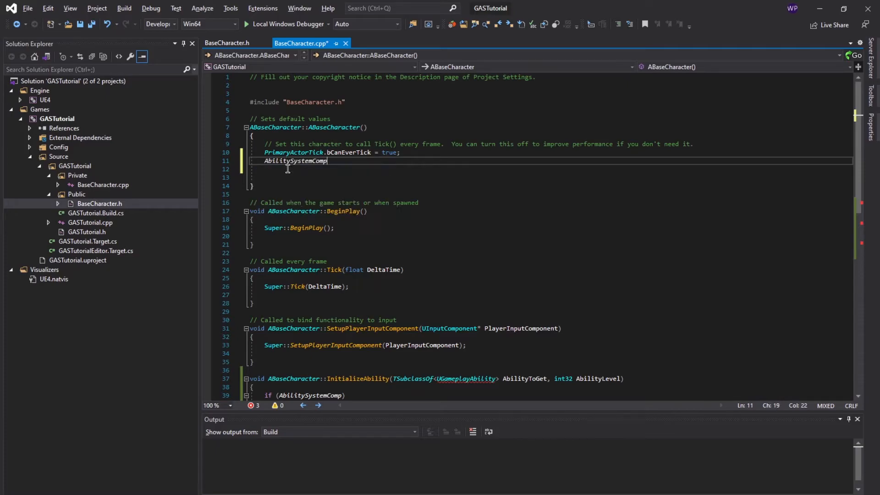
{"action": "type", "text": "= CreateDefaultSubobject("}
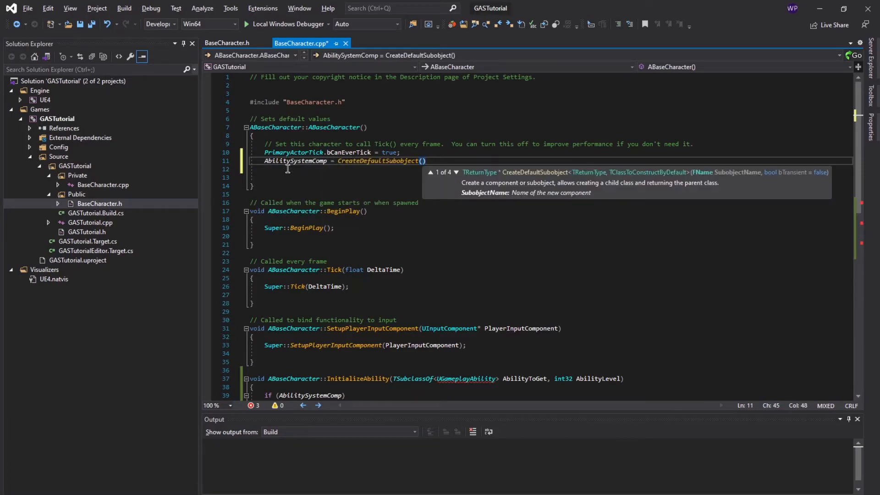
{"action": "type", "text": "<>"}
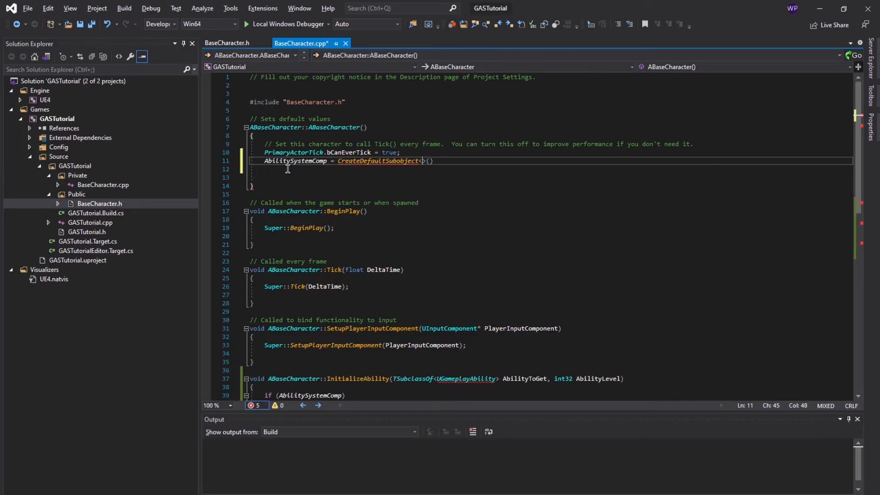
{"action": "type", "text": "UGameplay"}
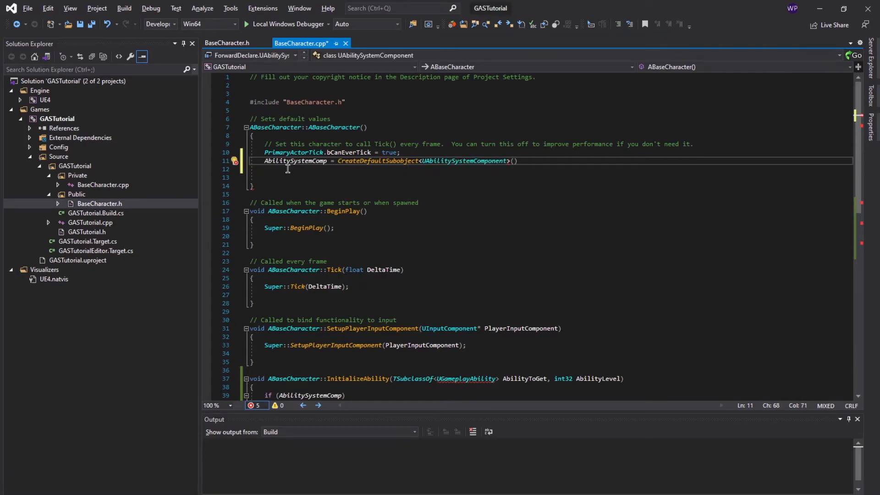
{"action": "type", "text": "\""}
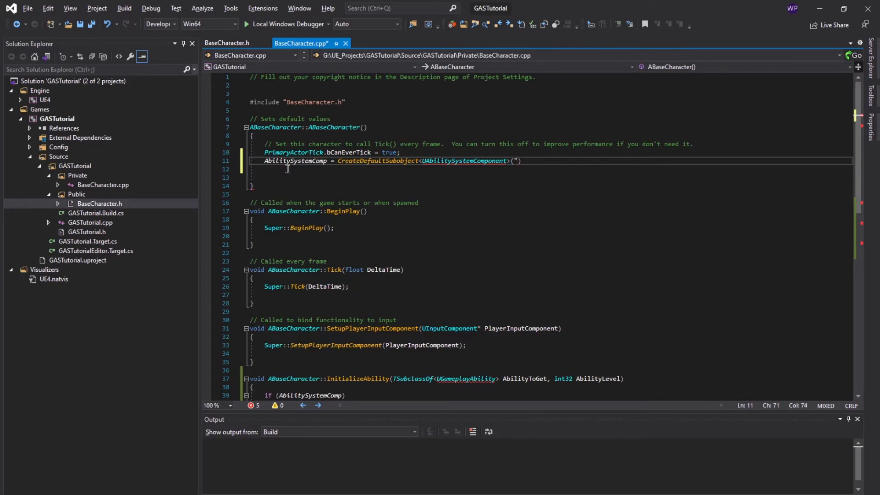
{"action": "type", "text": "Abili"}
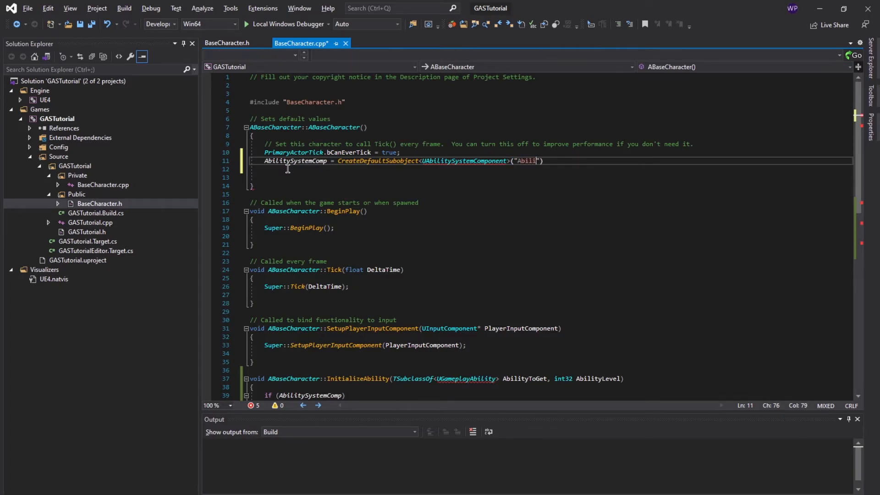
{"action": "type", "text": "System"}
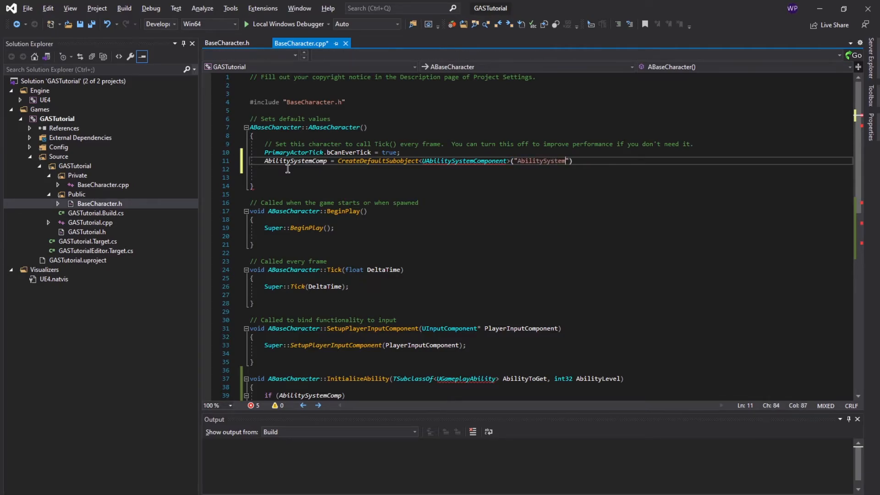
{"action": "type", "text": "Comp"}
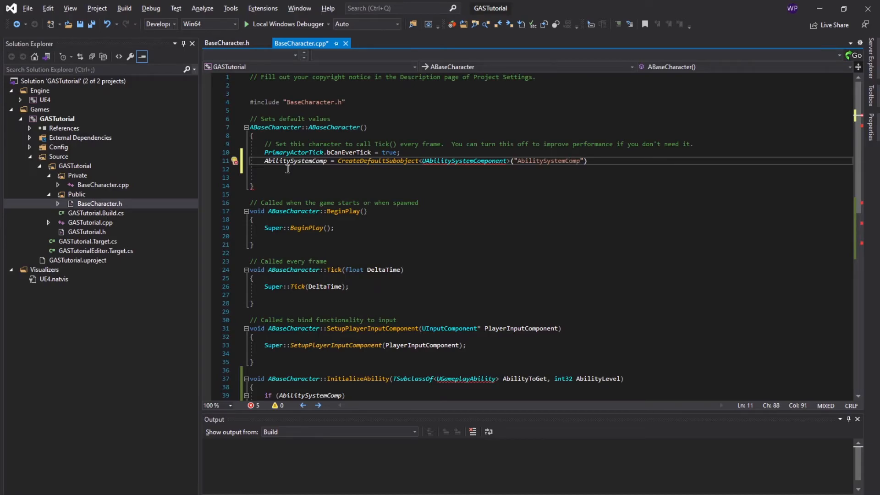
{"action": "type", "text": ";"}
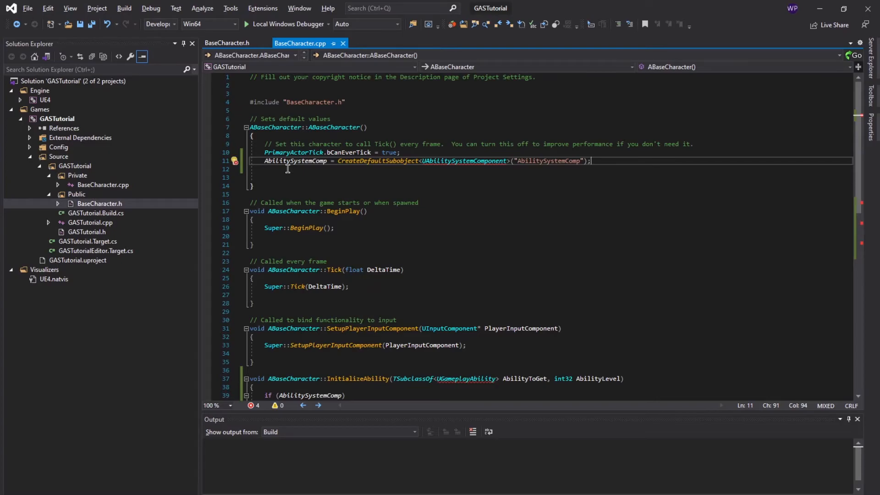
{"action": "mouse_move", "coordinate": [396, 209]}
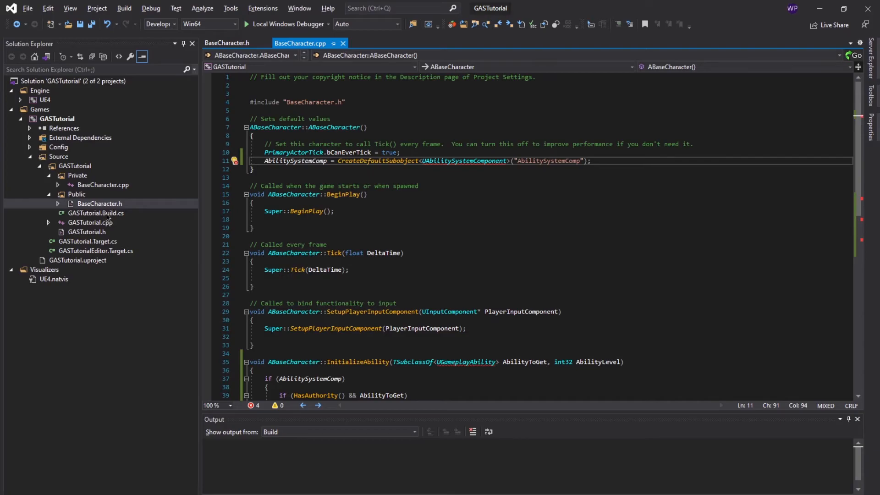
In GASTutorial.Build.cs, append "GameplayTags", "GameplayAbilities" to PublicDependencyModuleNames and save.
{"action": "left_click", "coordinate": [96, 213]}
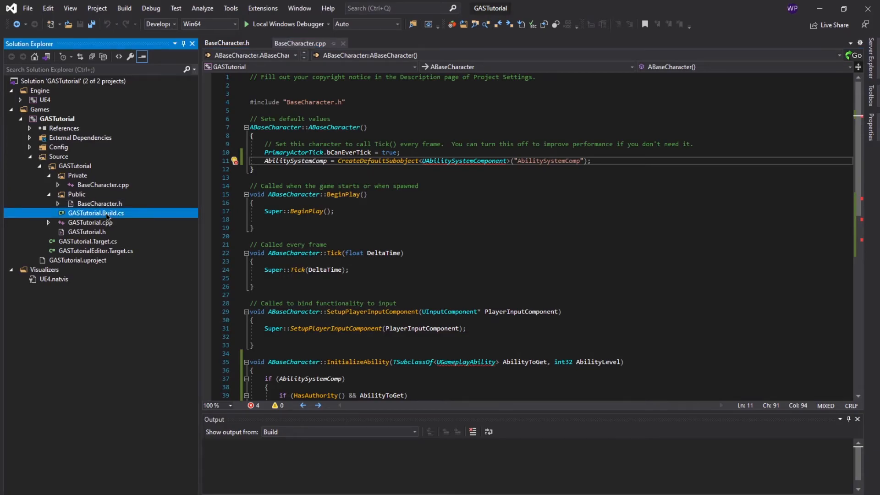
{"action": "double_click", "coordinate": [95, 213]}
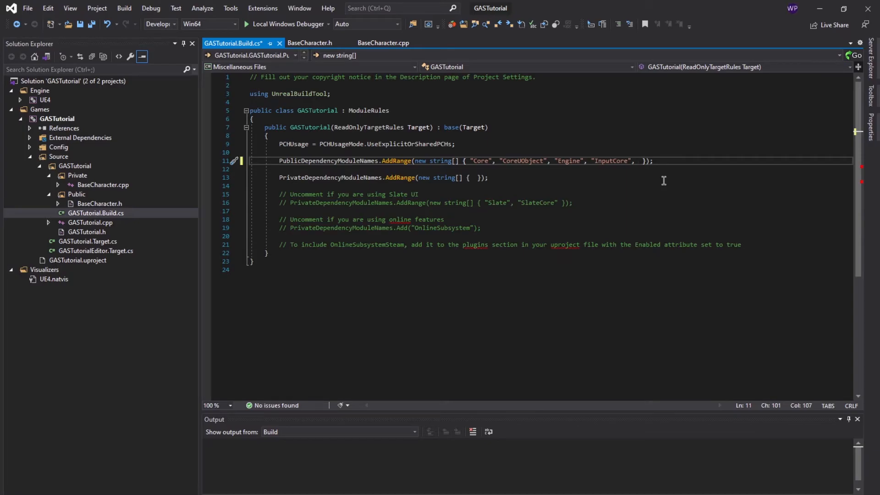
{"action": "type", "text": "\"Gamepla"}
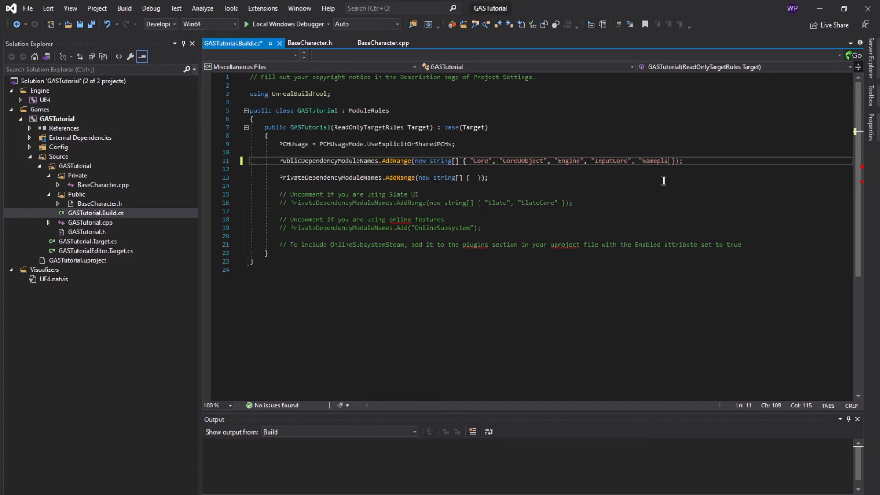
{"action": "type", "text": "yTags"}
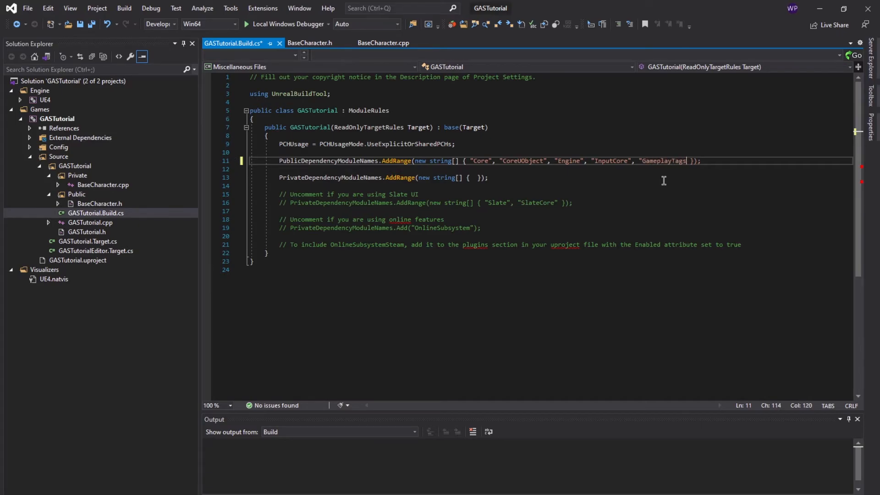
{"action": "type", "text": ","}
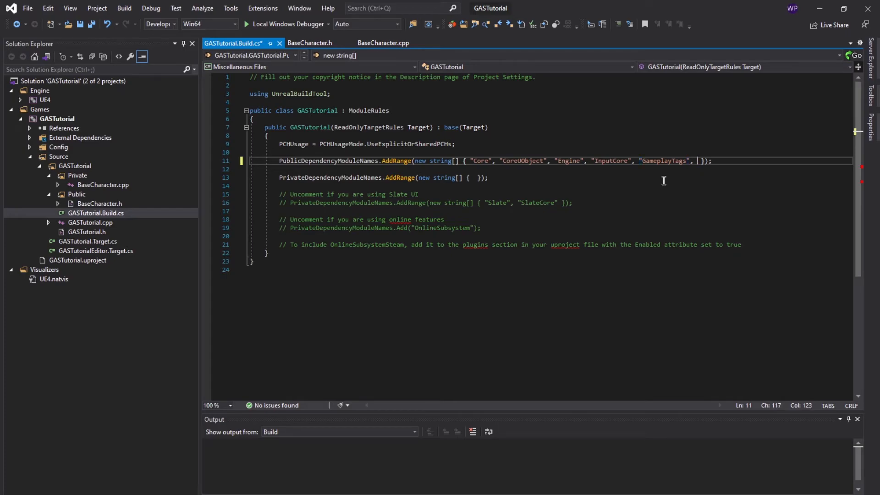
{"action": "type", "text": "\"GameplayAbilities\""}
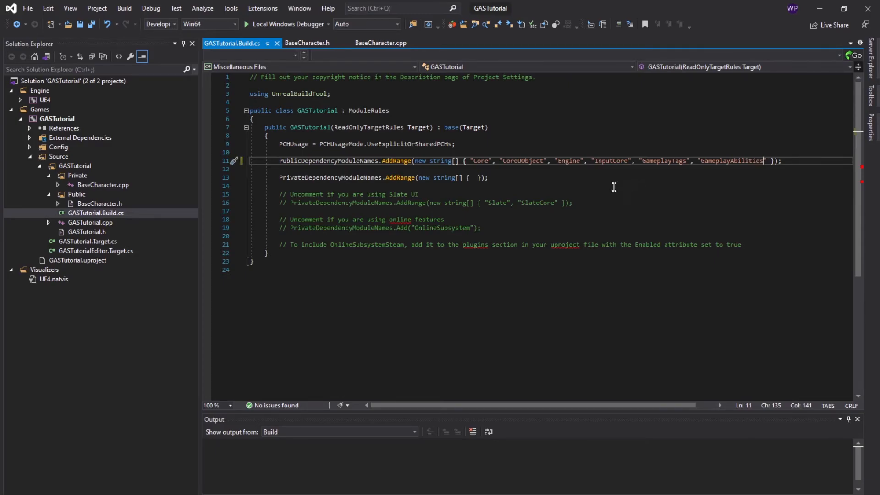
{"action": "left_click", "coordinate": [124, 9]}
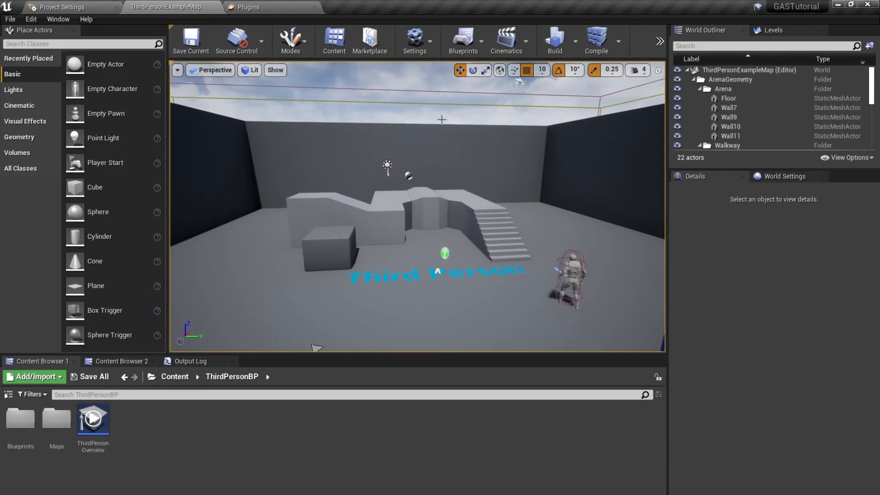
{"action": "mouse_move", "coordinate": [370, 247]}
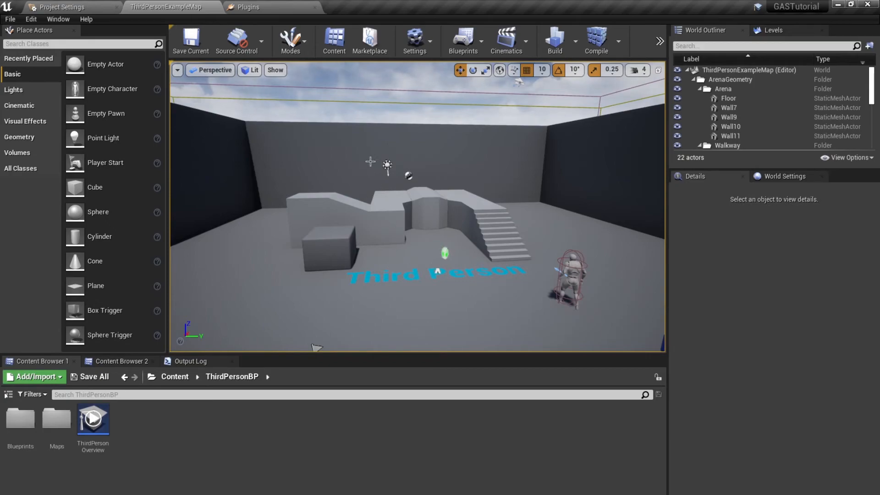
{"action": "mouse_move", "coordinate": [439, 108]}
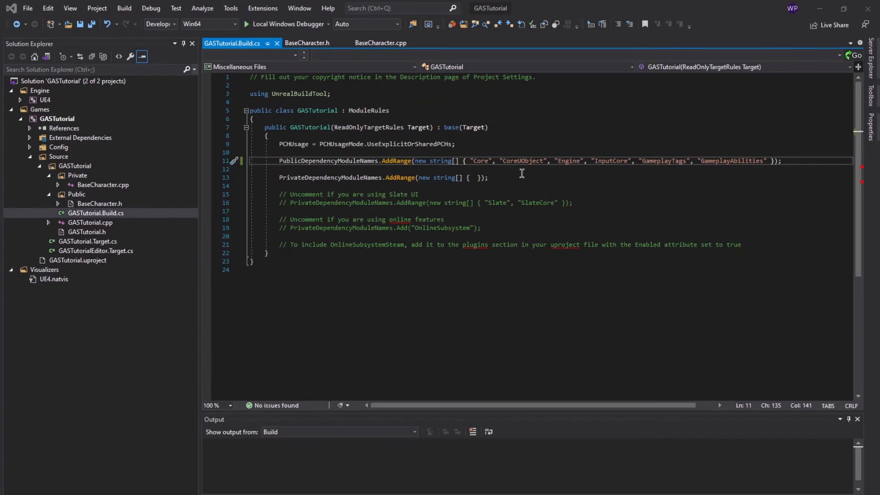
Build the GASTutorial solution until the Output reports 1 succeeded.
{"action": "left_click", "coordinate": [124, 8]}
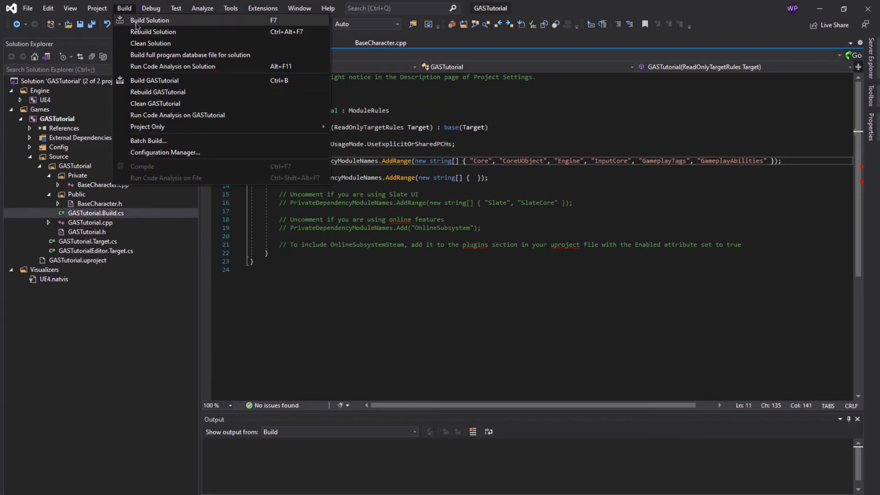
{"action": "left_click", "coordinate": [150, 20]}
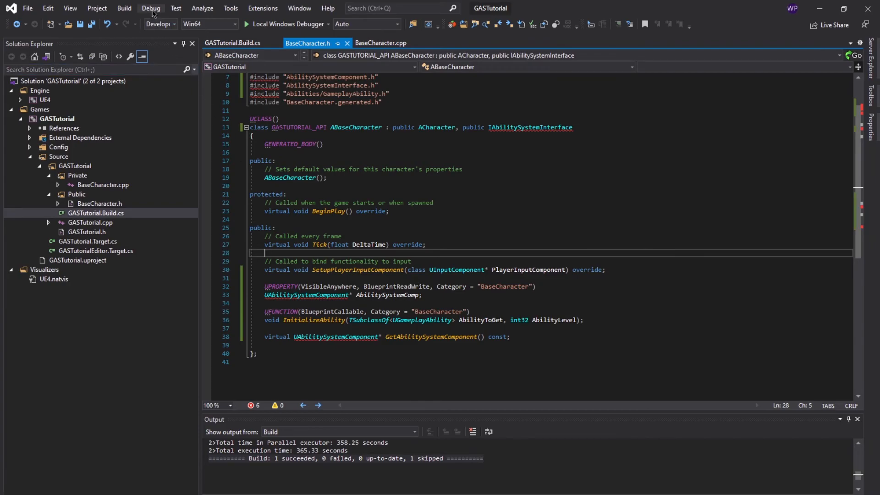
{"action": "left_click", "coordinate": [149, 8]}
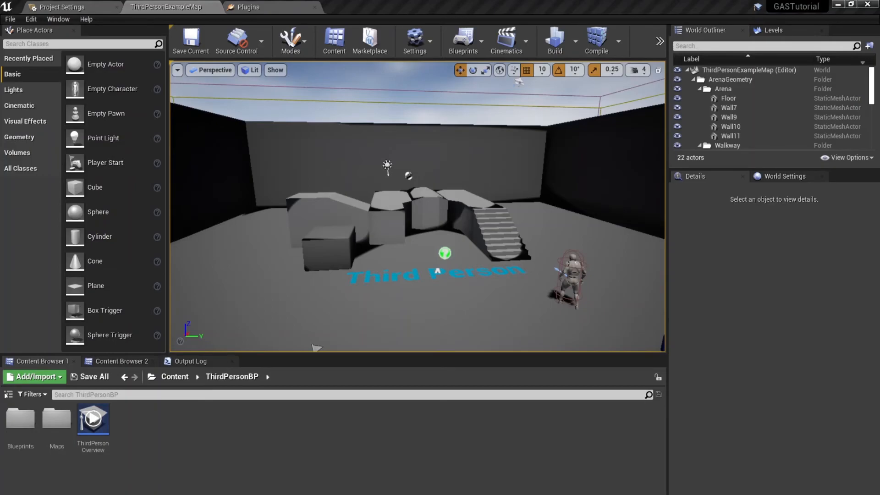
{"action": "mouse_move", "coordinate": [421, 209]}
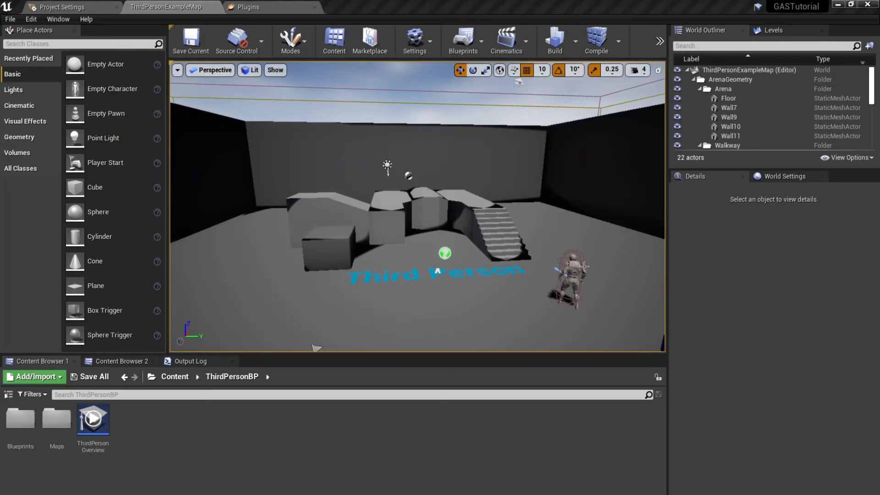
Select ThirdPersonCharacter in the World Outliner and open its blueprint for editing.
{"action": "left_click", "coordinate": [739, 144]}
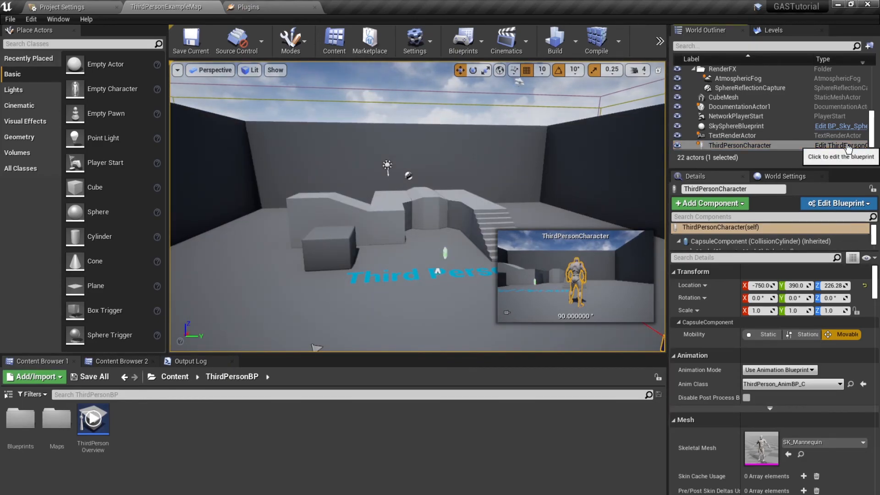
{"action": "left_click", "coordinate": [841, 145]}
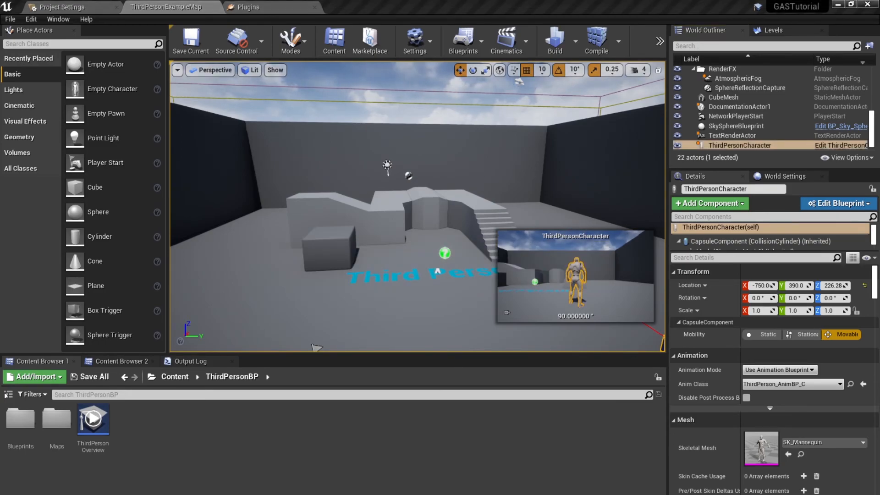
{"action": "left_click", "coordinate": [837, 204]}
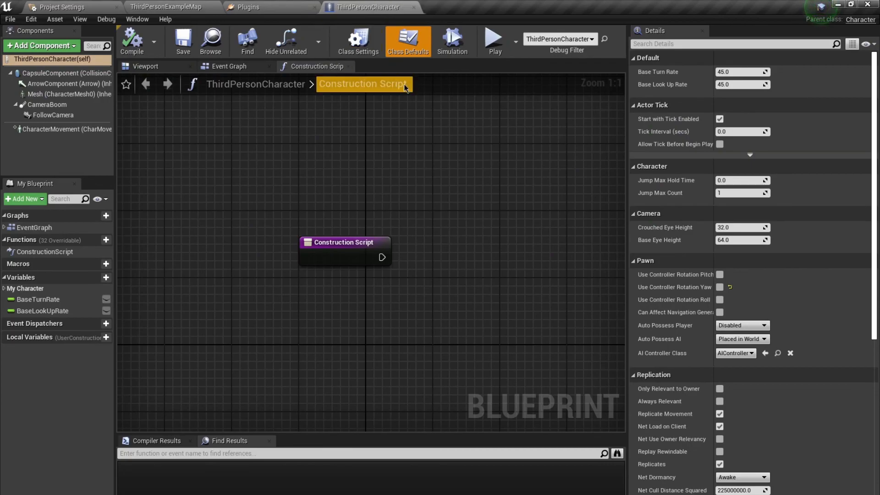
Set the blueprint's parent class to Base Character in Class Settings and show the Event Graph.
{"action": "left_click", "coordinate": [358, 40]}
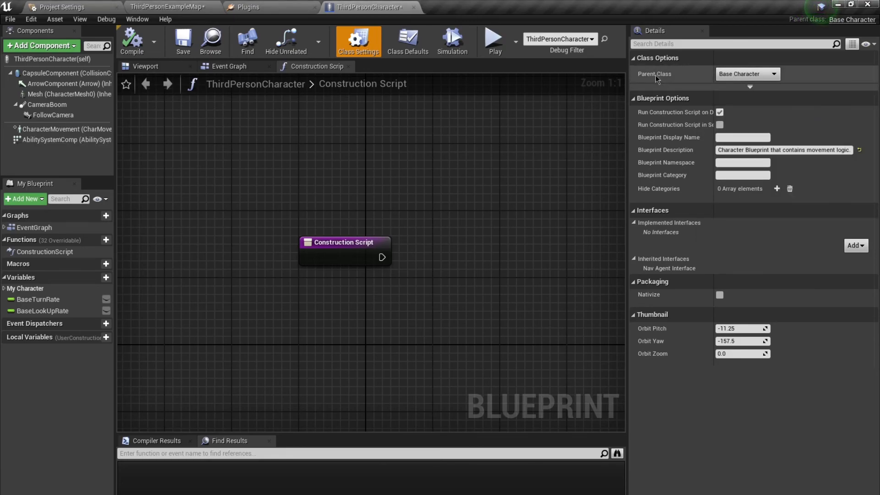
{"action": "left_click", "coordinate": [228, 66]}
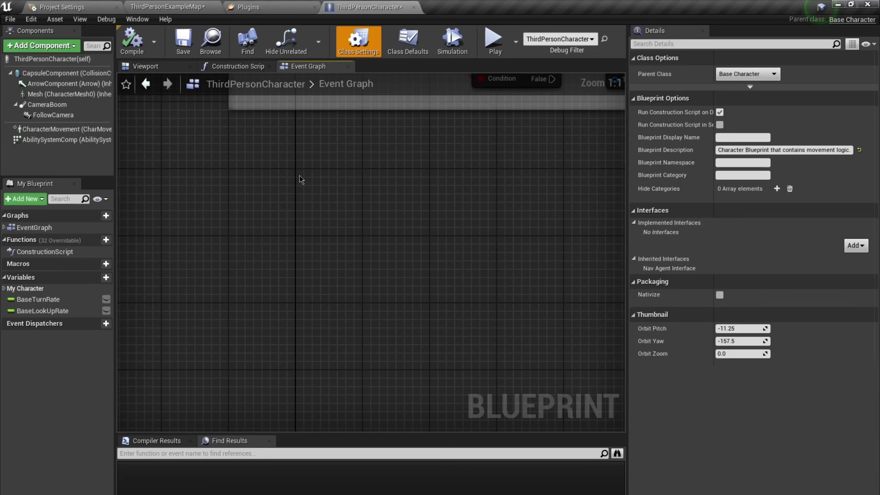
Bring up the Event Graph's node action list to search for Initialize Ability.
{"action": "right_click", "coordinate": [301, 179]}
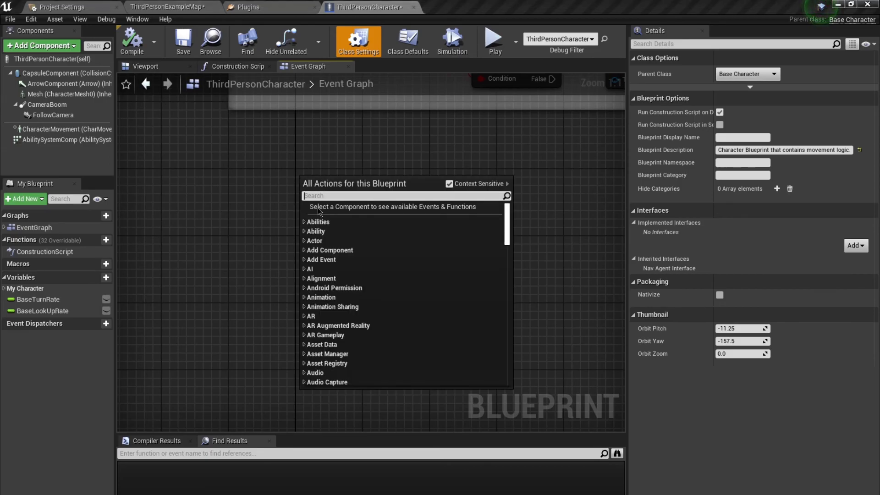
{"action": "scroll", "scroll_direction": "down", "scroll_amount": 3}
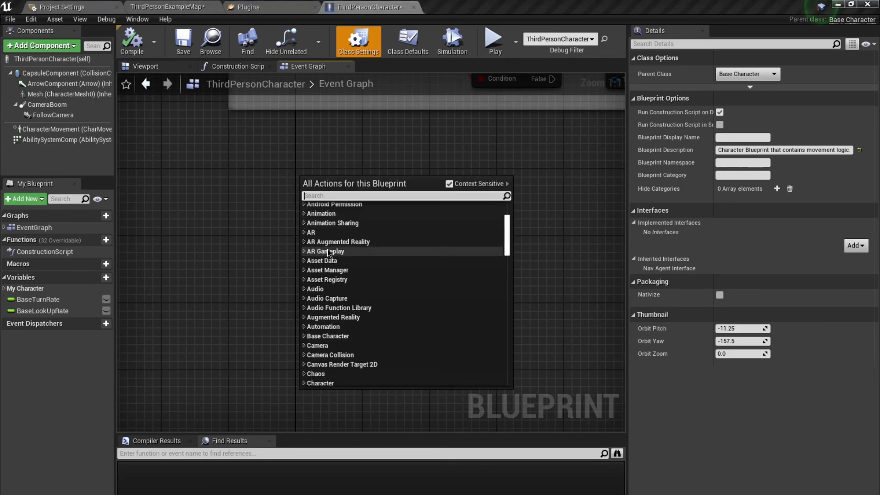
{"action": "mouse_move", "coordinate": [328, 336]}
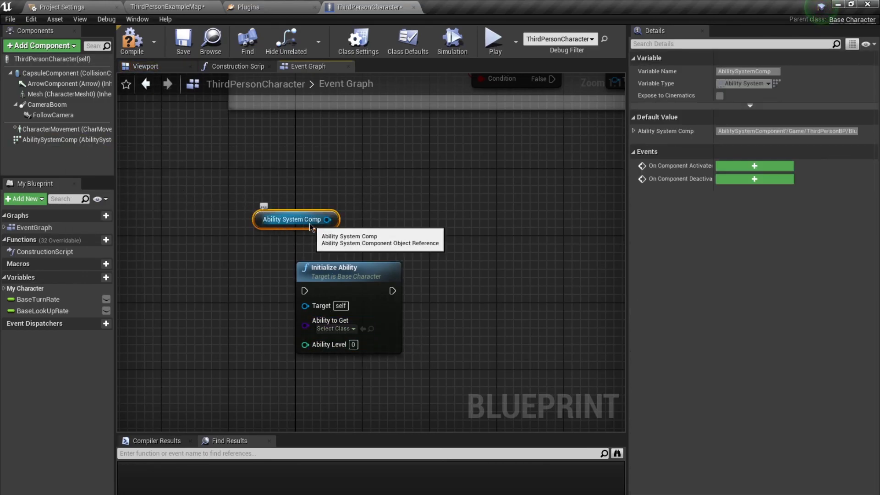
{"action": "mouse_move", "coordinate": [281, 201]}
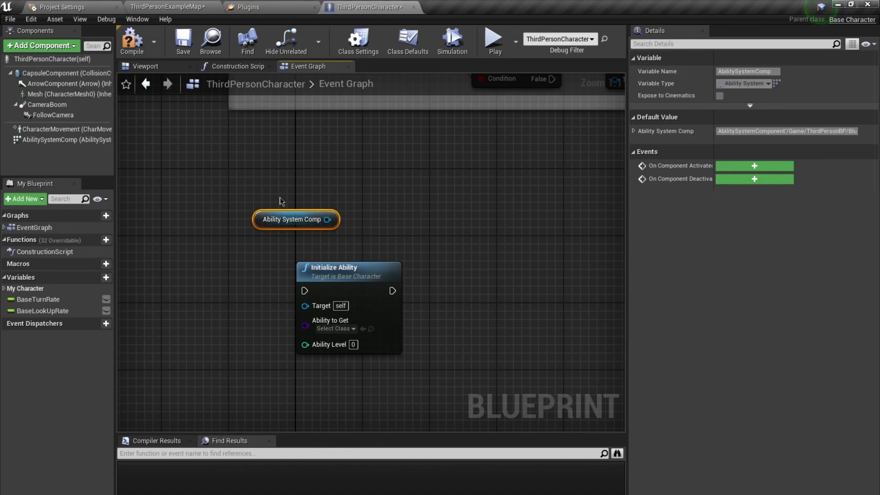